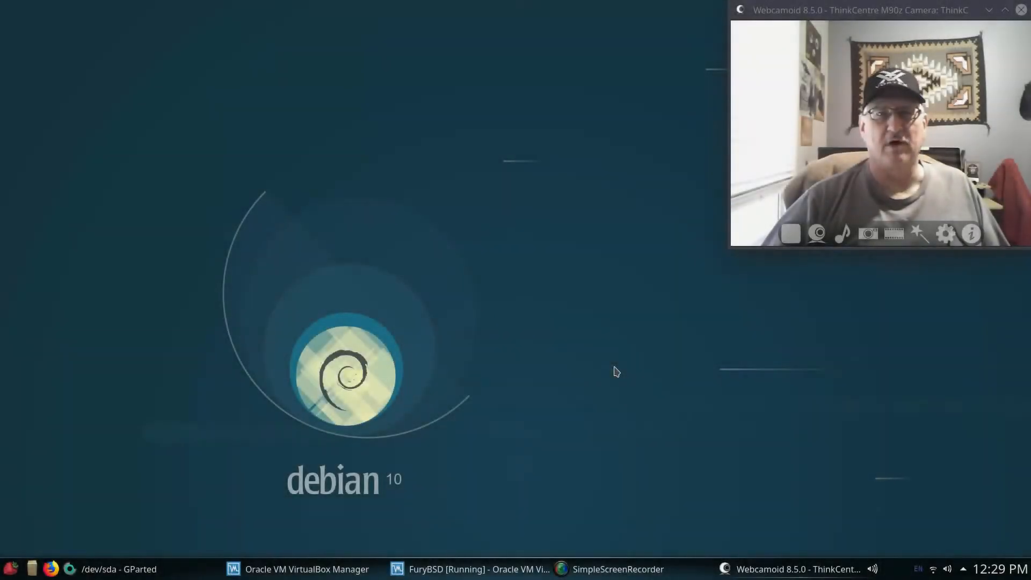
mouse_move(672, 214)
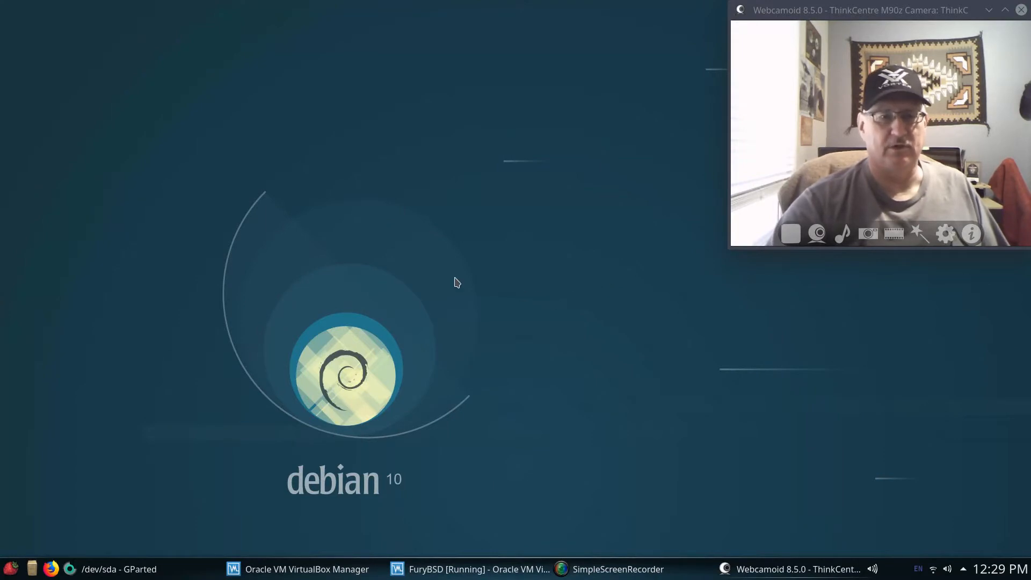
mouse_move(517, 382)
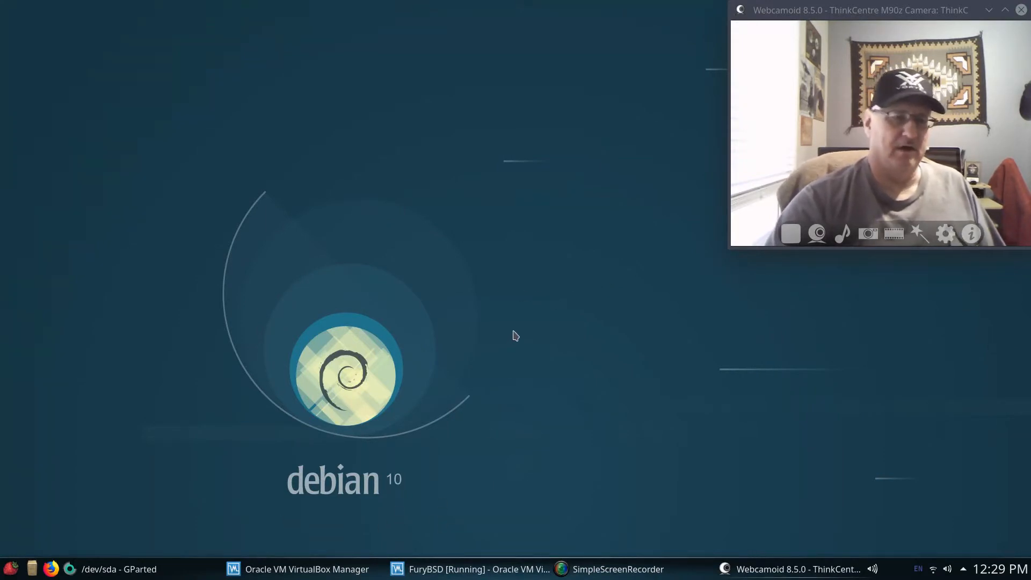
mouse_move(523, 324)
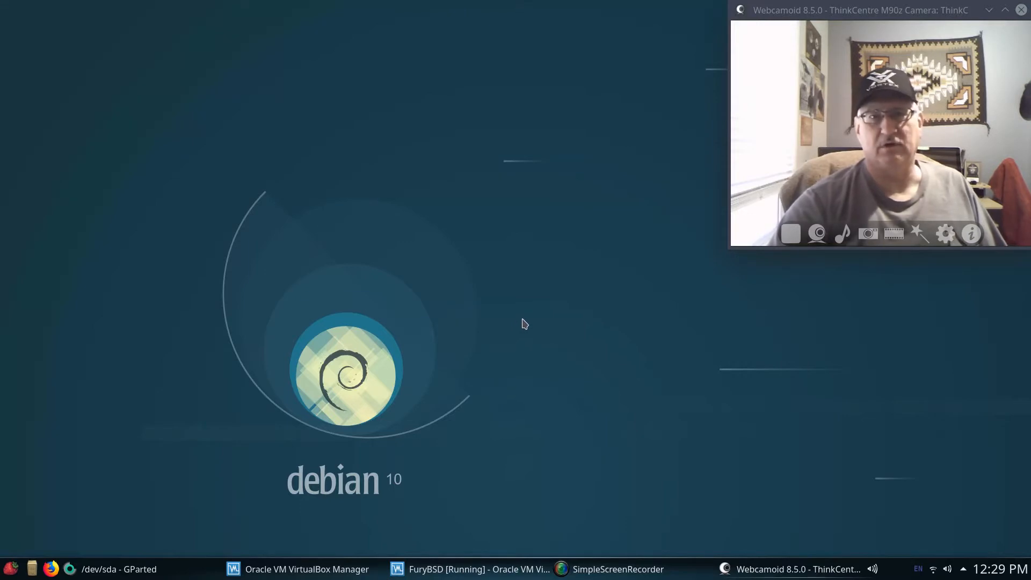
mouse_move(526, 210)
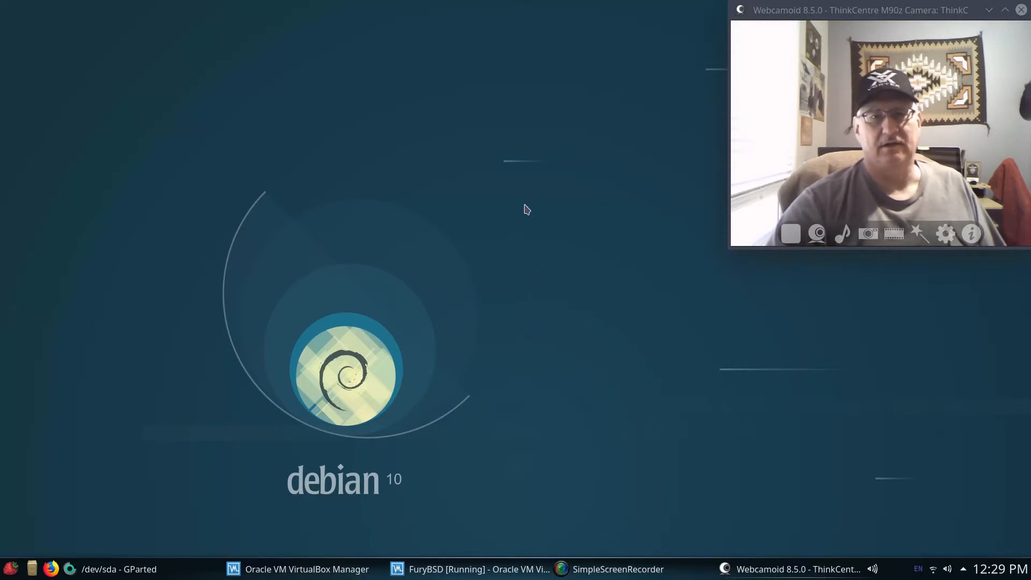
mouse_move(534, 268)
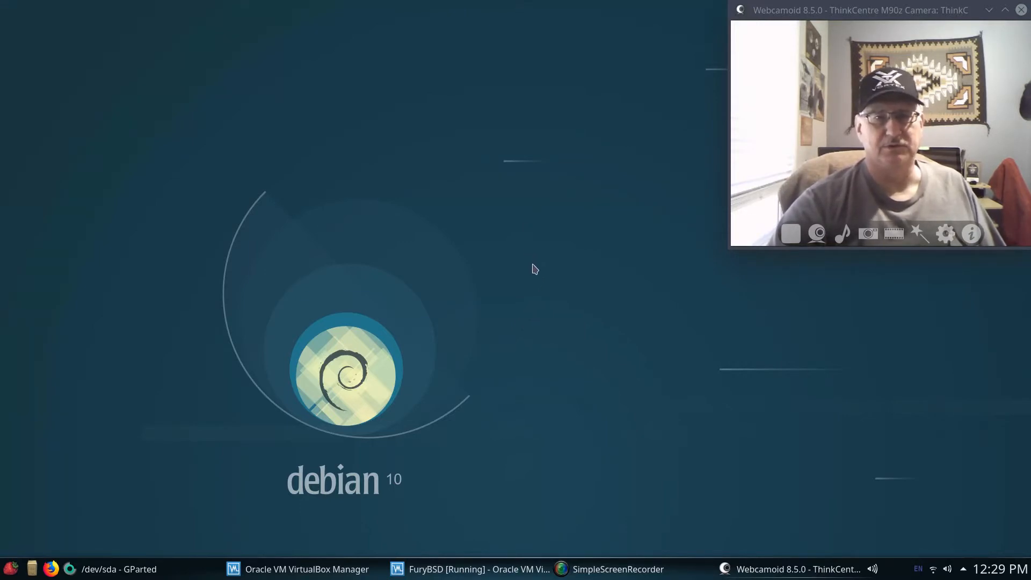
mouse_move(550, 294)
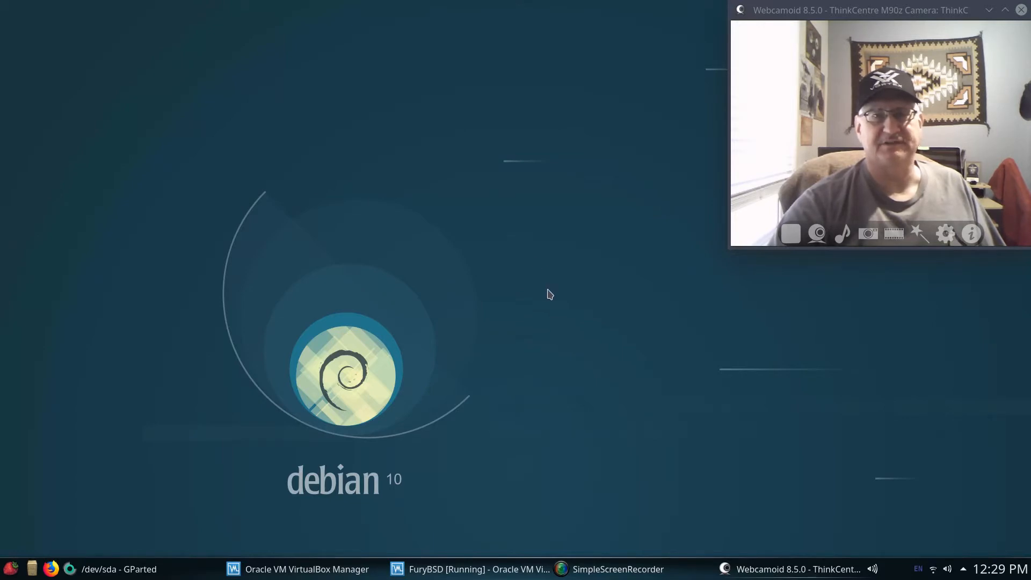
mouse_move(435, 286)
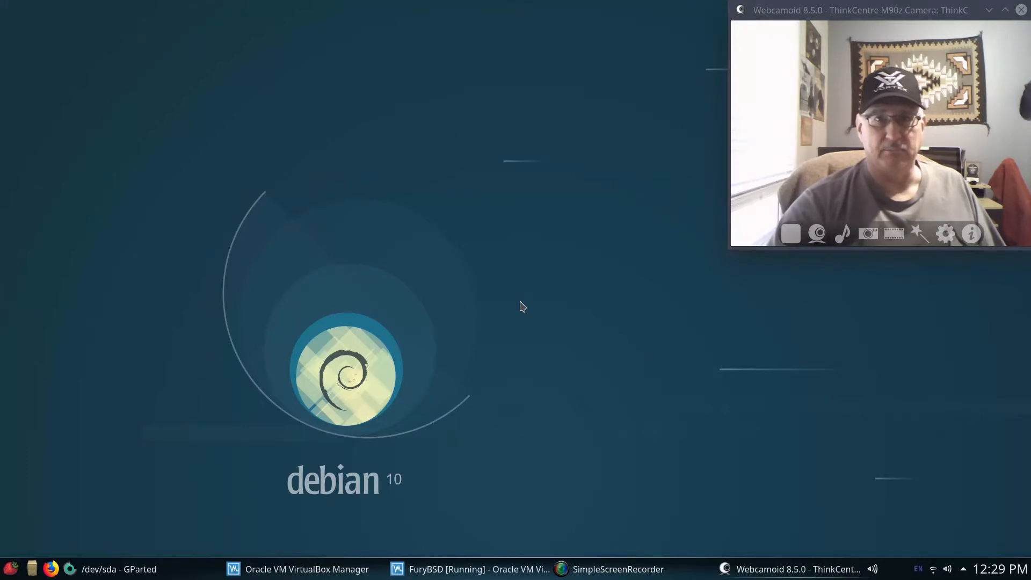
mouse_move(525, 280)
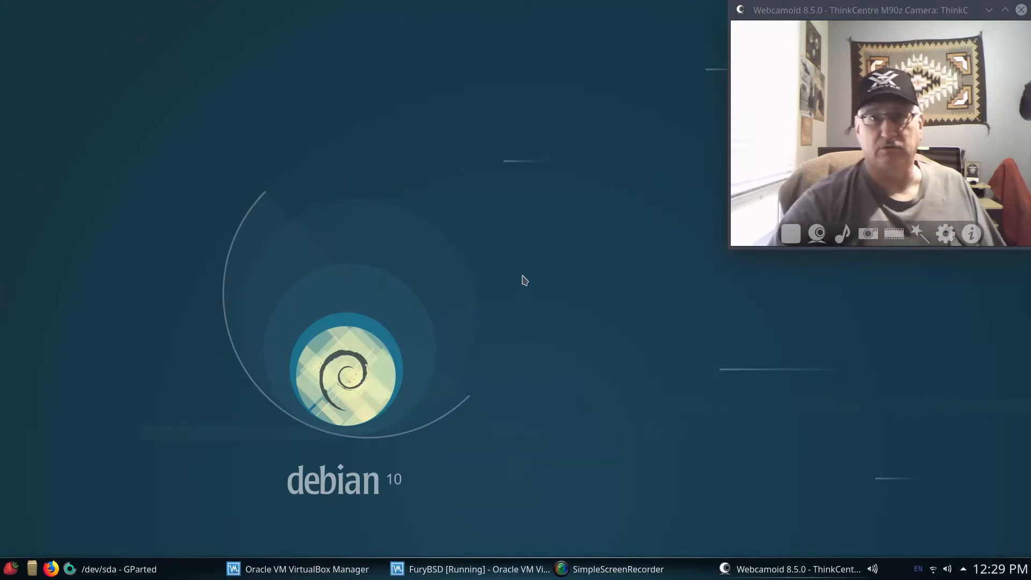
mouse_move(529, 262)
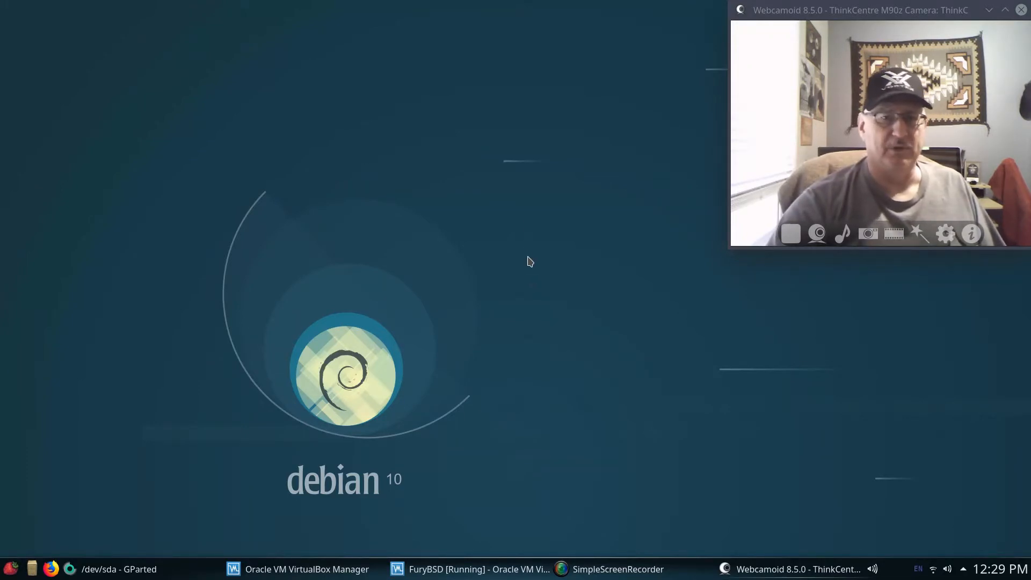
mouse_move(529, 248)
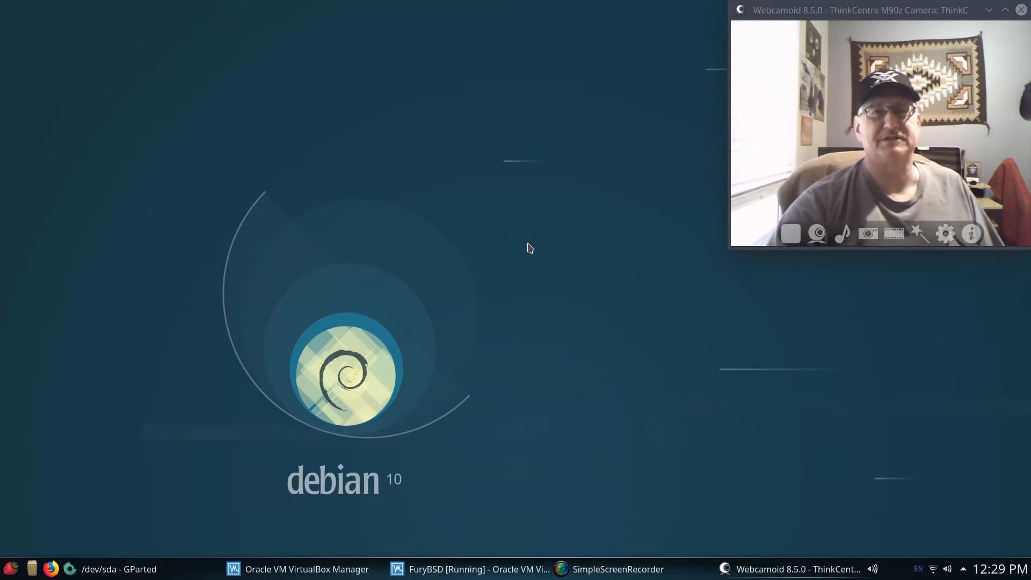
mouse_move(384, 230)
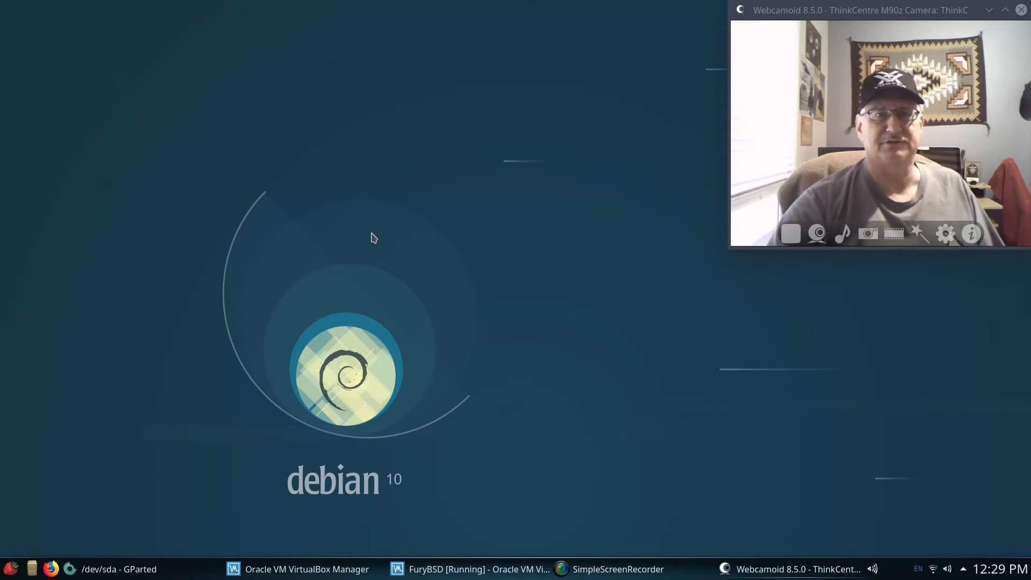
mouse_move(562, 267)
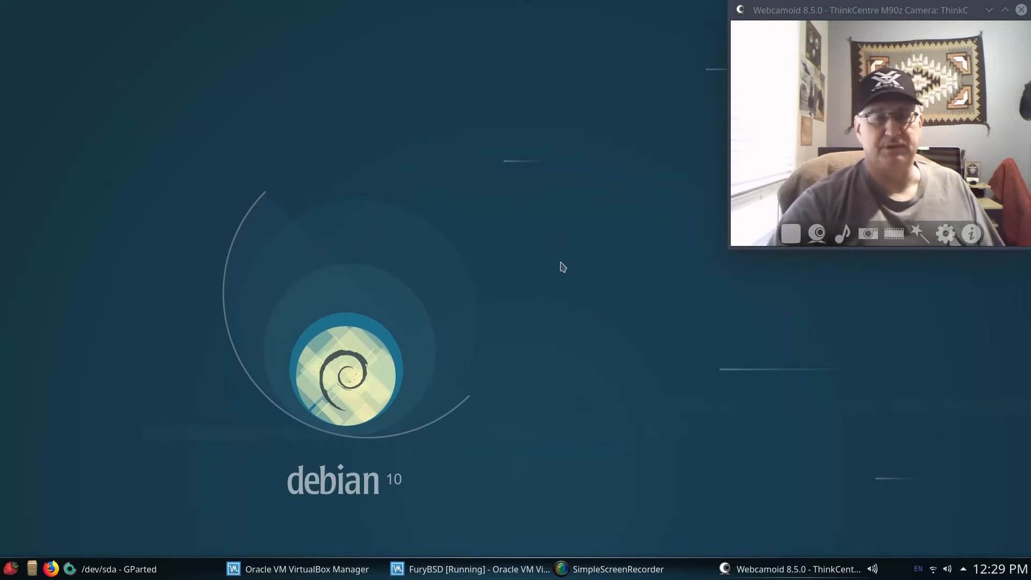
mouse_move(482, 260)
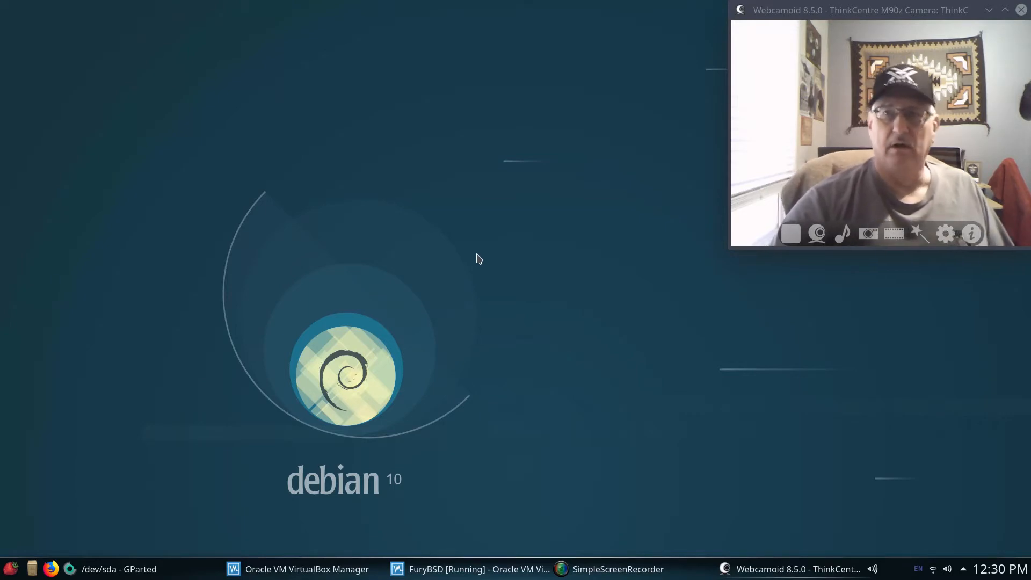
mouse_move(489, 257)
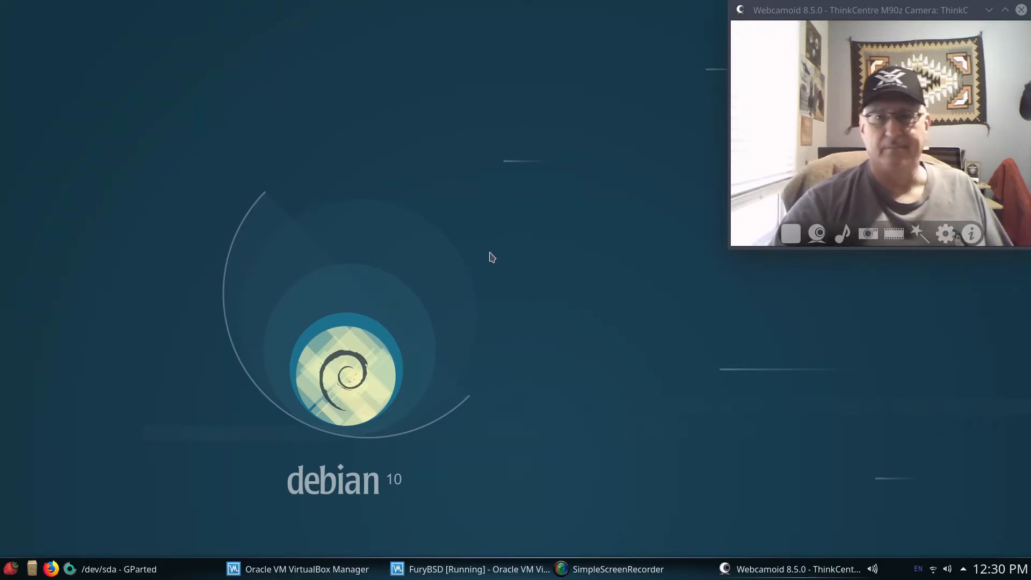
mouse_move(459, 241)
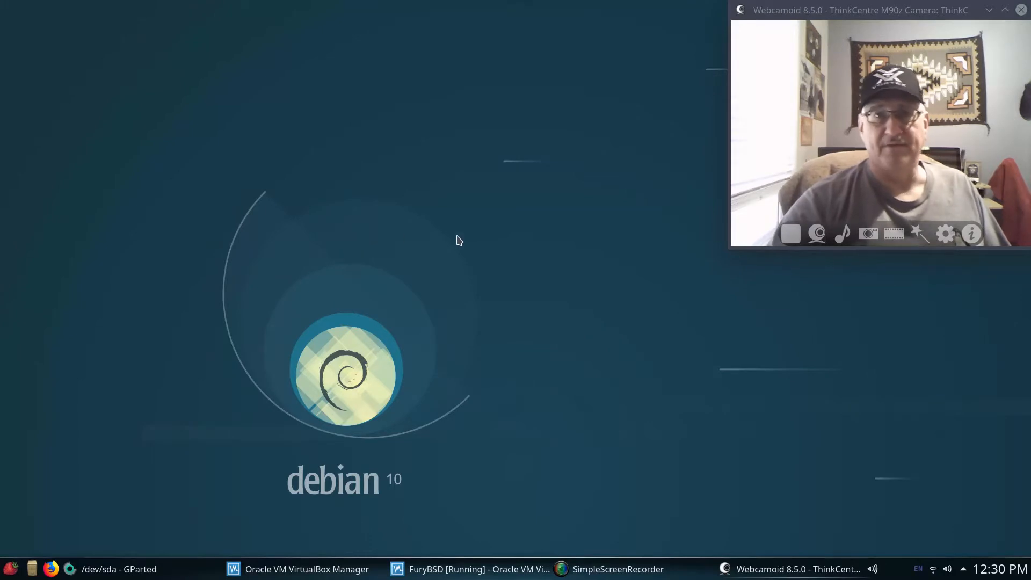
mouse_move(426, 255)
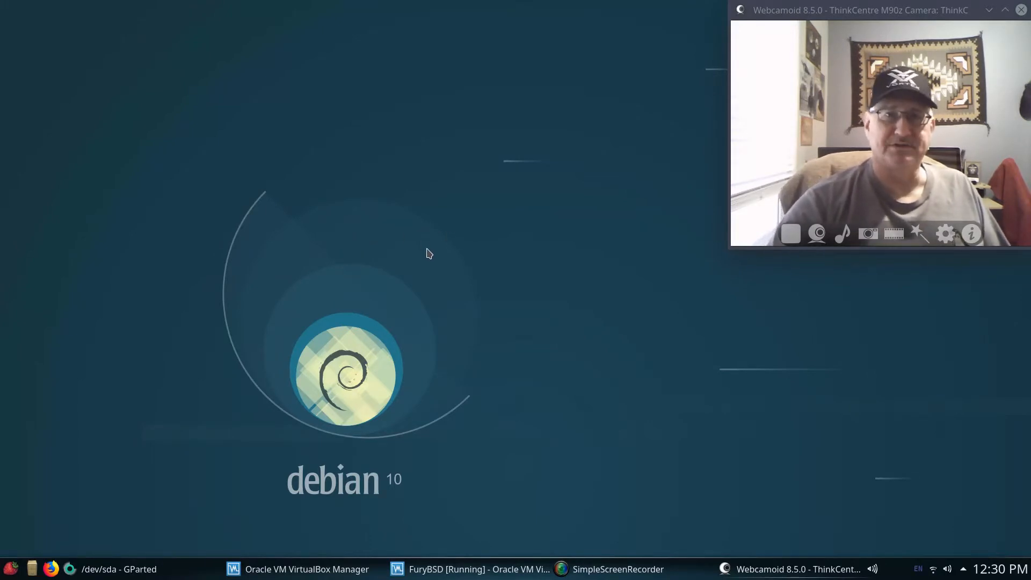
mouse_move(314, 263)
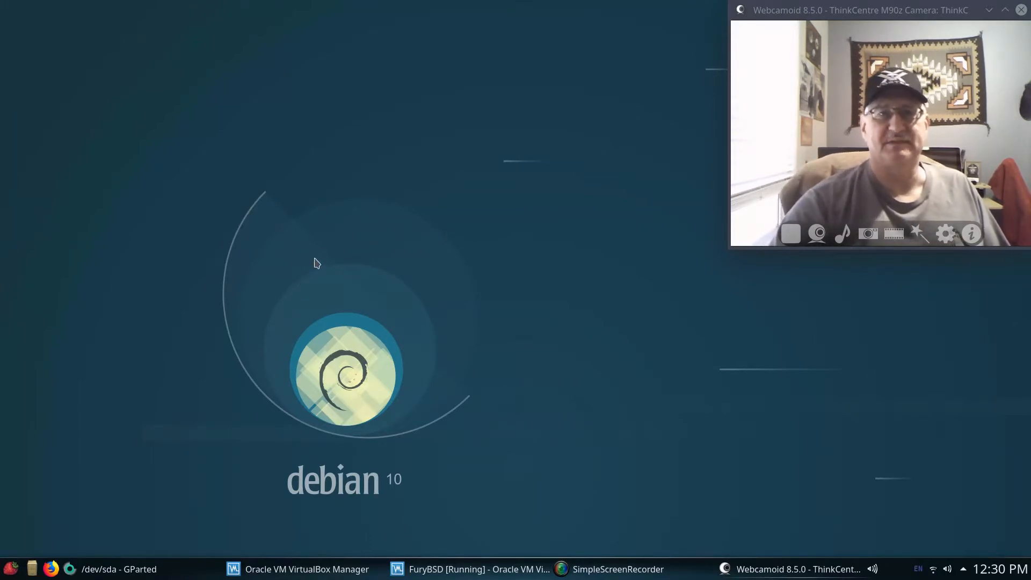
mouse_move(389, 167)
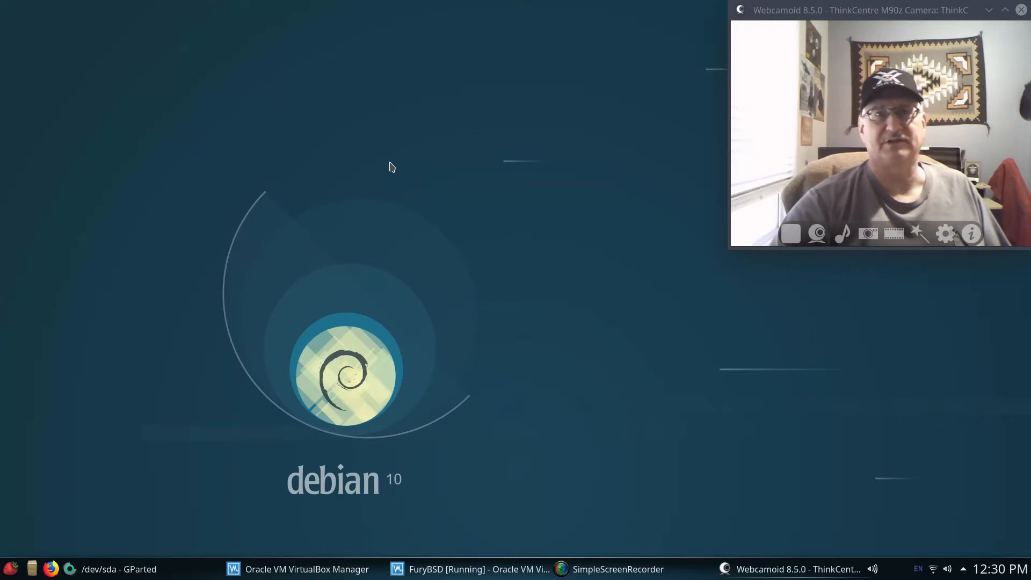
mouse_move(394, 164)
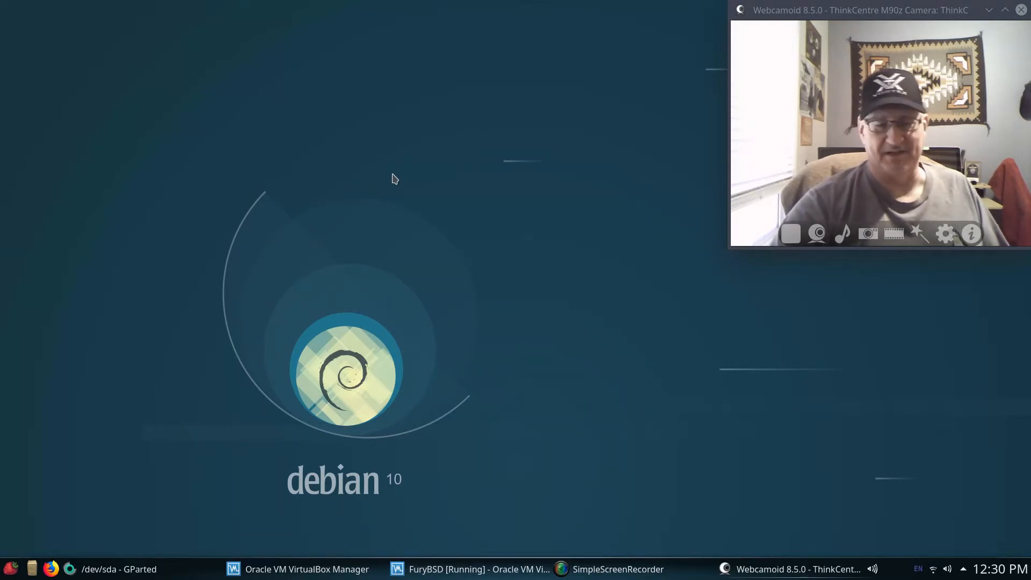
mouse_move(403, 173)
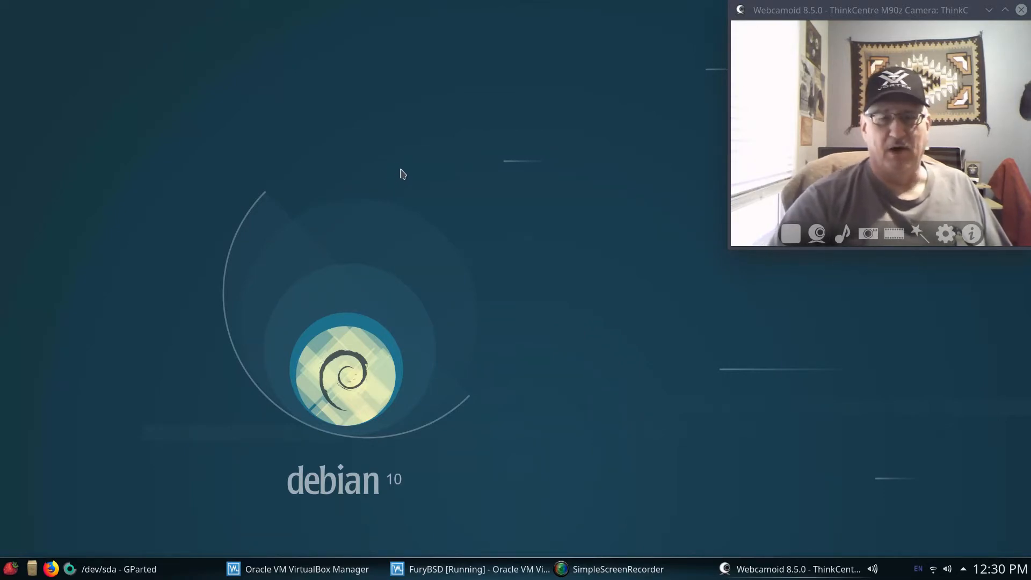
mouse_move(385, 241)
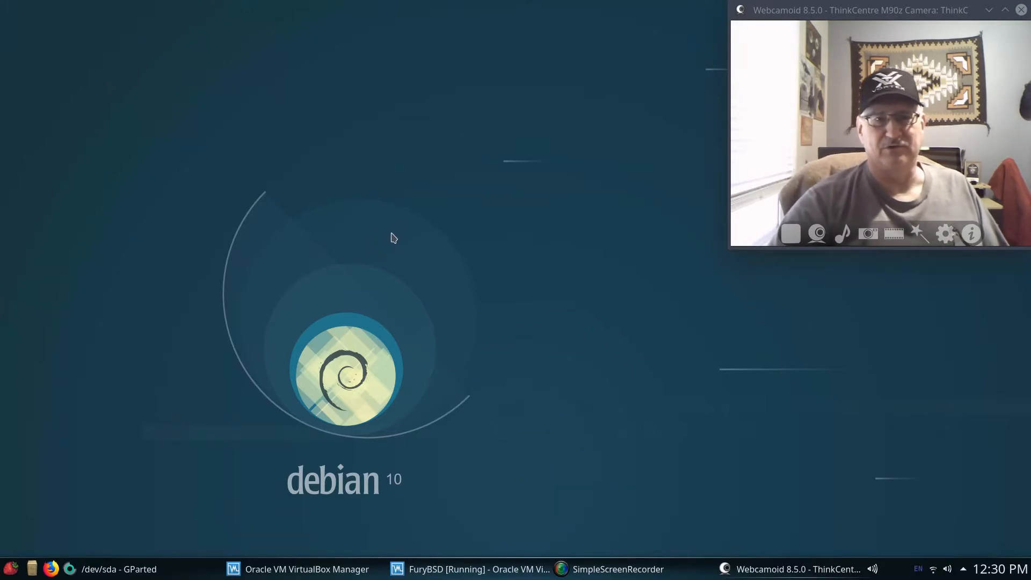
mouse_move(401, 235)
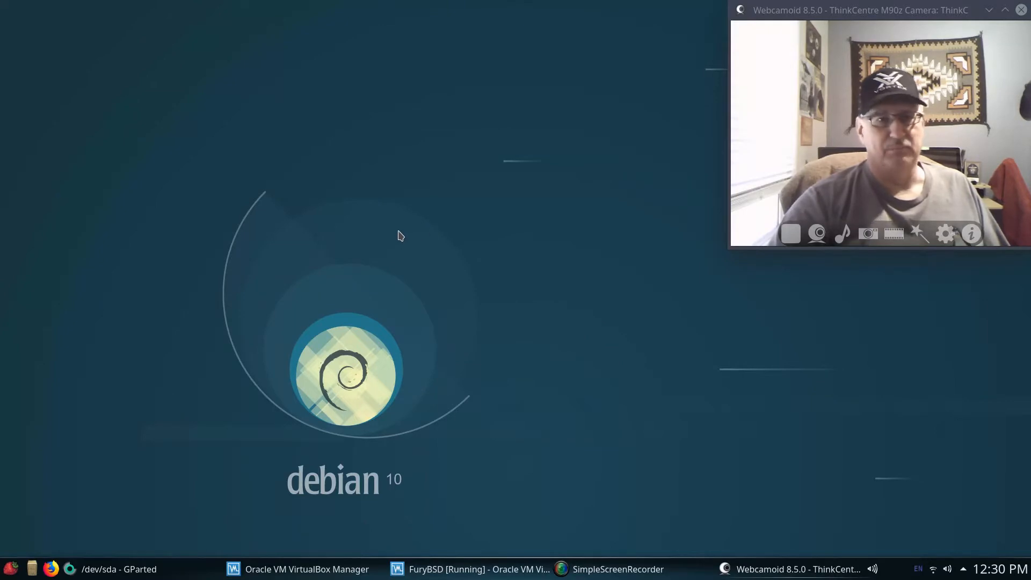
mouse_move(377, 230)
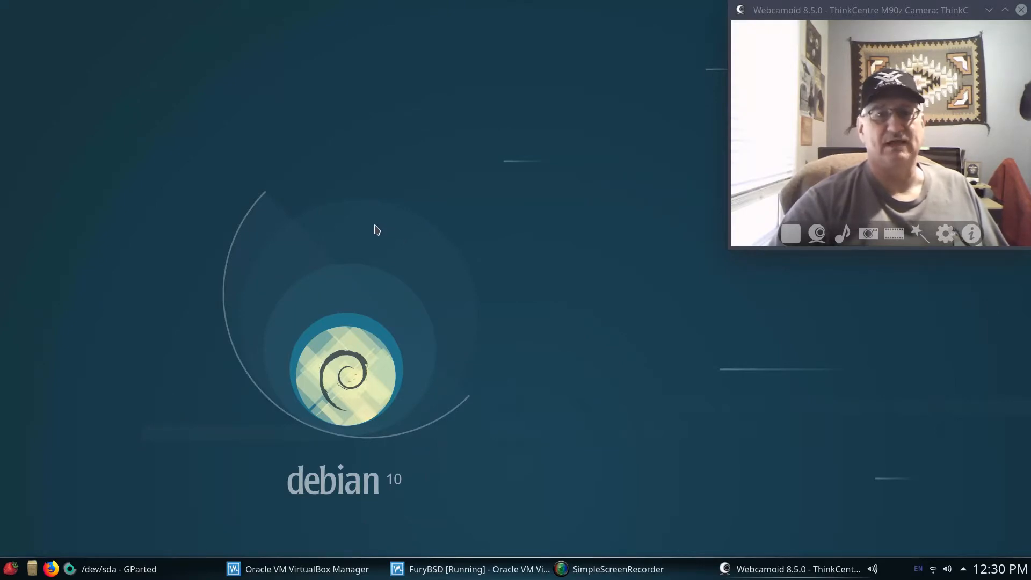
mouse_move(398, 253)
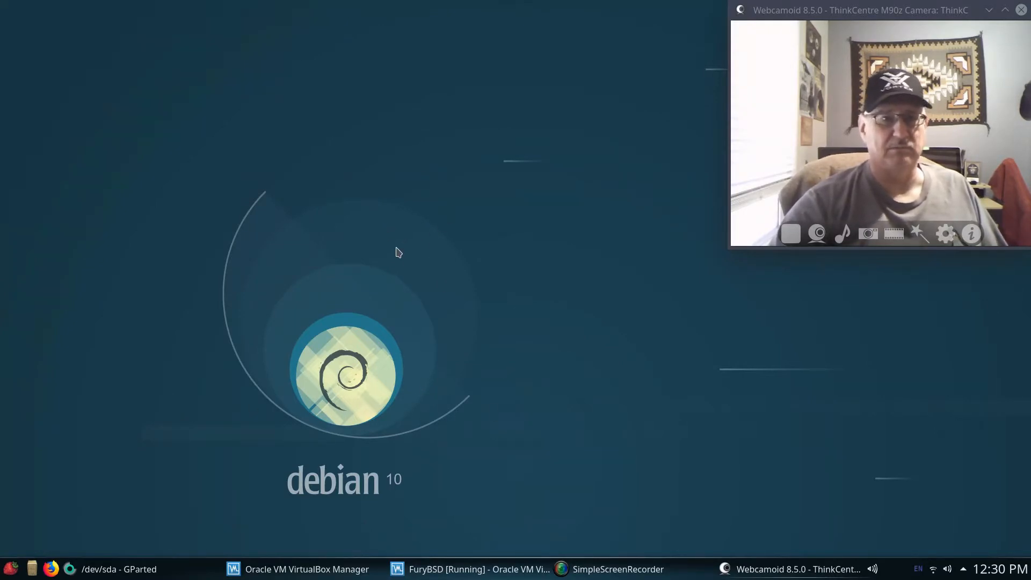
mouse_move(550, 356)
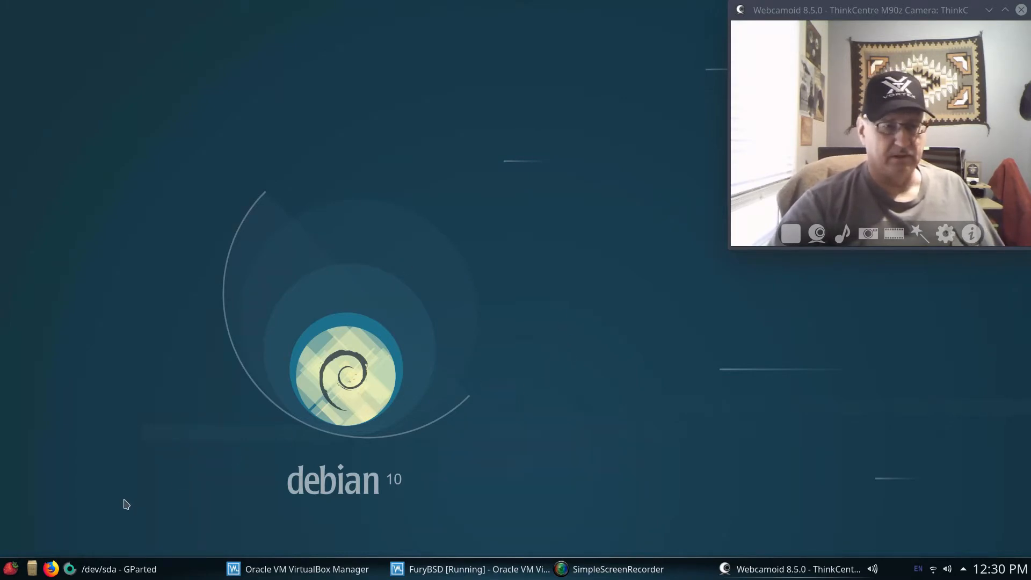
Bring up GParted's partition overview, then minimize it to reveal the Debian 10 desktop.
left_click(119, 569)
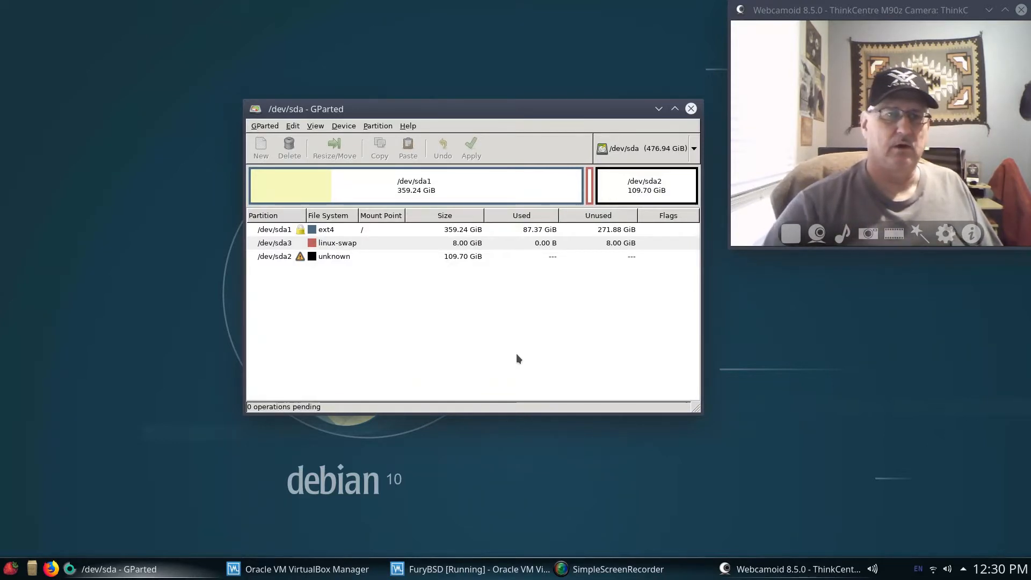
mouse_move(453, 268)
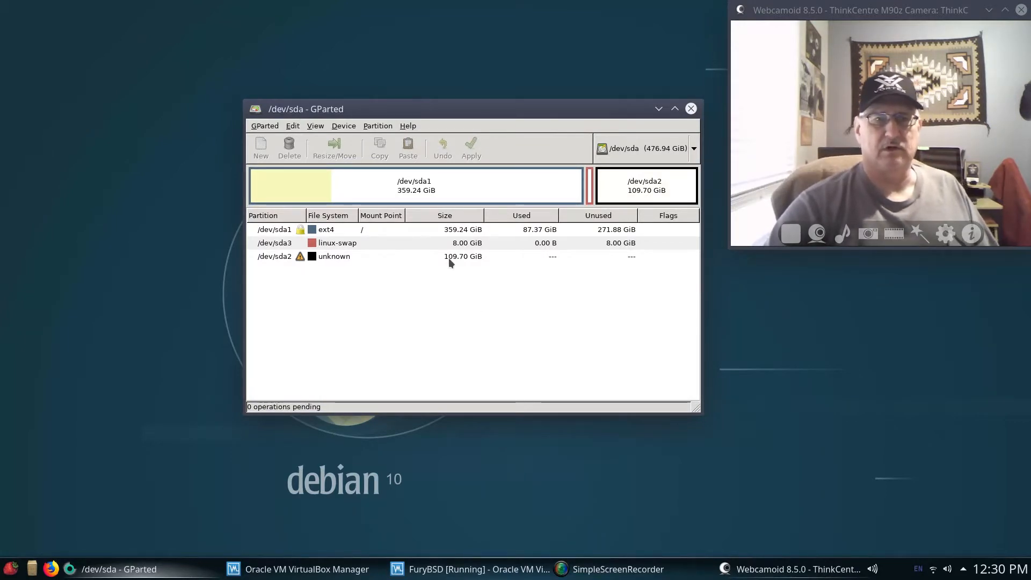
mouse_move(477, 262)
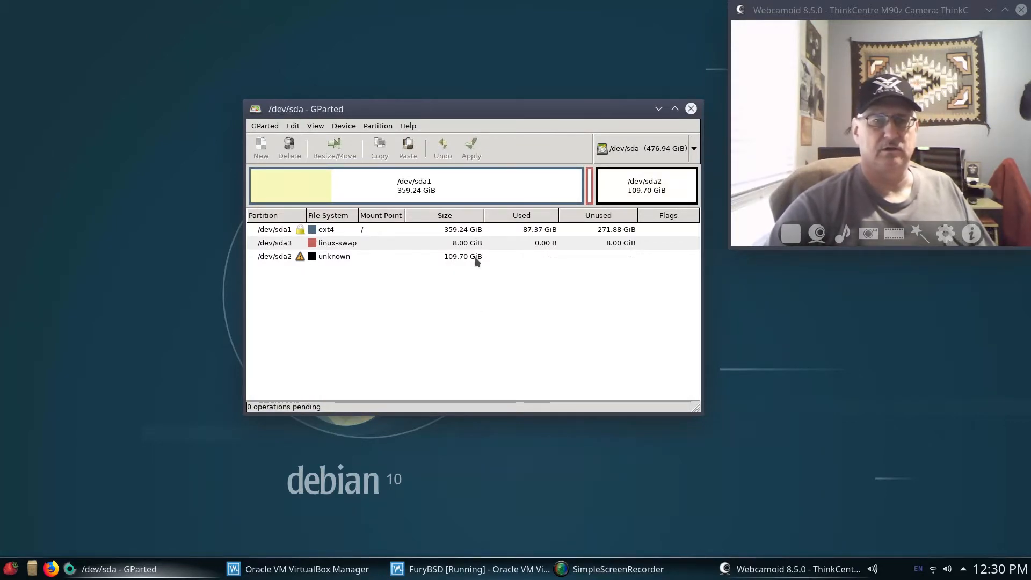
mouse_move(465, 271)
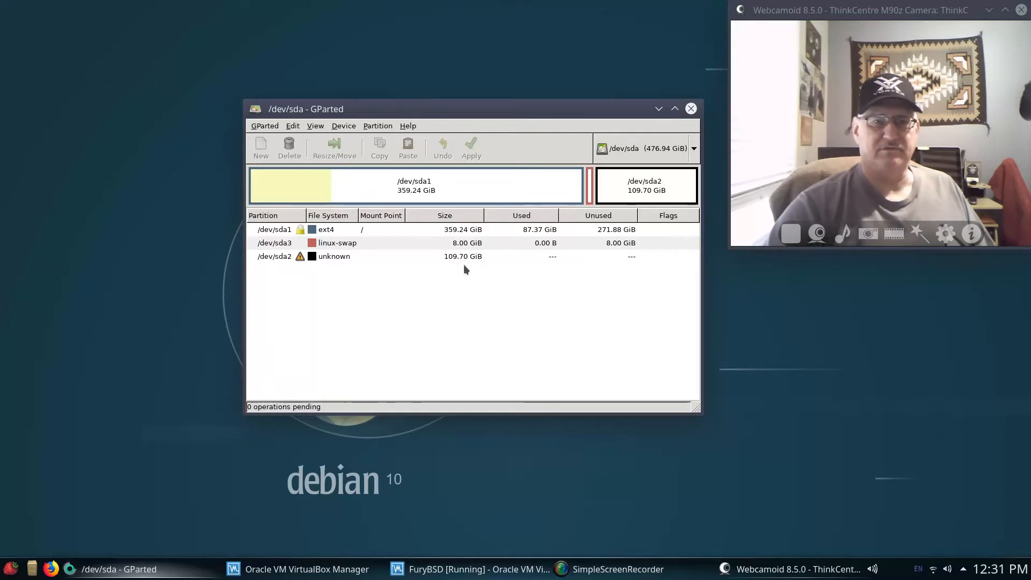
mouse_move(457, 302)
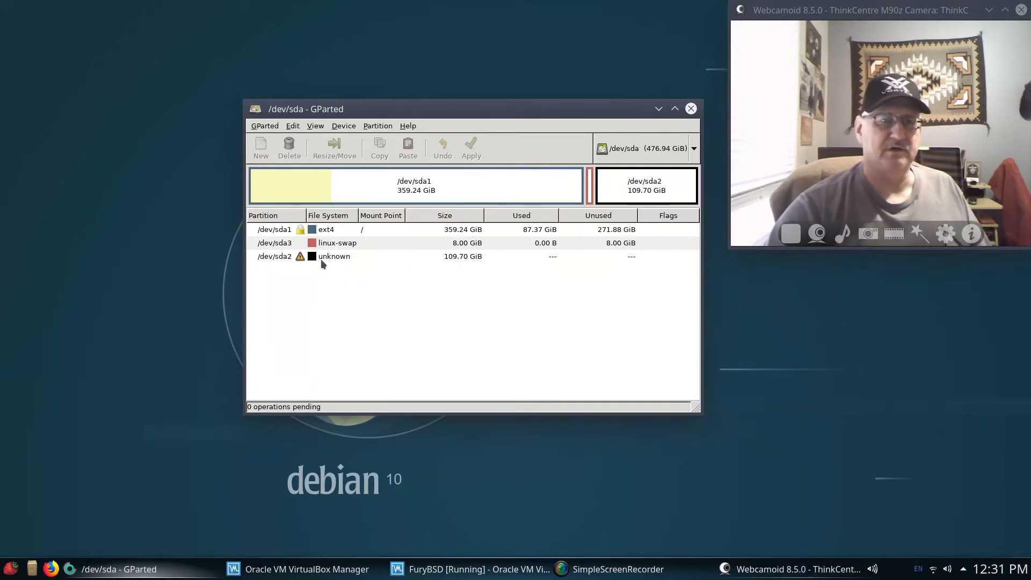
mouse_move(471, 288)
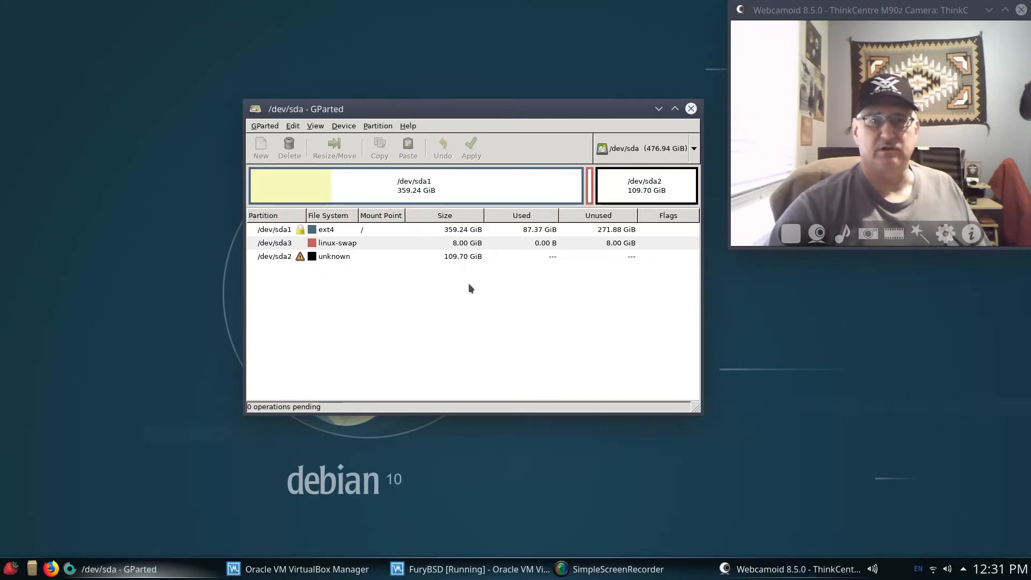
mouse_move(473, 311)
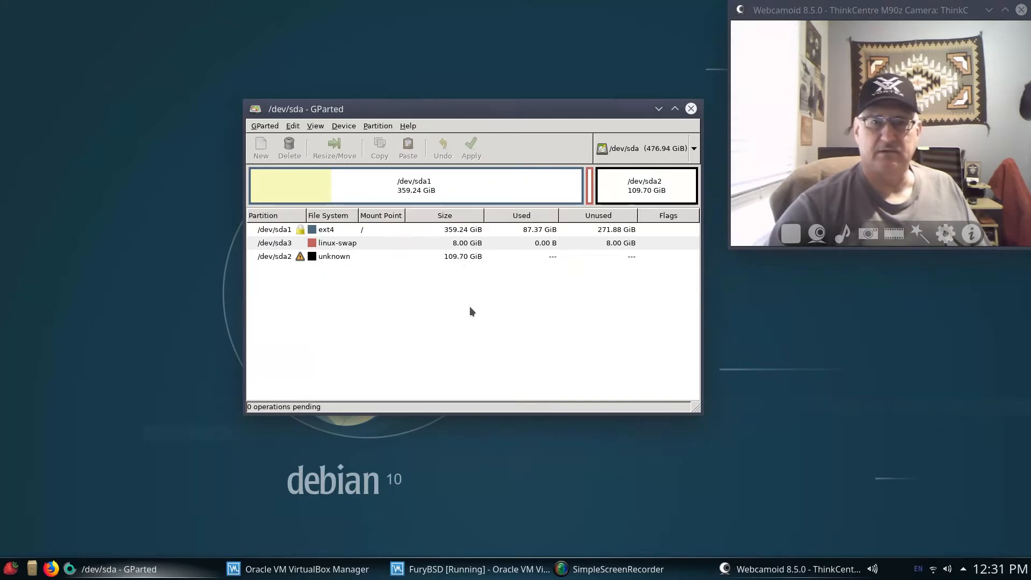
mouse_move(500, 310)
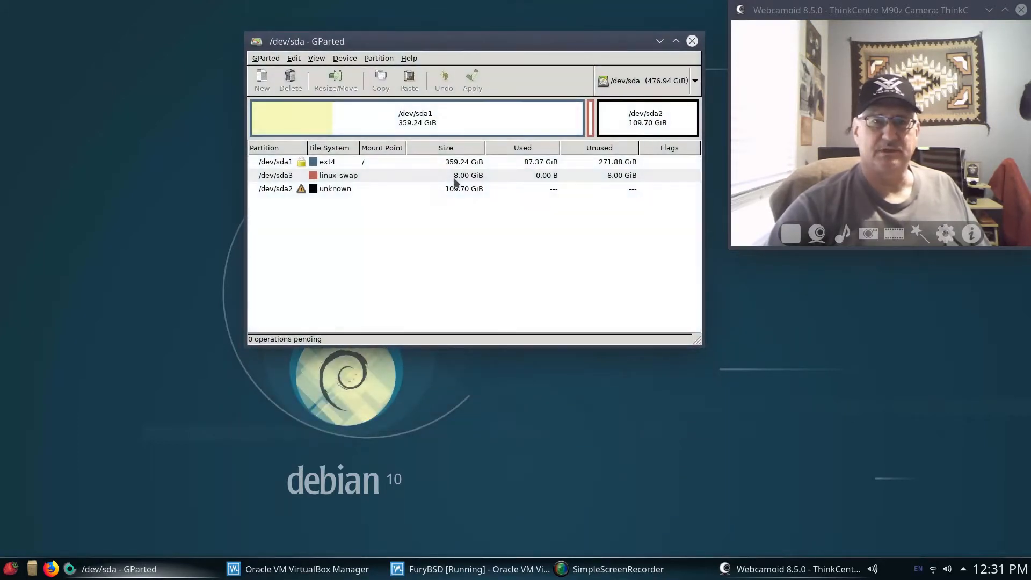
mouse_move(545, 216)
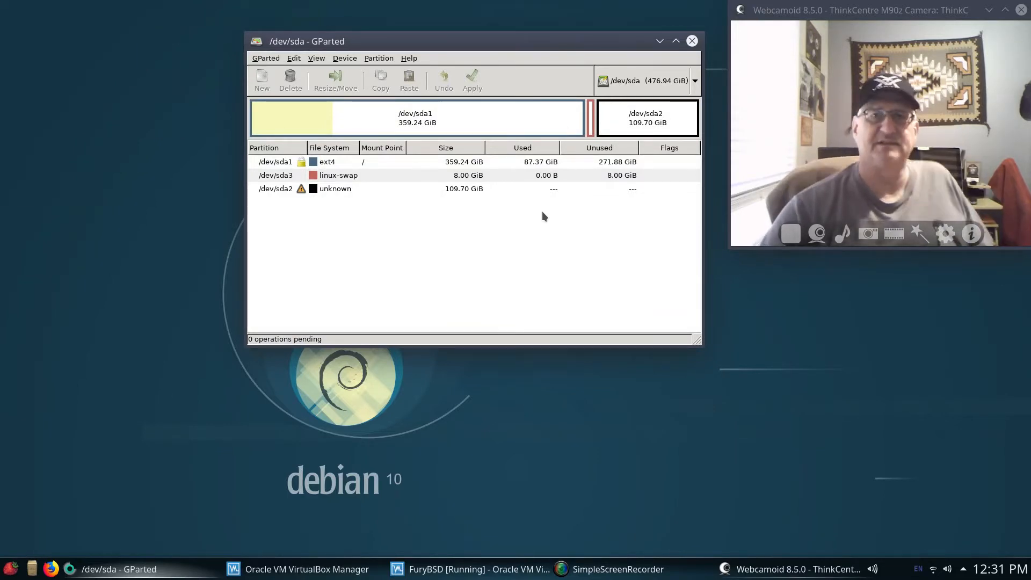
left_click(659, 41)
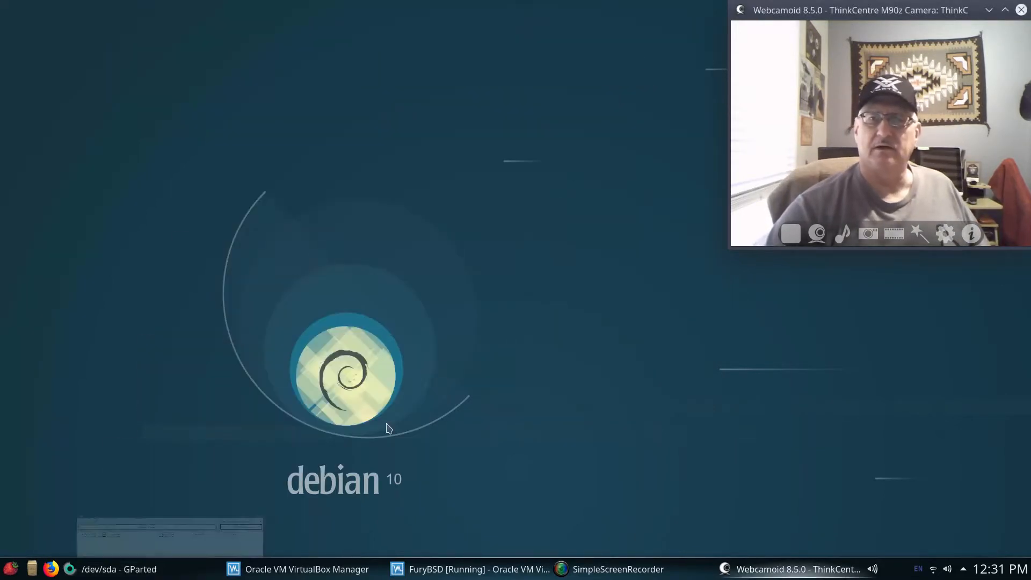
Switch to the FuryBSD VM, submit the lock-screen password (rejected), and return to VirtualBox Manager.
left_click(472, 568)
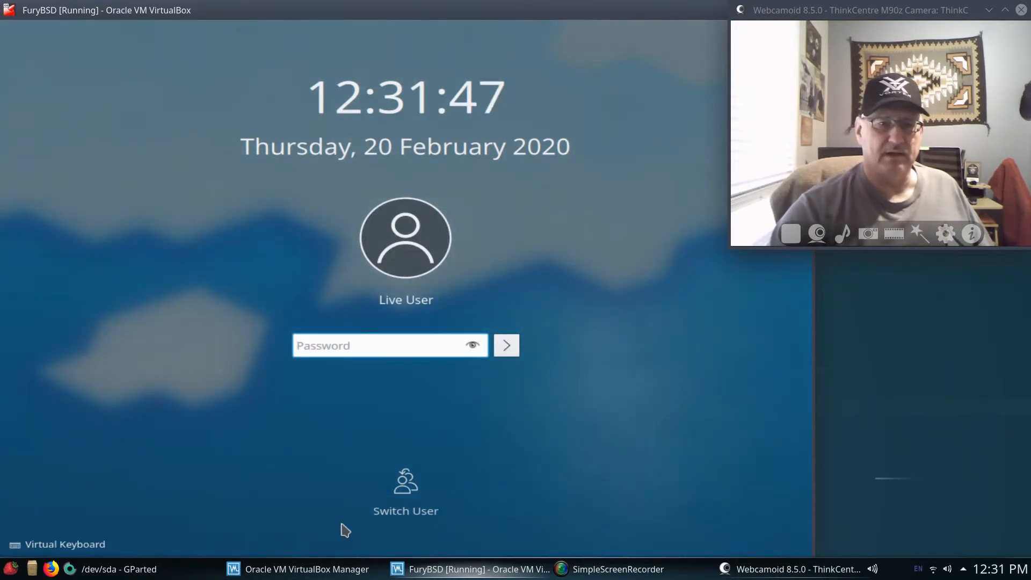
mouse_move(364, 448)
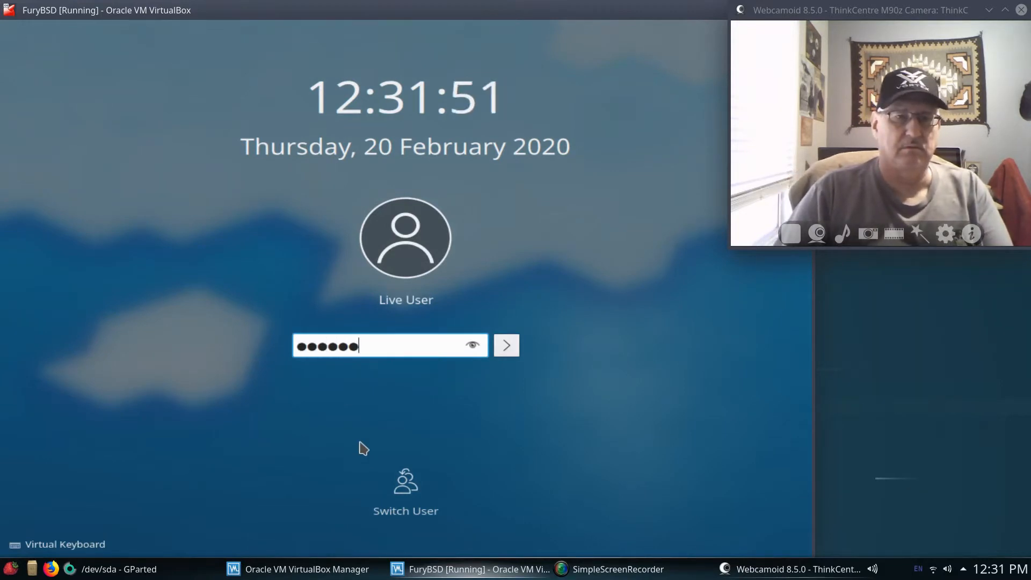
left_click(506, 345)
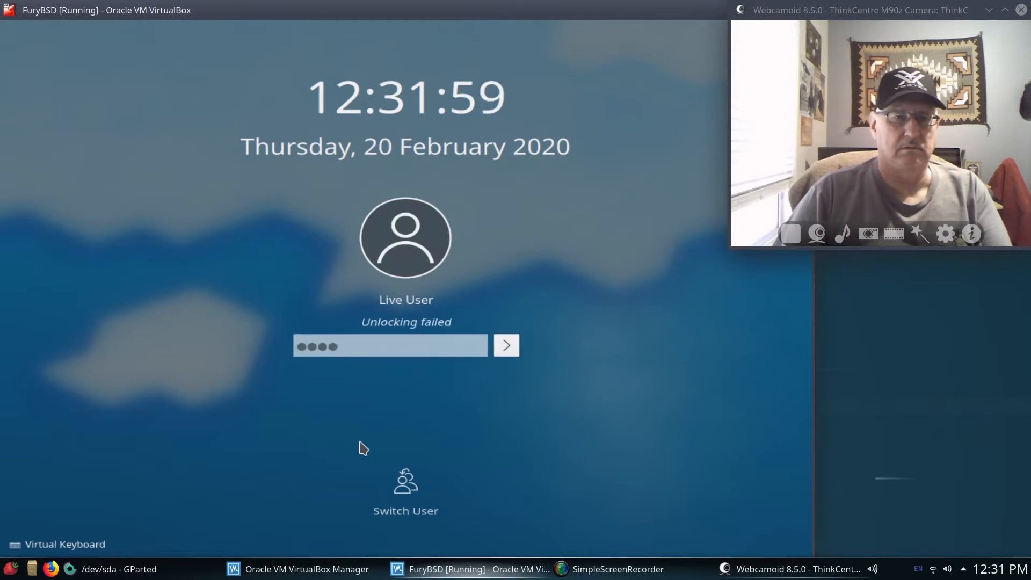
mouse_move(454, 416)
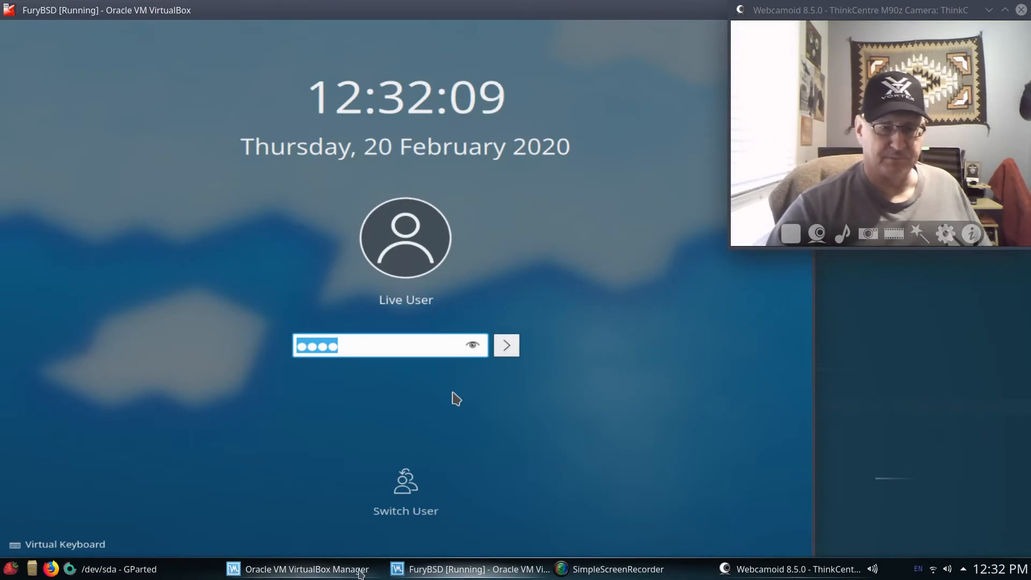
left_click(306, 570)
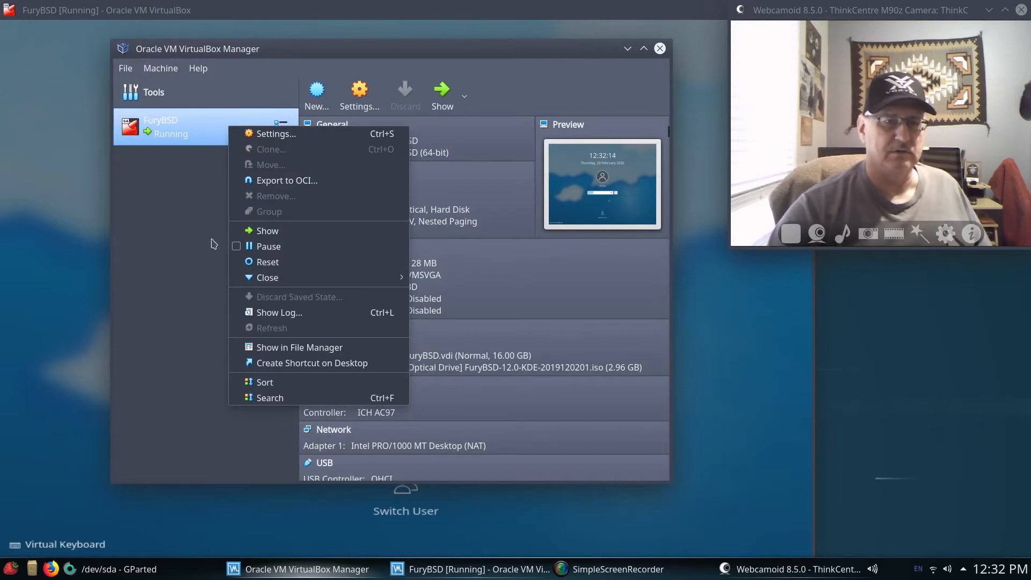
mouse_move(216, 283)
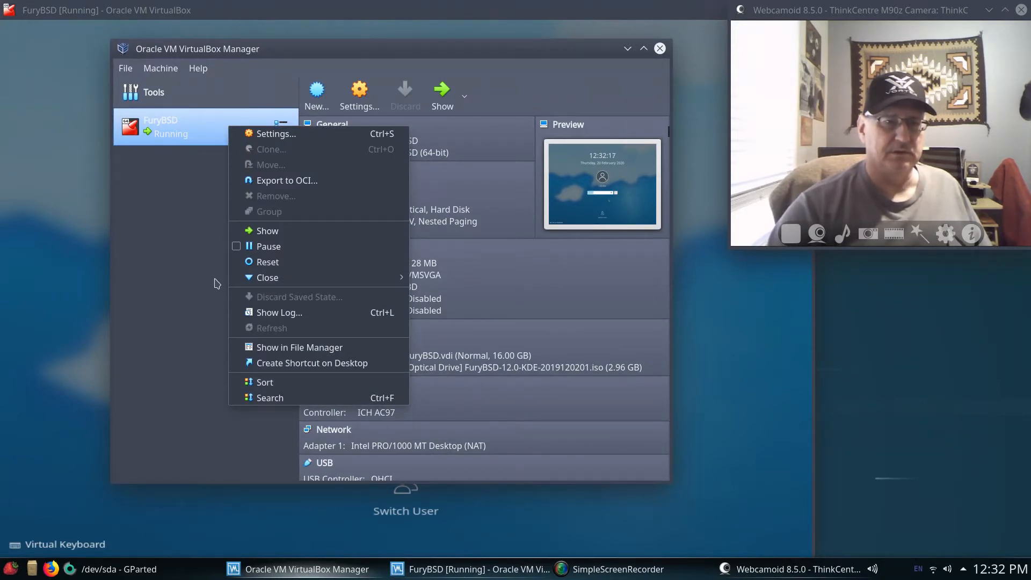
mouse_move(267, 277)
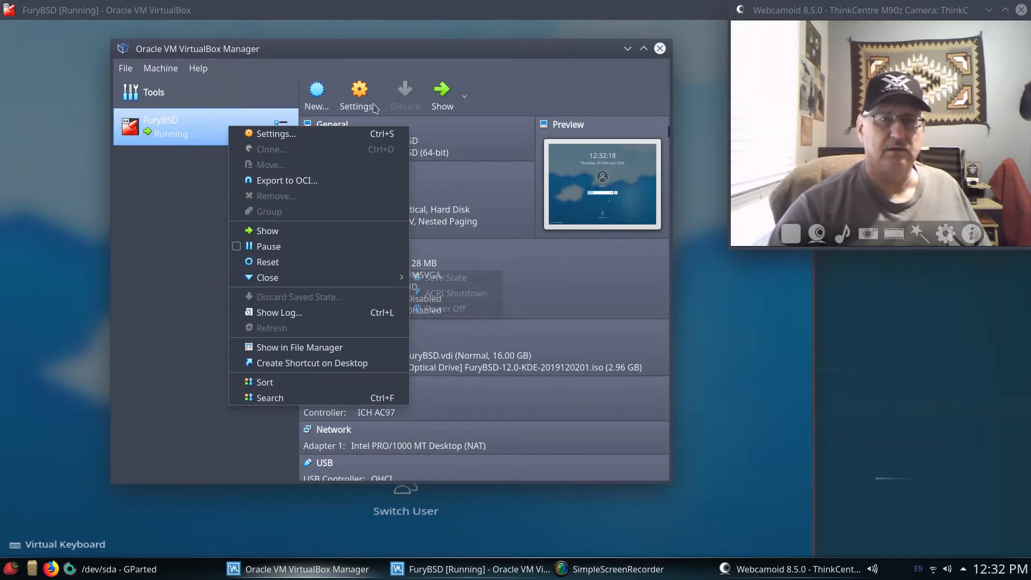
mouse_move(319, 180)
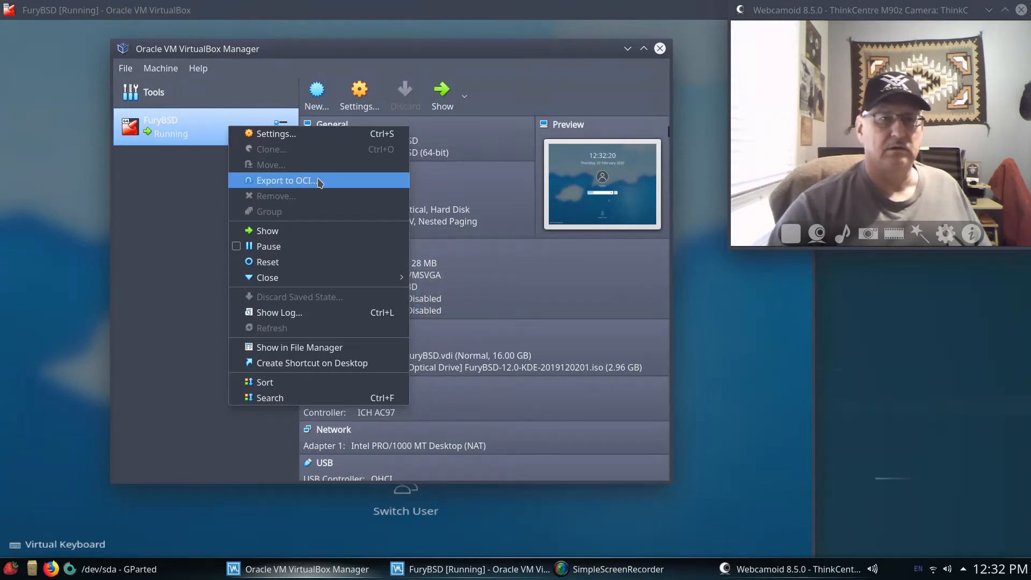
mouse_move(282, 278)
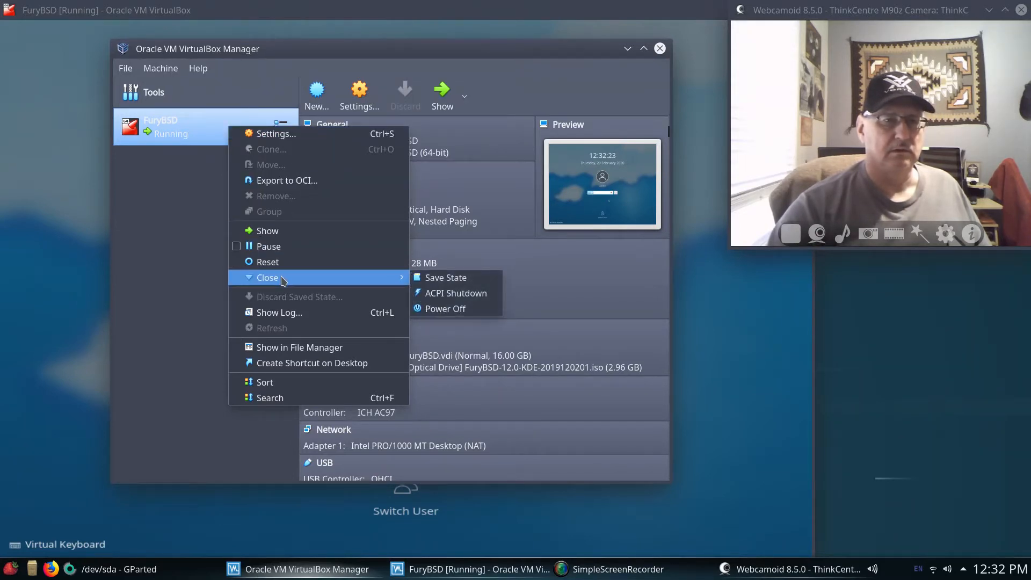
Power off FuryBSD via Close > Power Off with 'Do not show this message again' ticked.
left_click(445, 308)
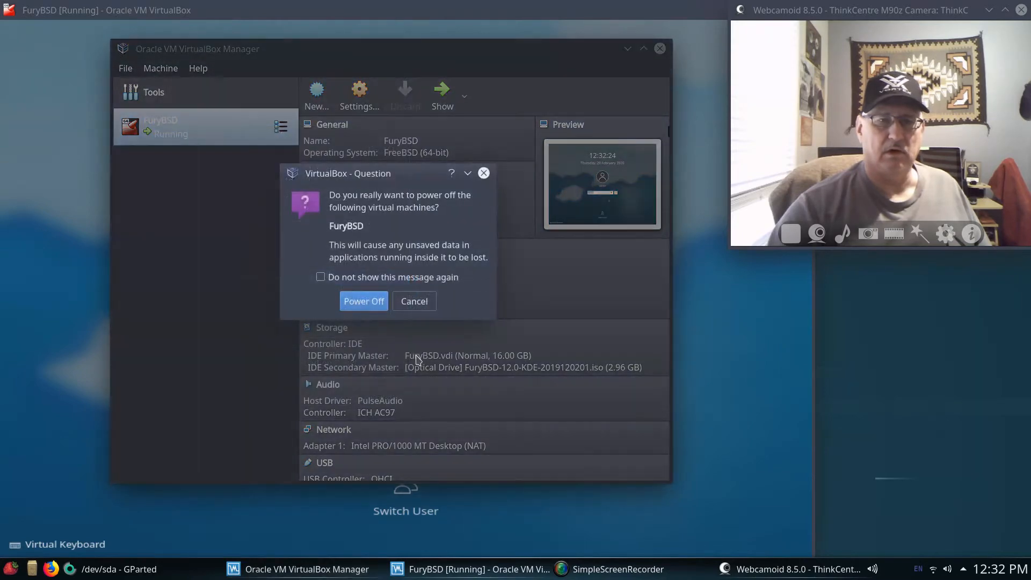
left_click(321, 277)
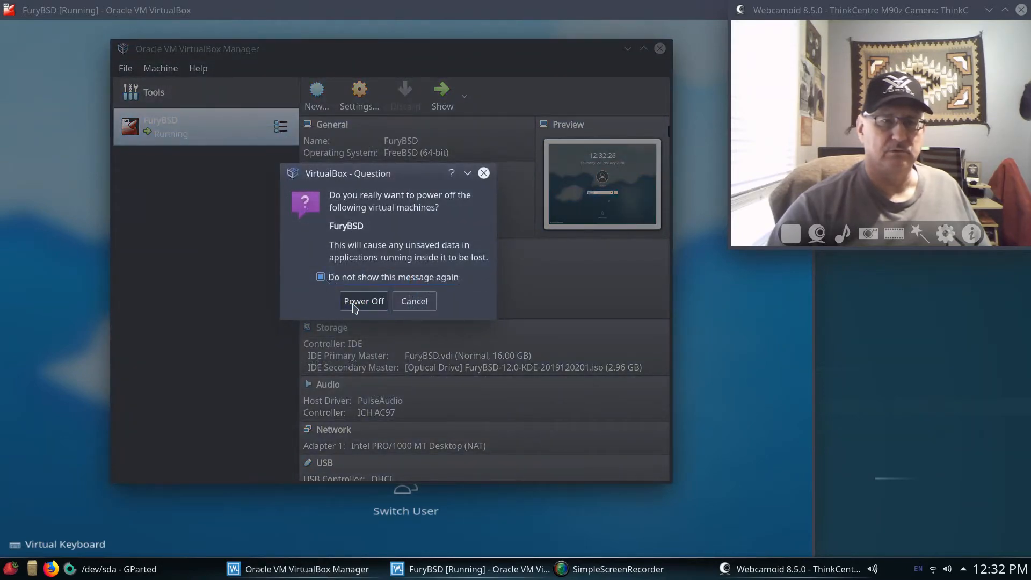
left_click(363, 302)
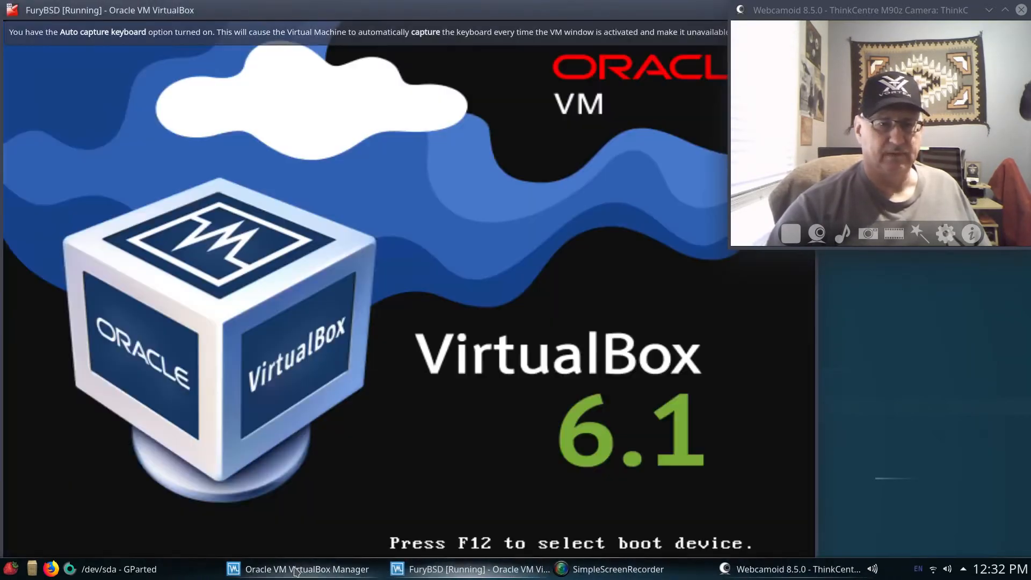
Start the FuryBSD VM and let it boot from the live CD-ROM media.
left_click(300, 569)
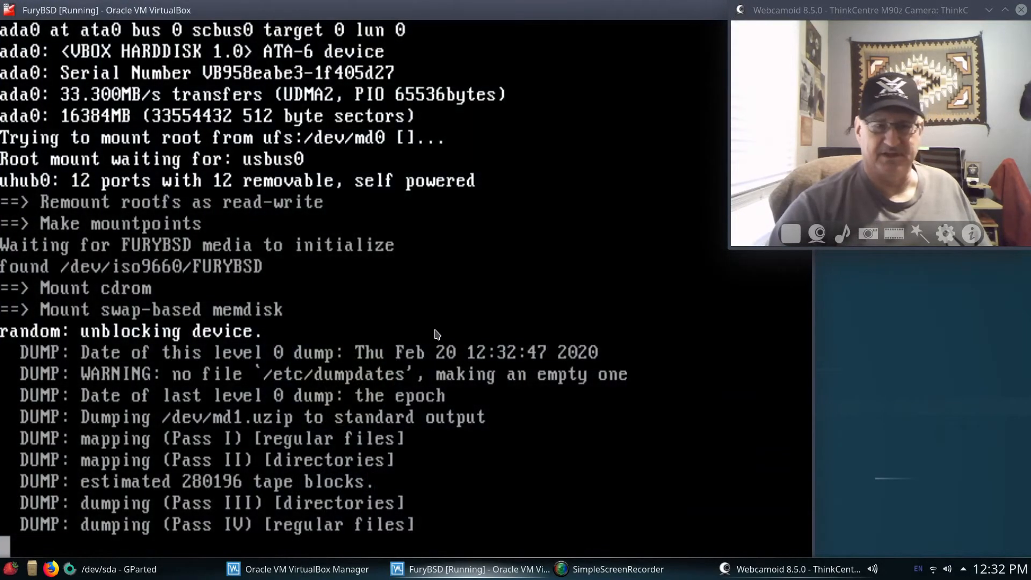
mouse_move(448, 332)
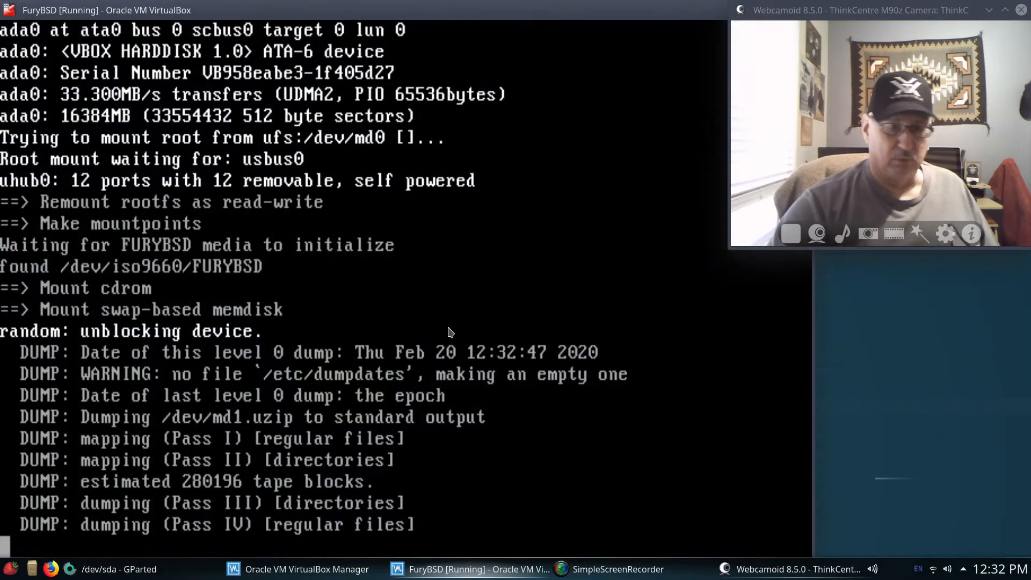
mouse_move(491, 315)
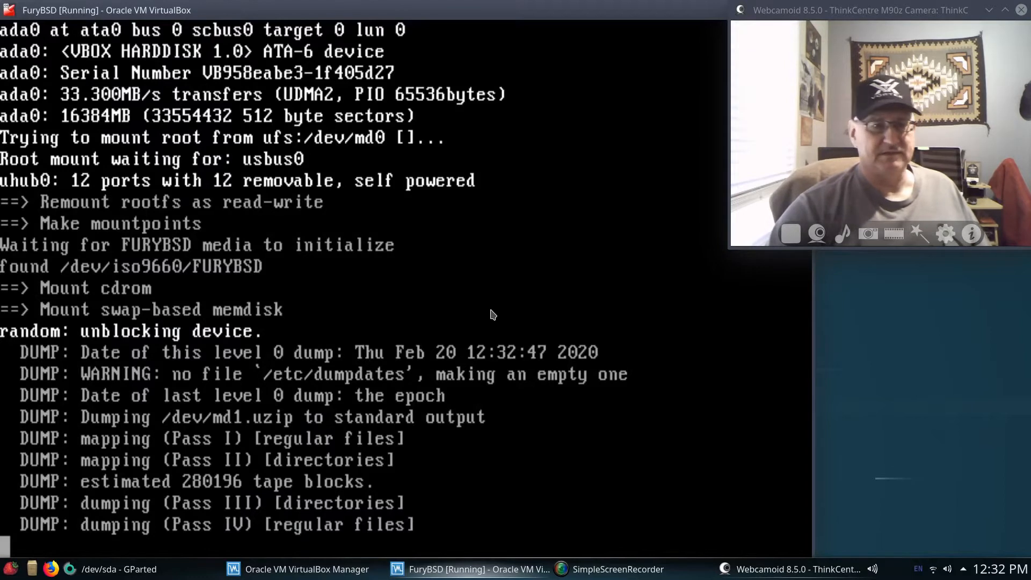
mouse_move(658, 249)
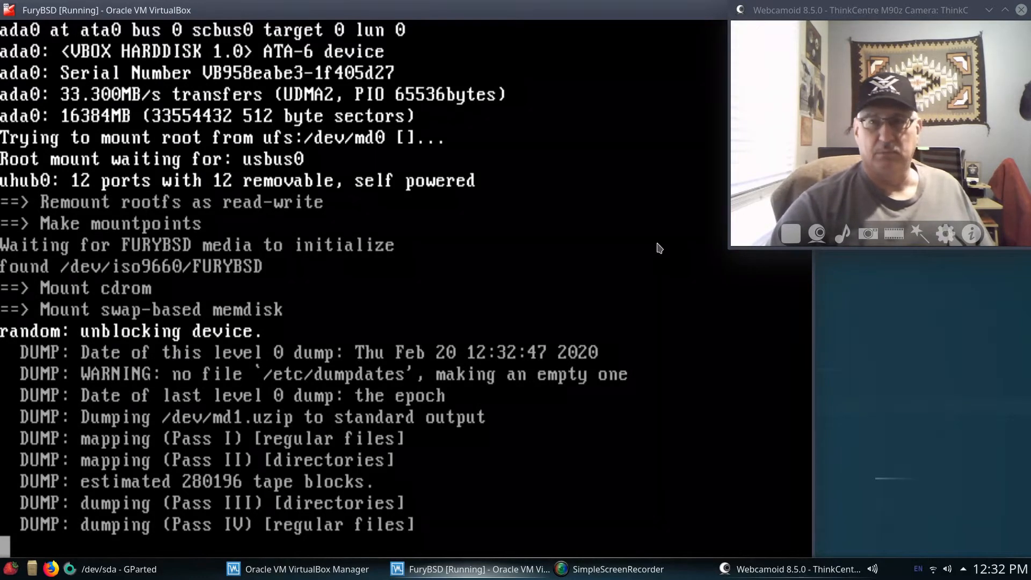
mouse_move(549, 273)
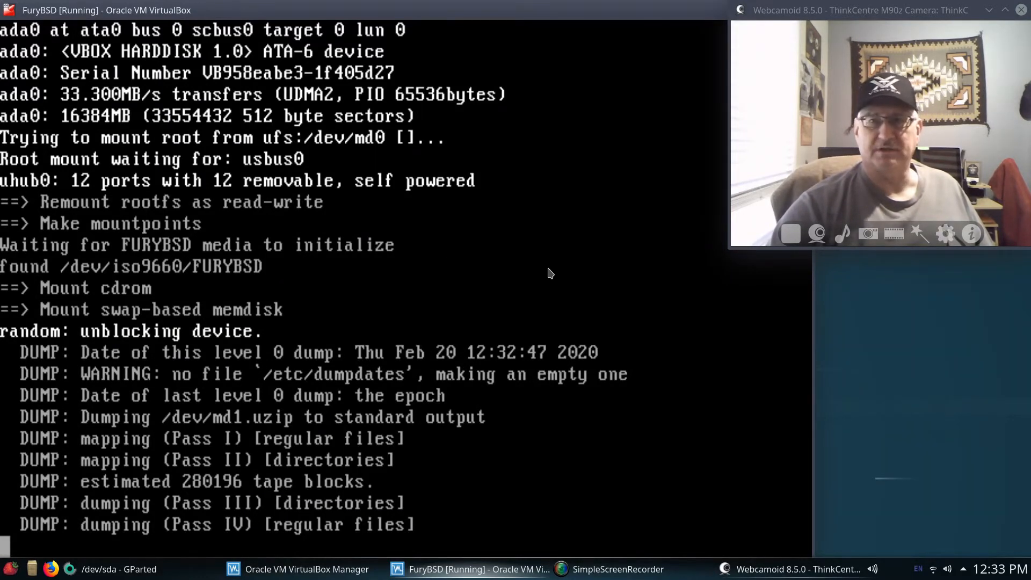
mouse_move(552, 277)
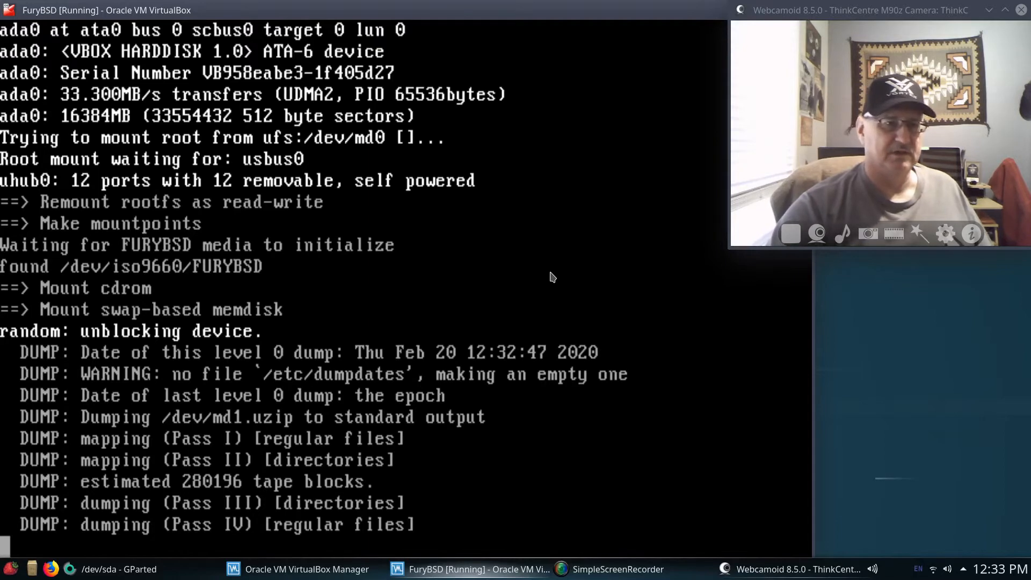
mouse_move(555, 267)
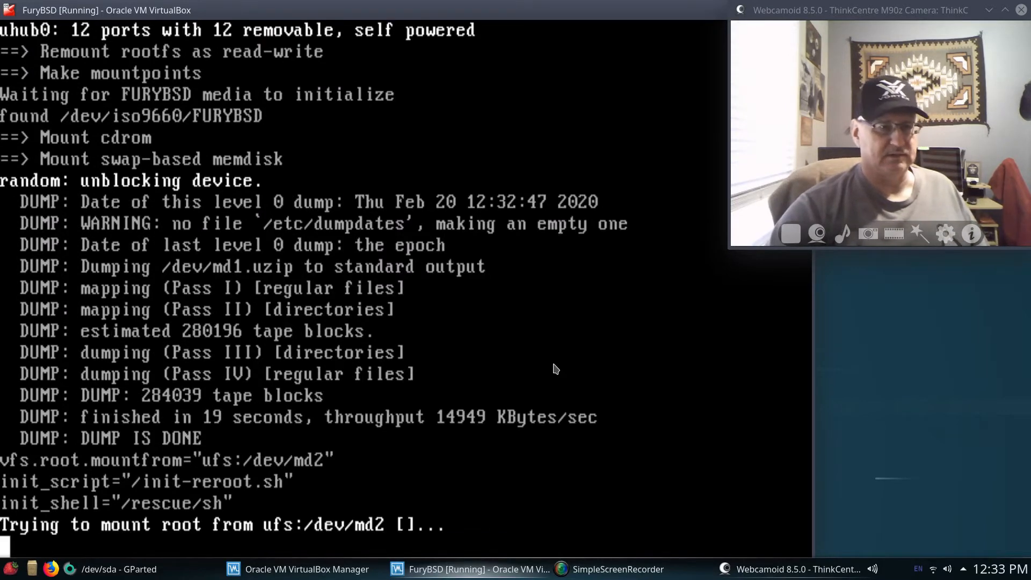
mouse_move(565, 359)
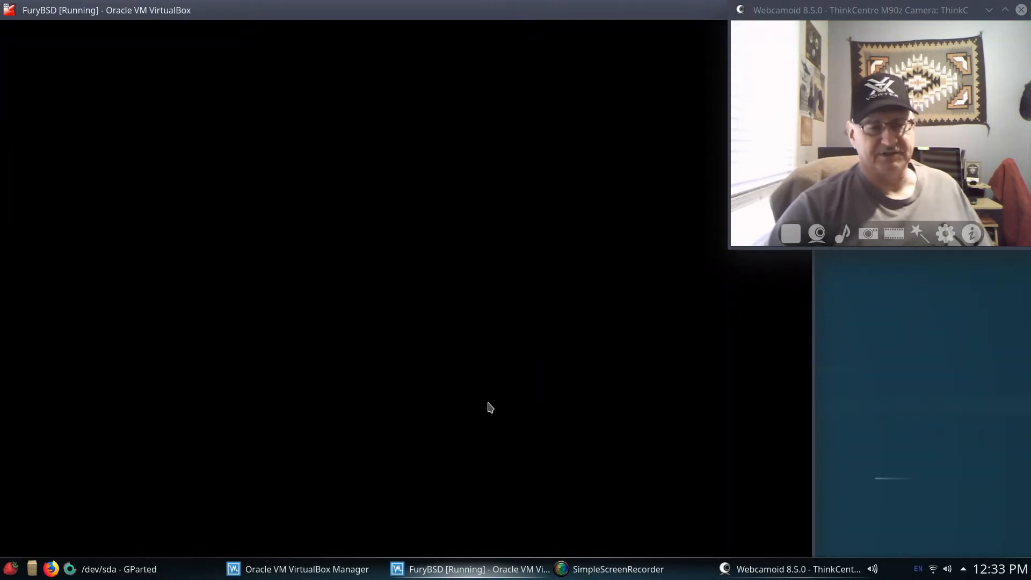
mouse_move(500, 415)
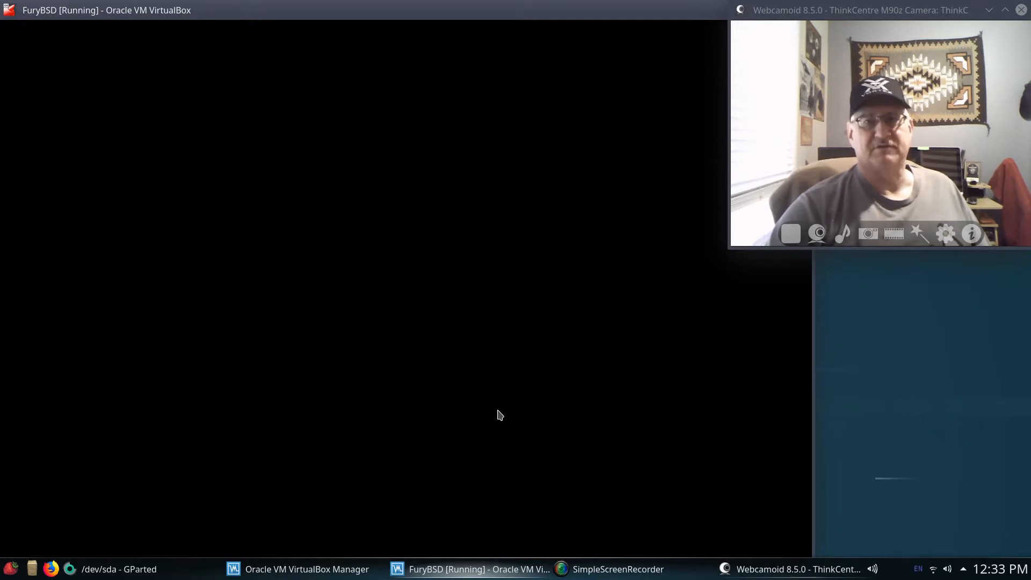
mouse_move(428, 341)
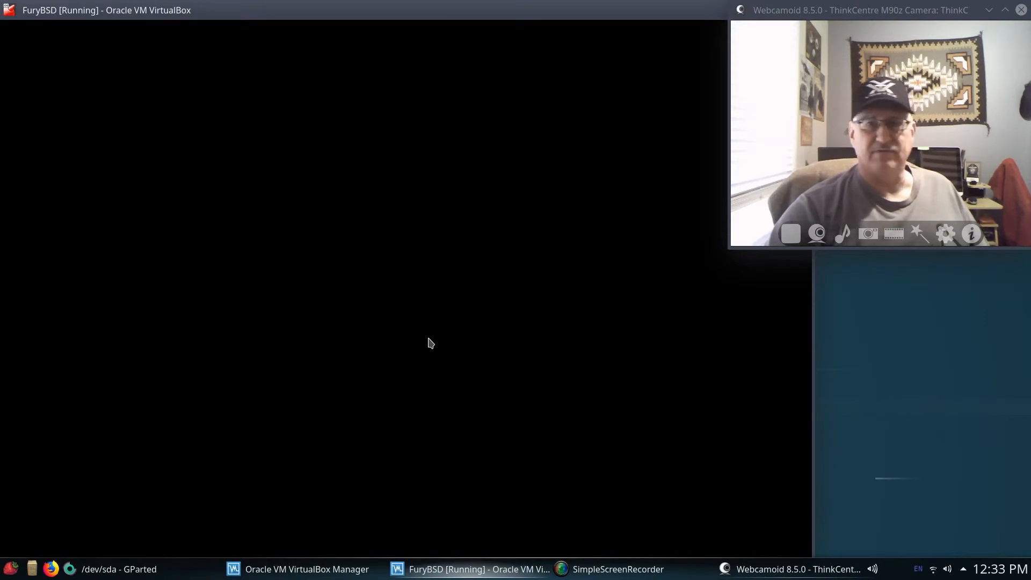
mouse_move(421, 338)
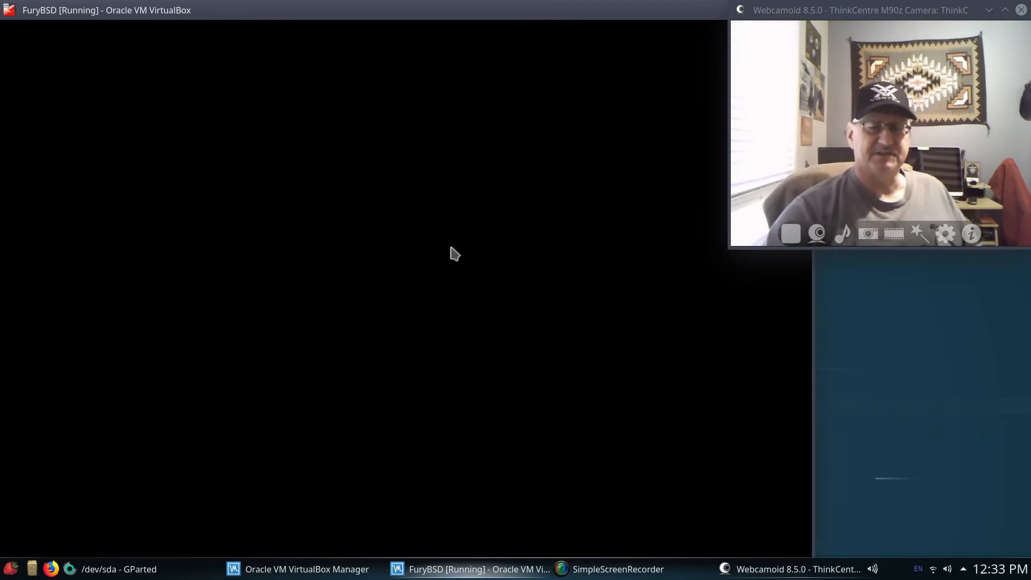
mouse_move(321, 285)
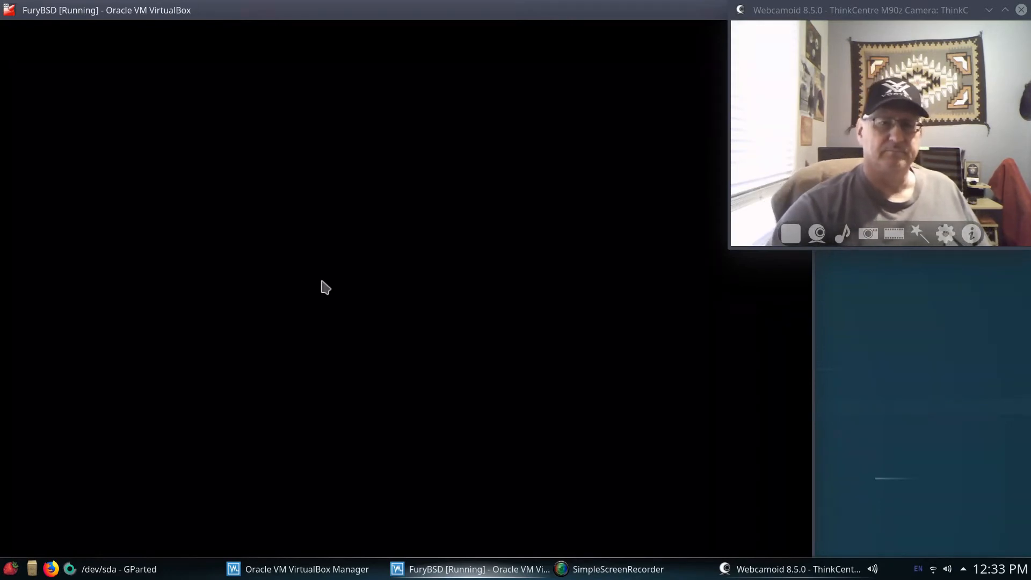
mouse_move(527, 249)
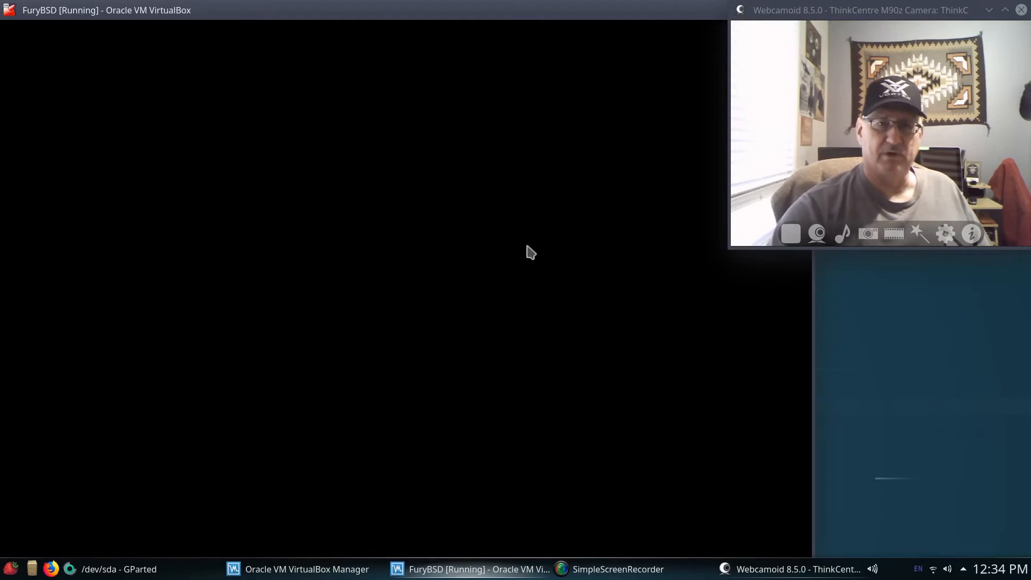
mouse_move(454, 276)
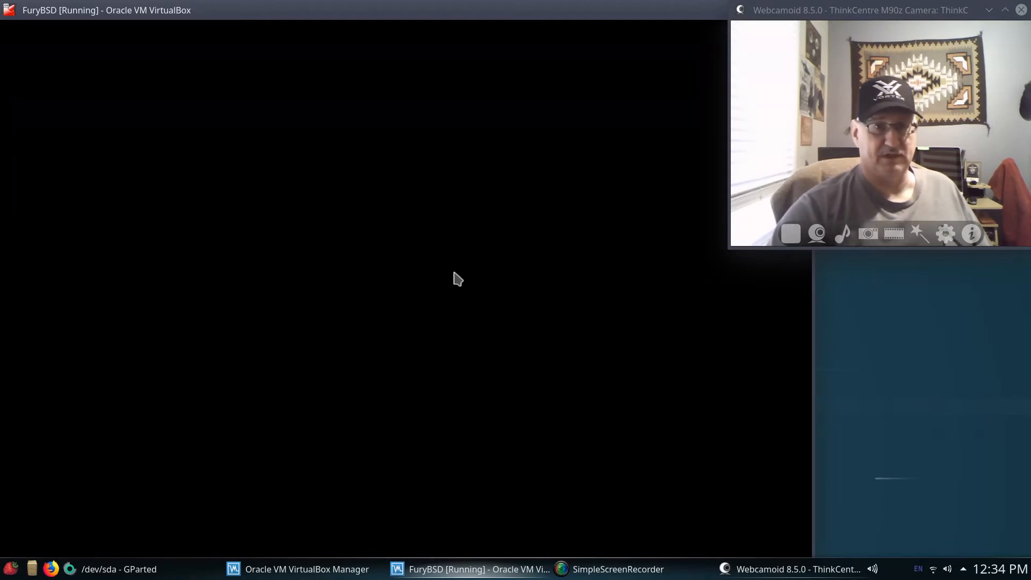
mouse_move(349, 291)
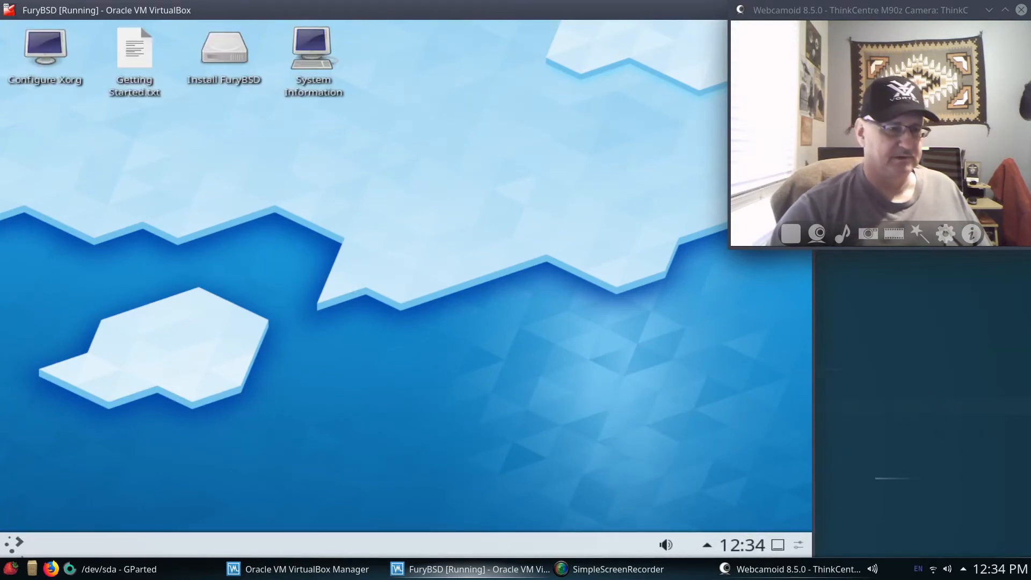
mouse_move(16, 546)
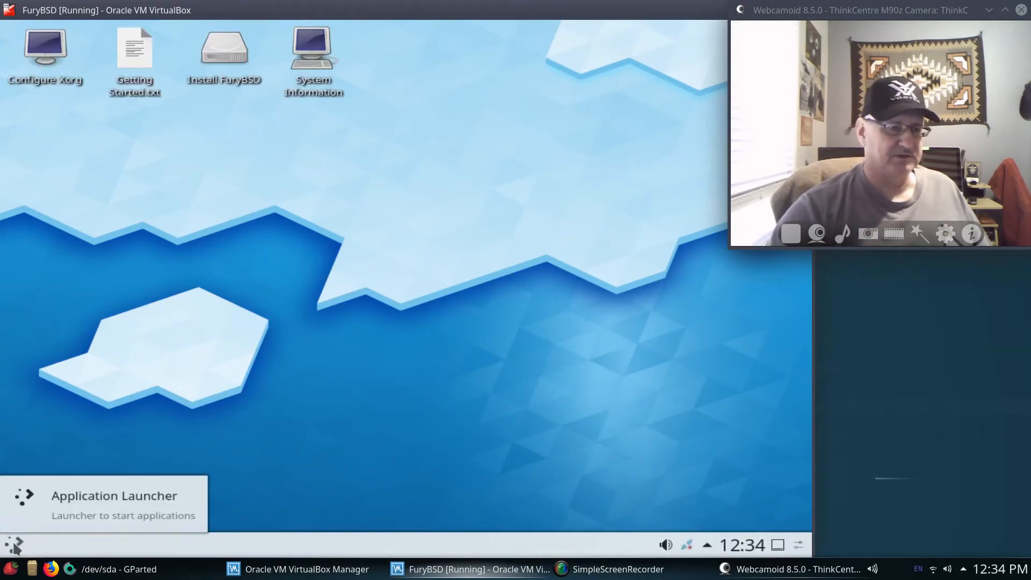
Launch System Settings from the Application Launcher and view the Displays page at 1024x768.
left_click(13, 555)
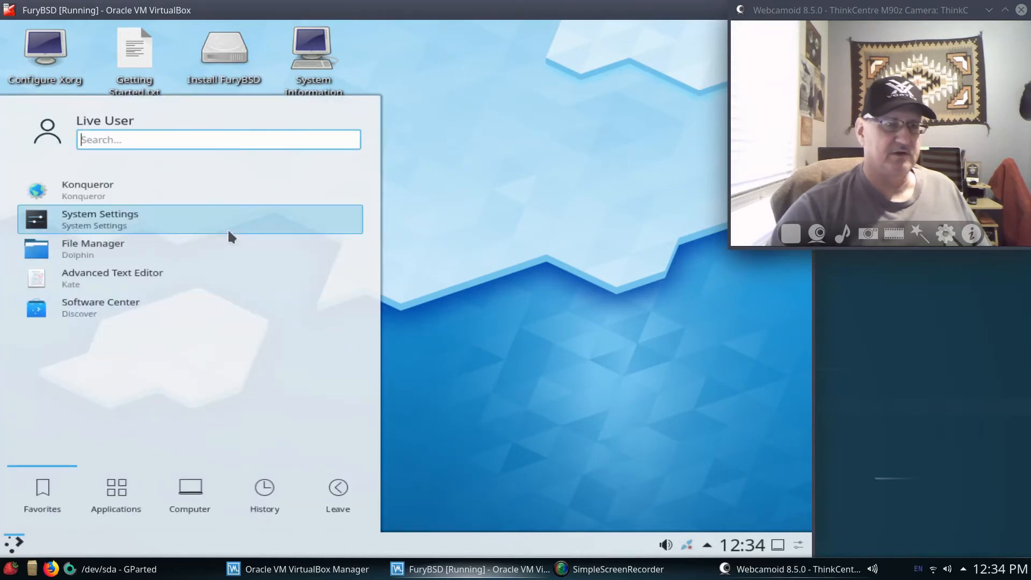
left_click(100, 219)
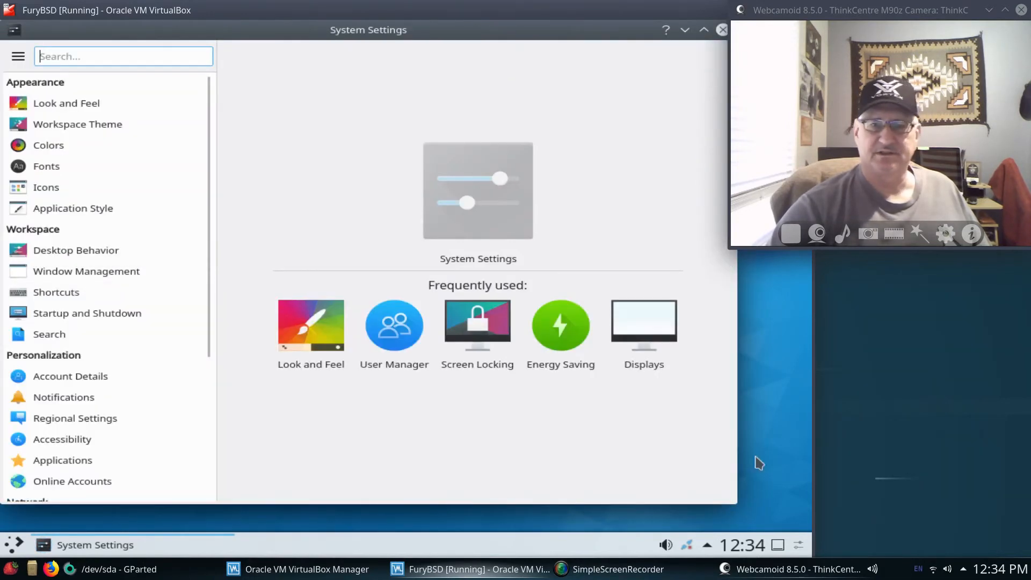
left_click(644, 321)
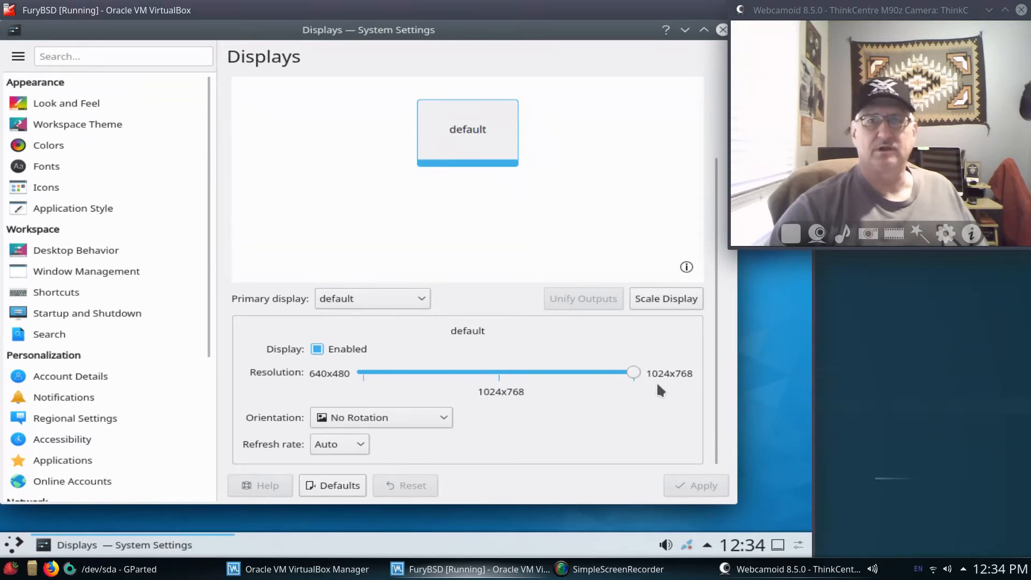
mouse_move(101, 224)
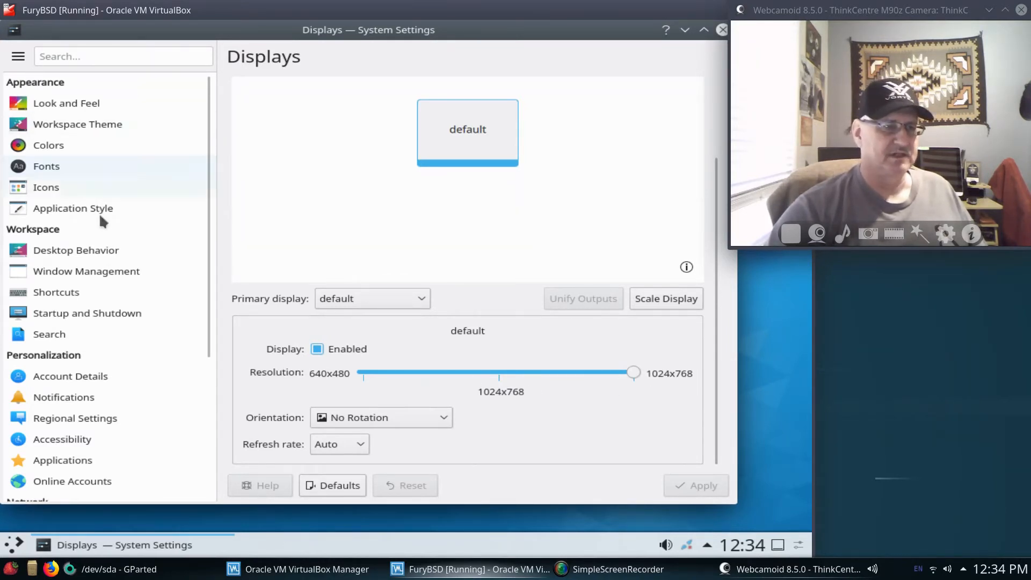
Set Input Devices > Mouse > Advanced pointer acceleration to 0.9x, apply, and close System Settings.
scroll("down", 3)
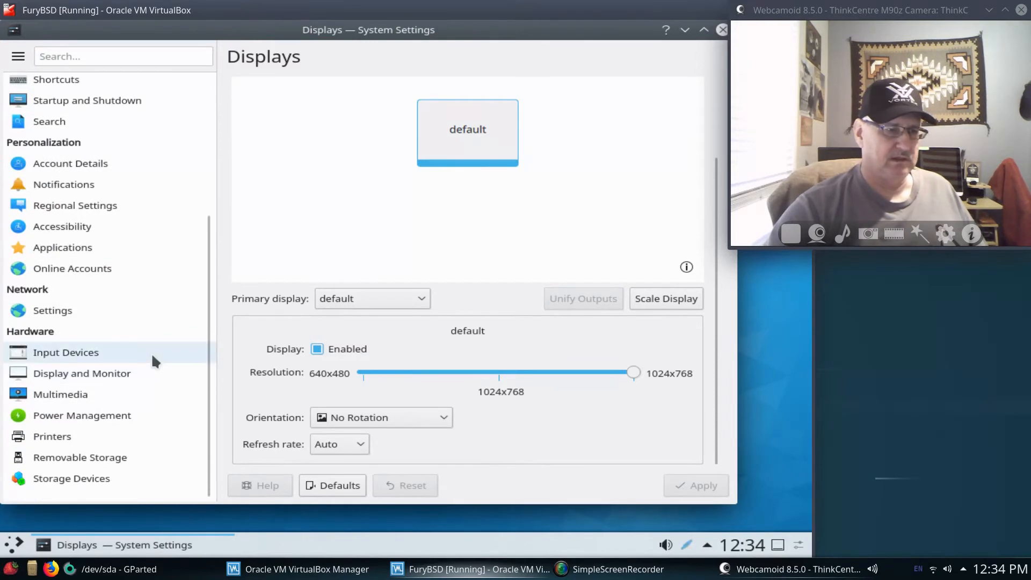
left_click(66, 352)
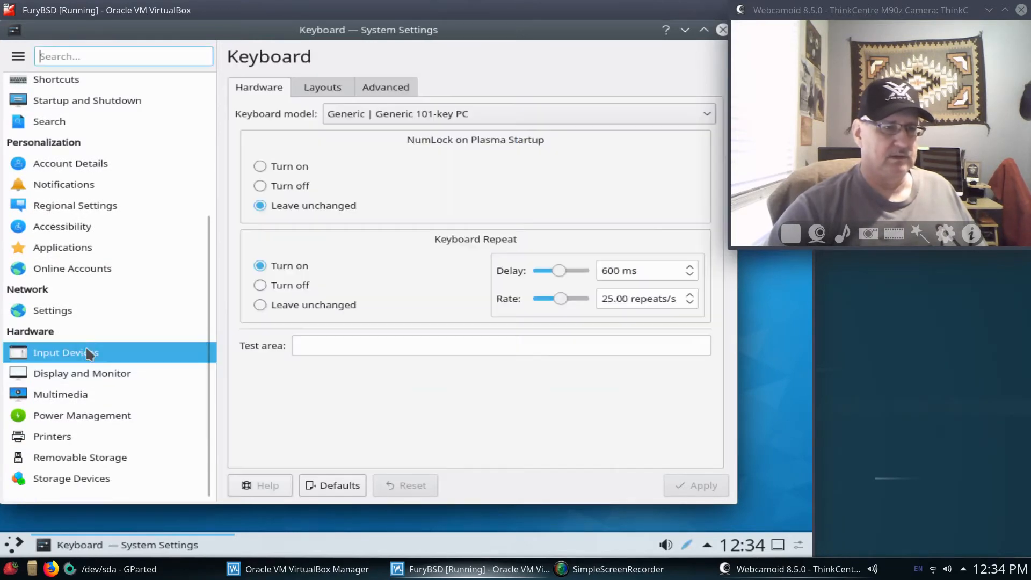
left_click(65, 352)
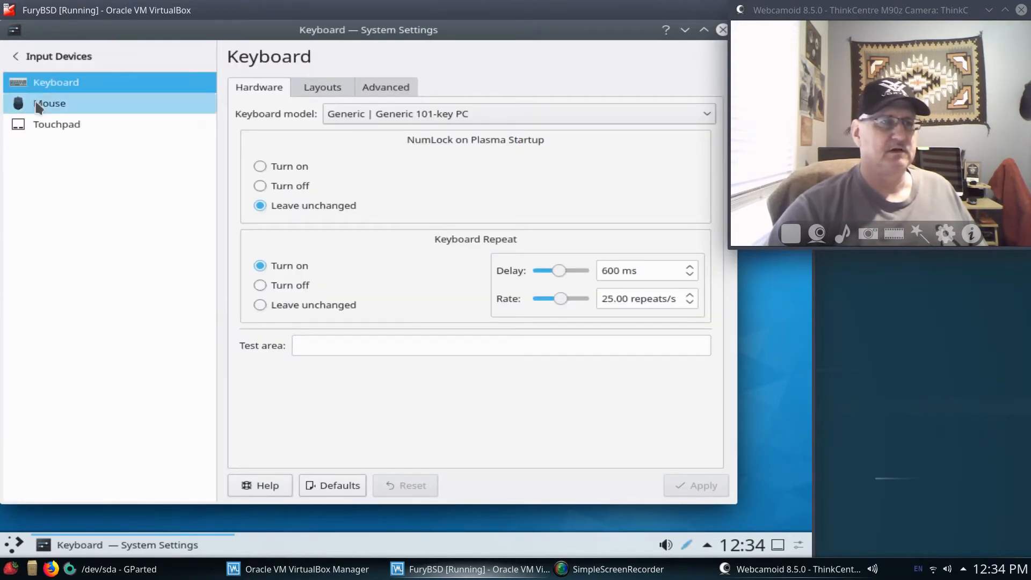
left_click(49, 103)
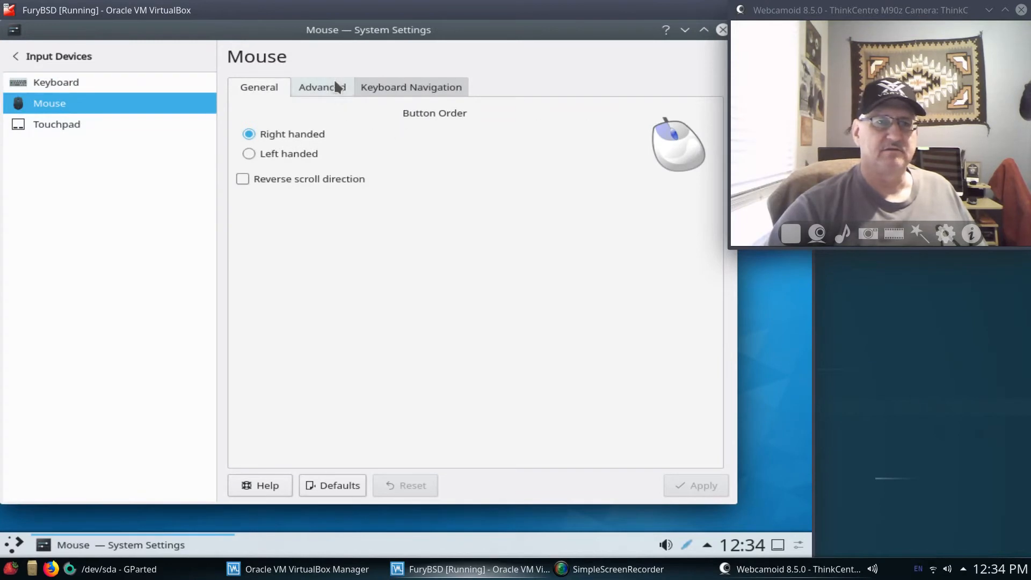
left_click(322, 87)
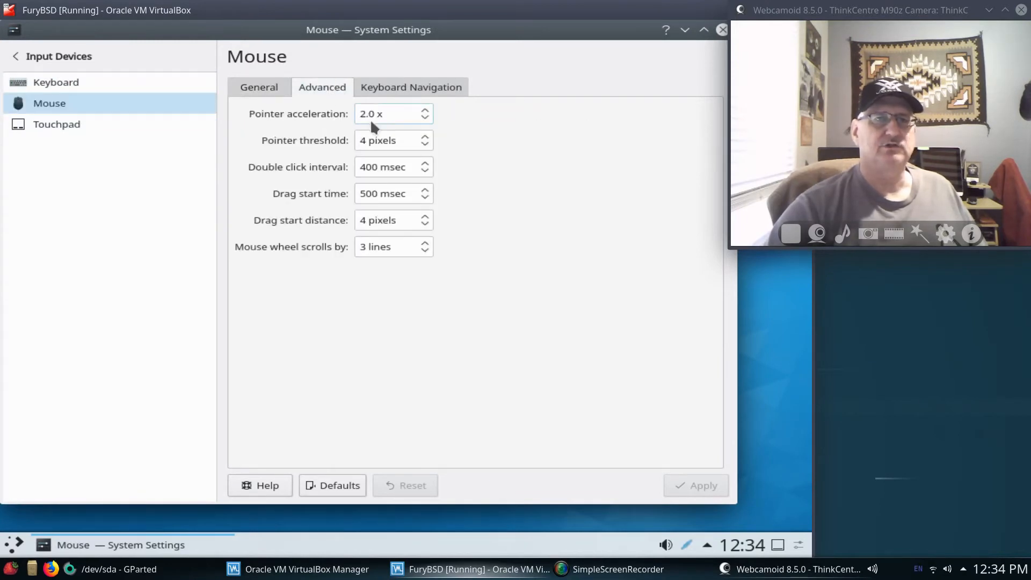
mouse_move(422, 121)
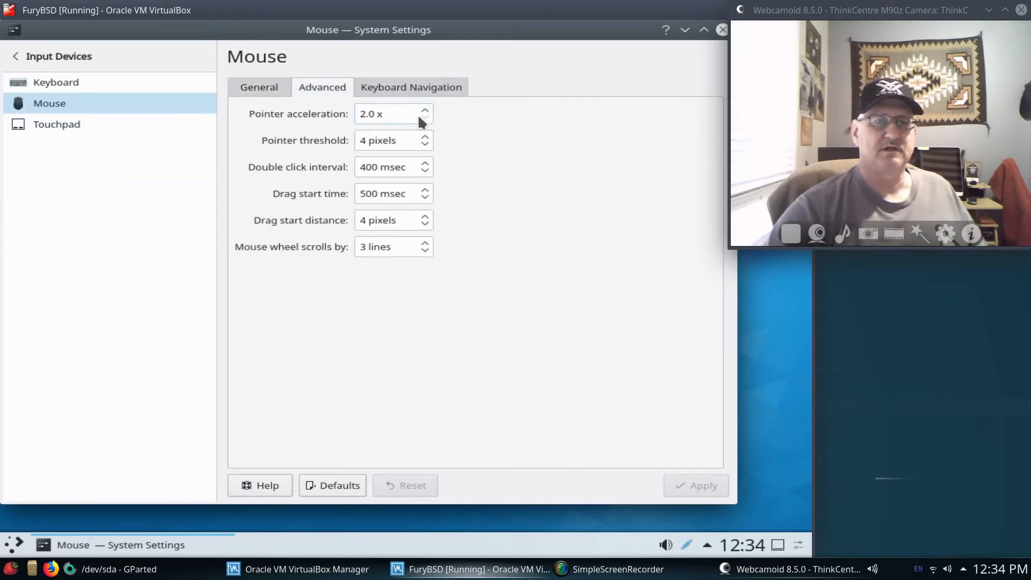
left_click(429, 118)
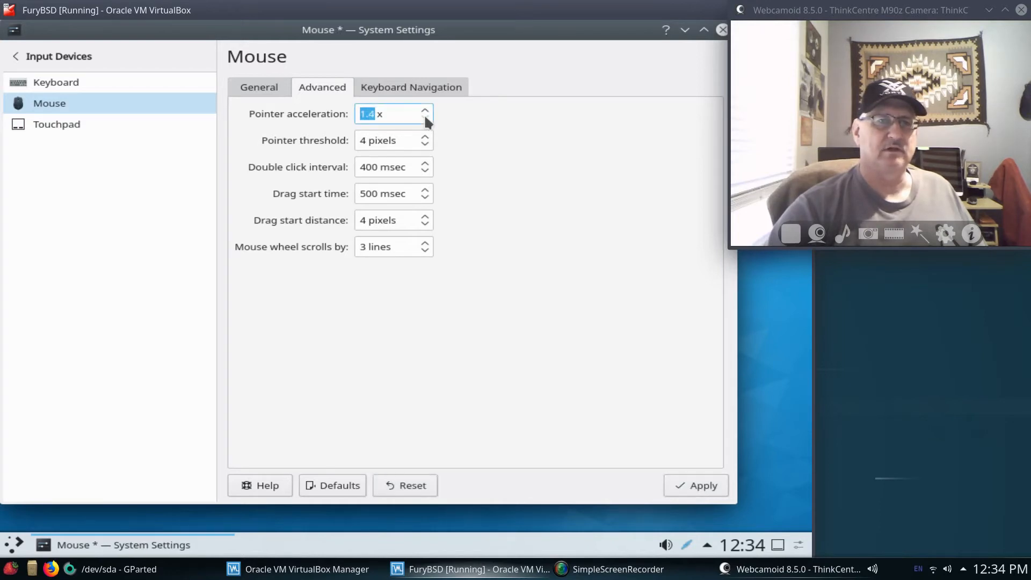
left_click(424, 119)
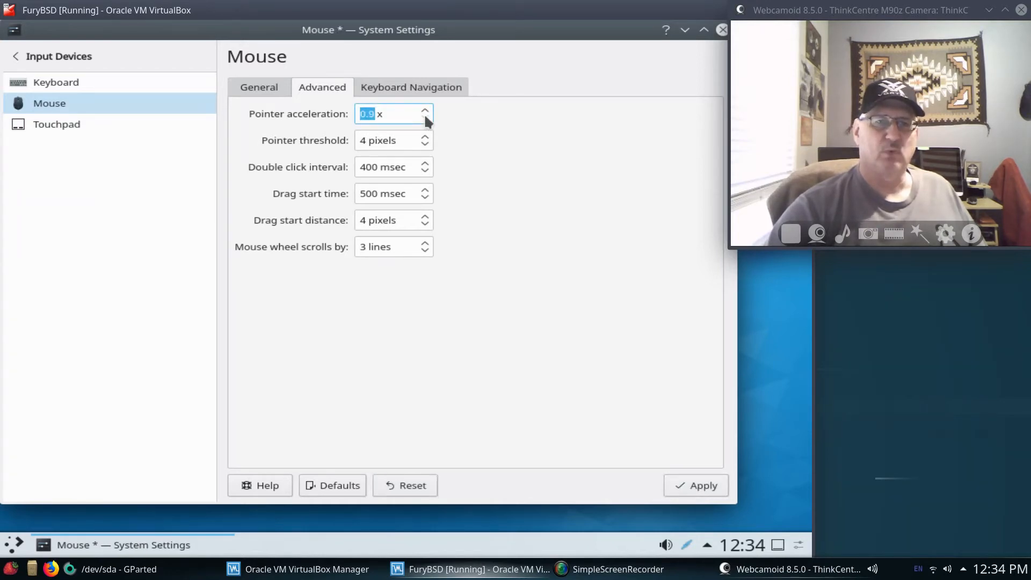
left_click(696, 485)
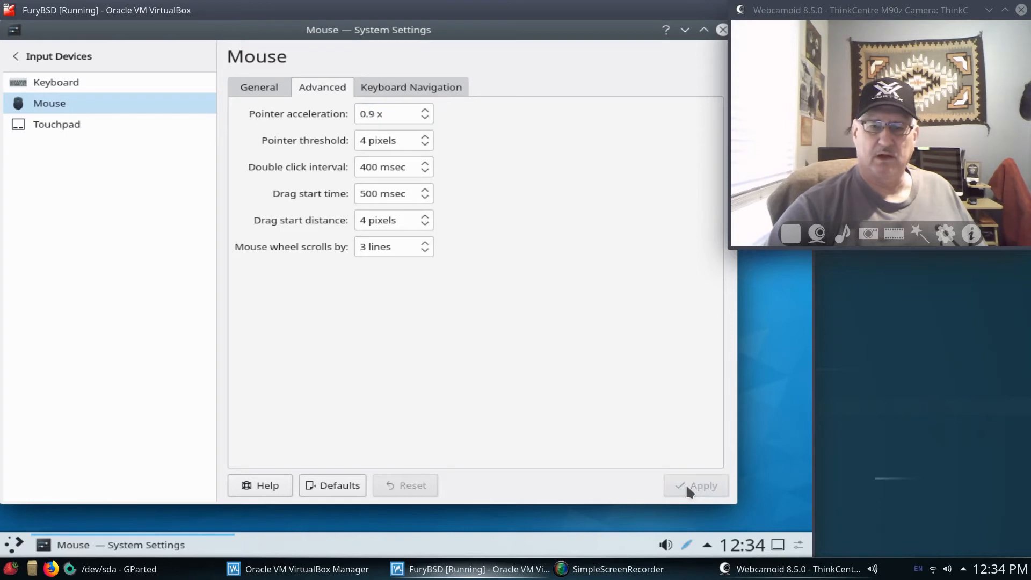
left_click(721, 30)
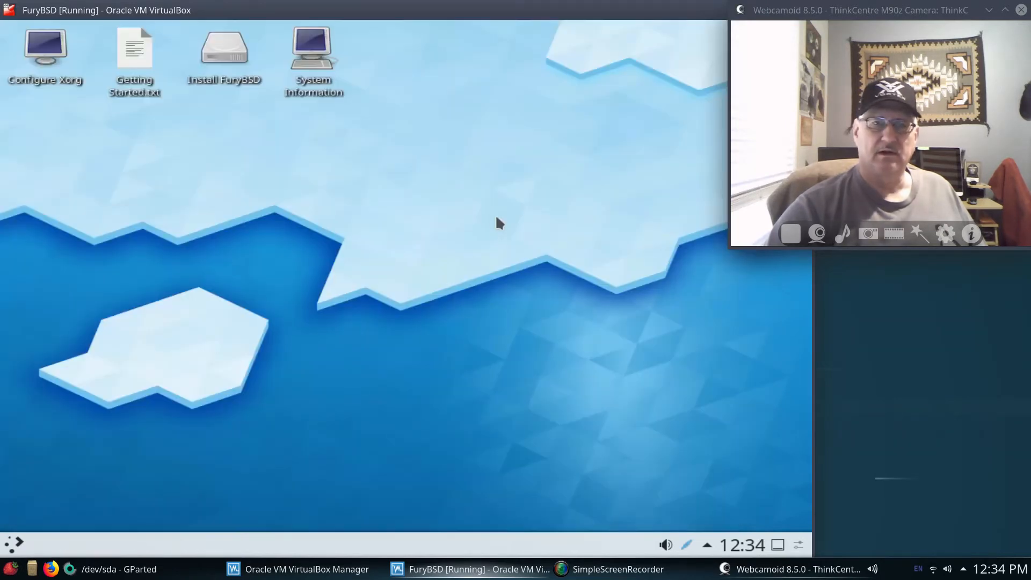
mouse_move(276, 256)
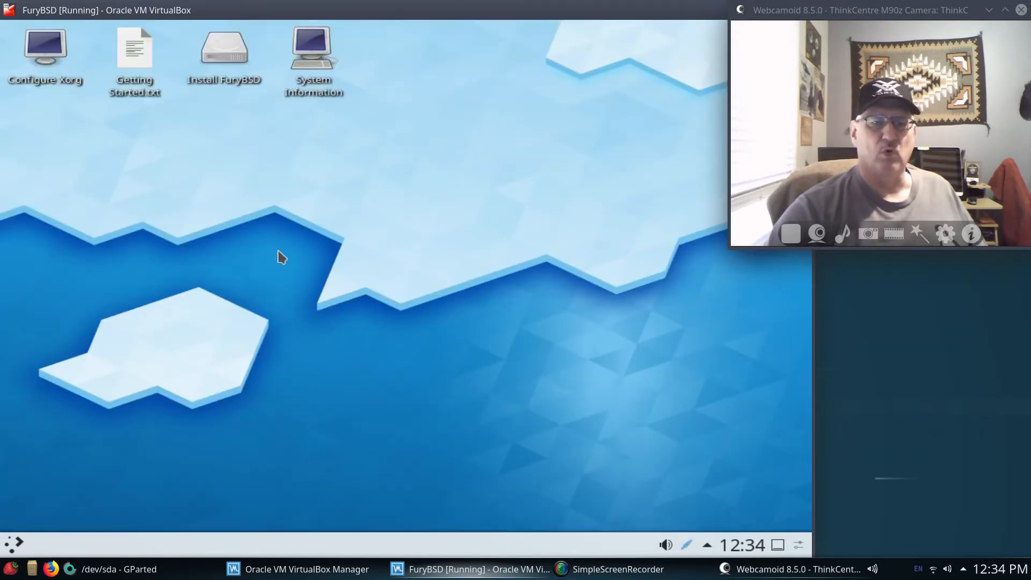
mouse_move(531, 149)
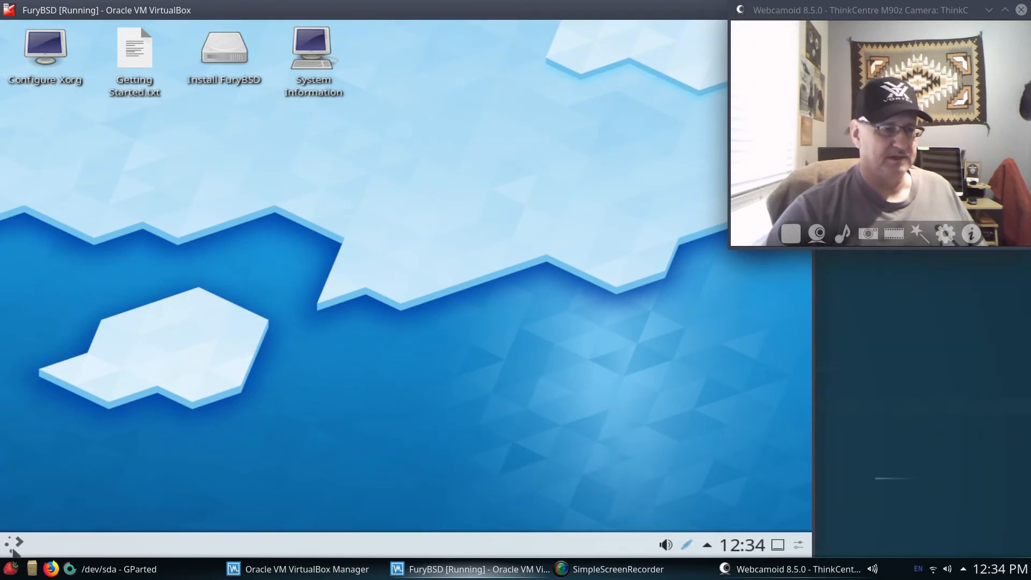
mouse_move(75, 368)
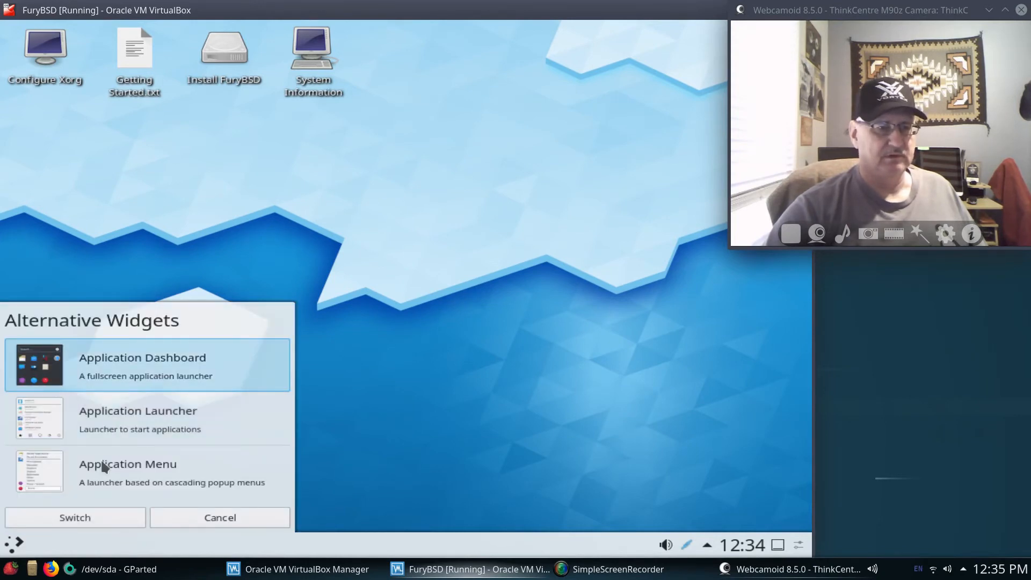
Switch the launcher to Application Dashboard and launch System Settings from the dashboard.
left_click(220, 517)
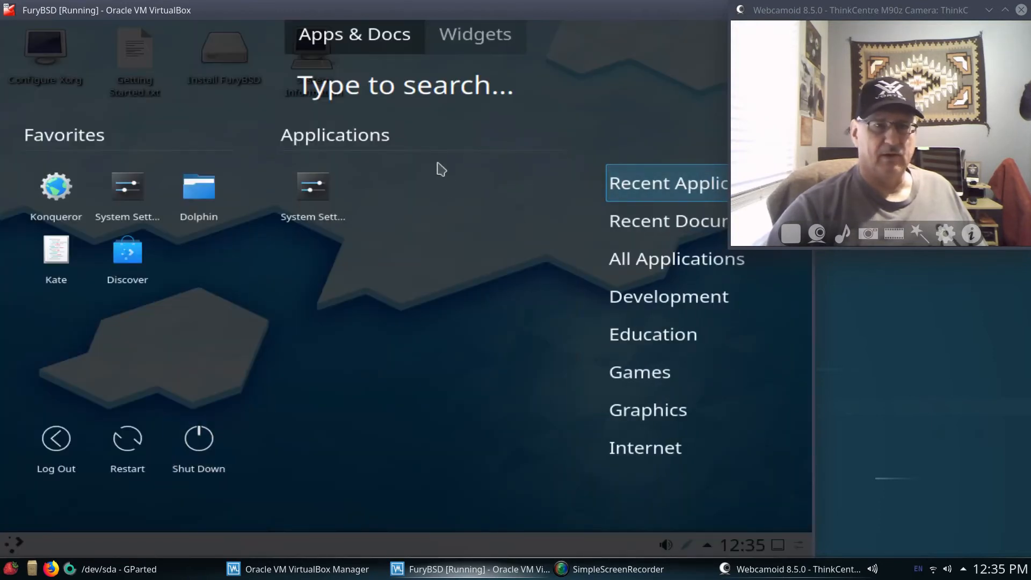
mouse_move(313, 188)
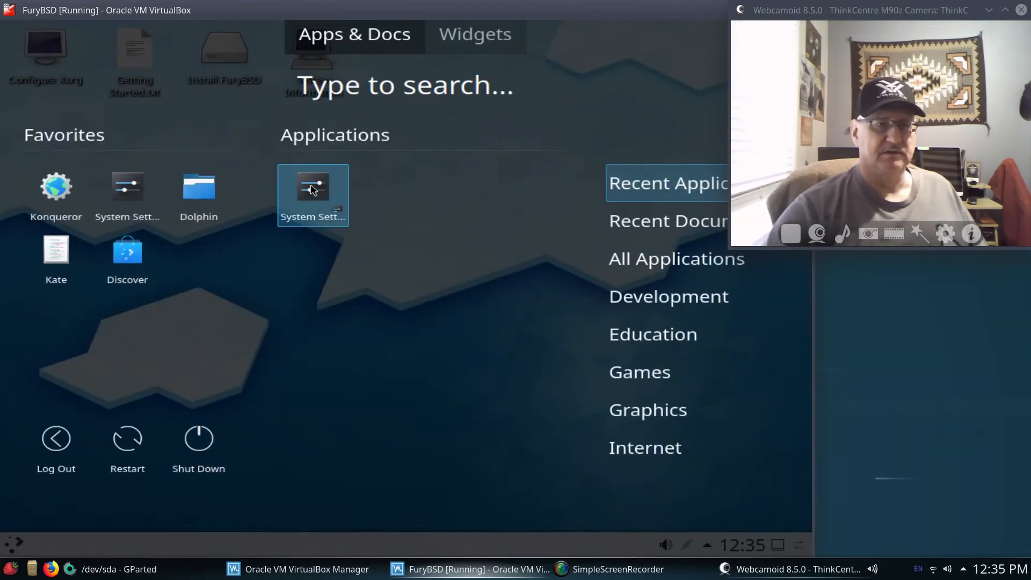
left_click(312, 187)
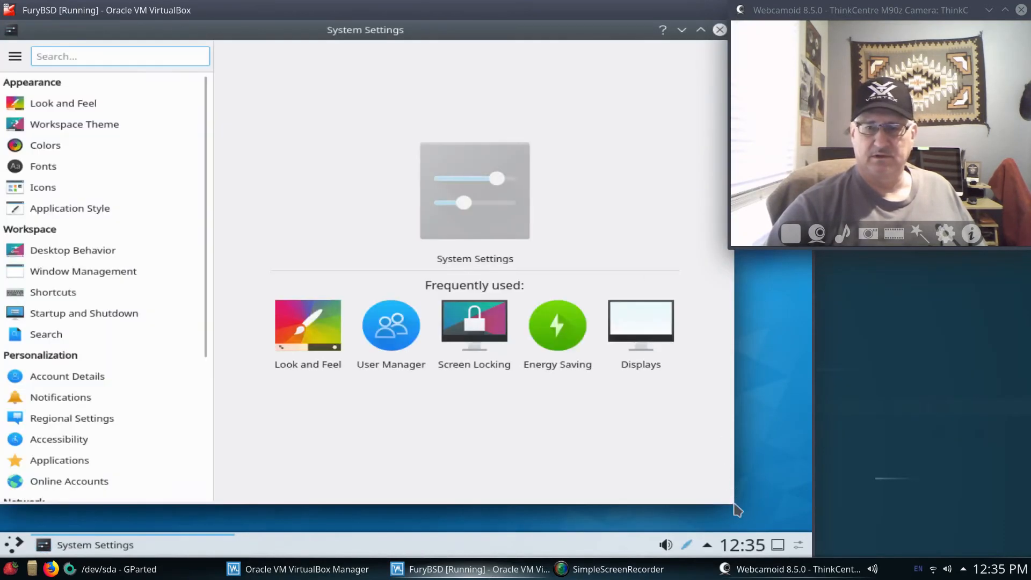
Configure System Settings to use Icon View, then open Power Management under Hardware.
left_click(15, 56)
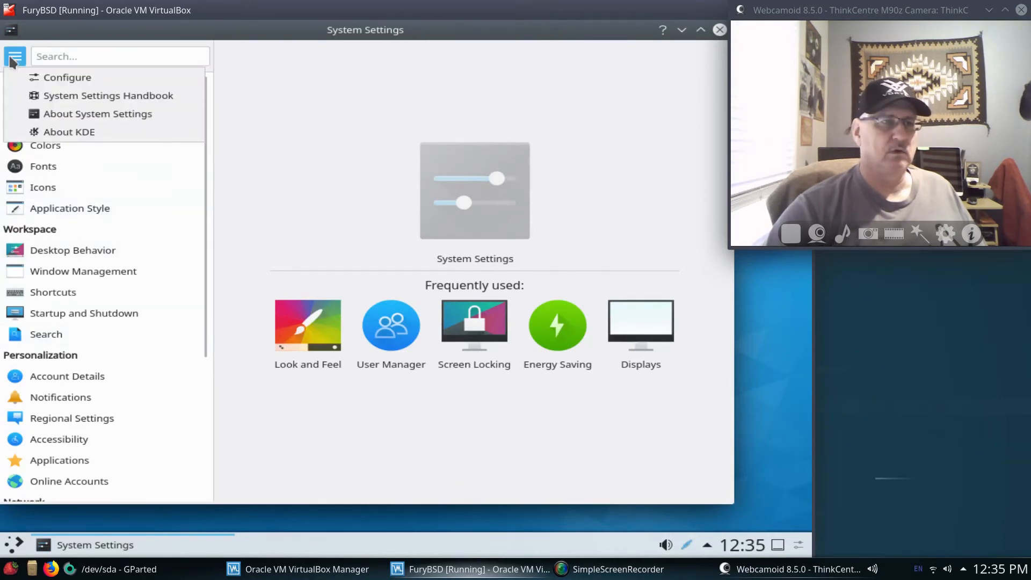
left_click(67, 78)
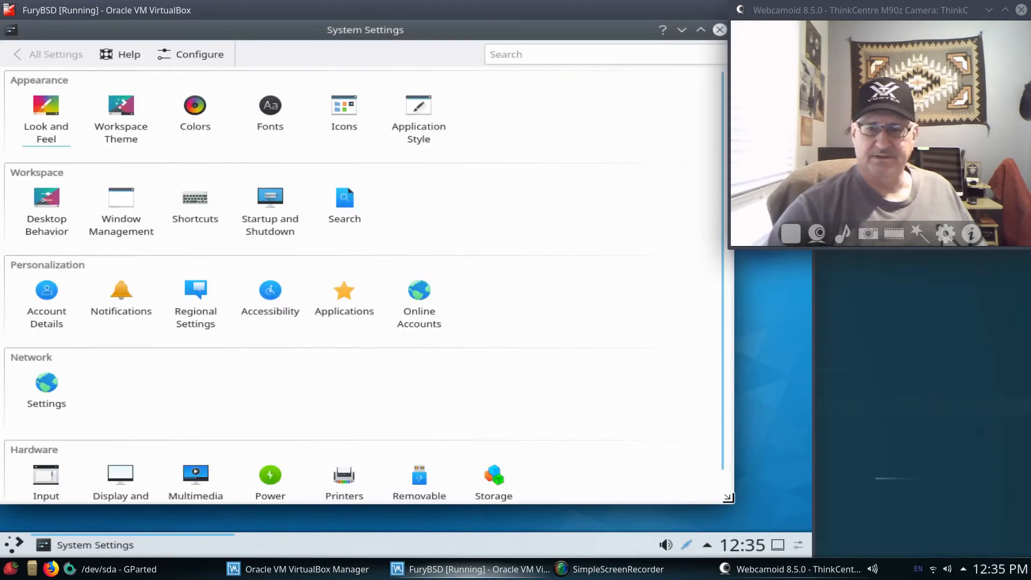
scroll("down", 3)
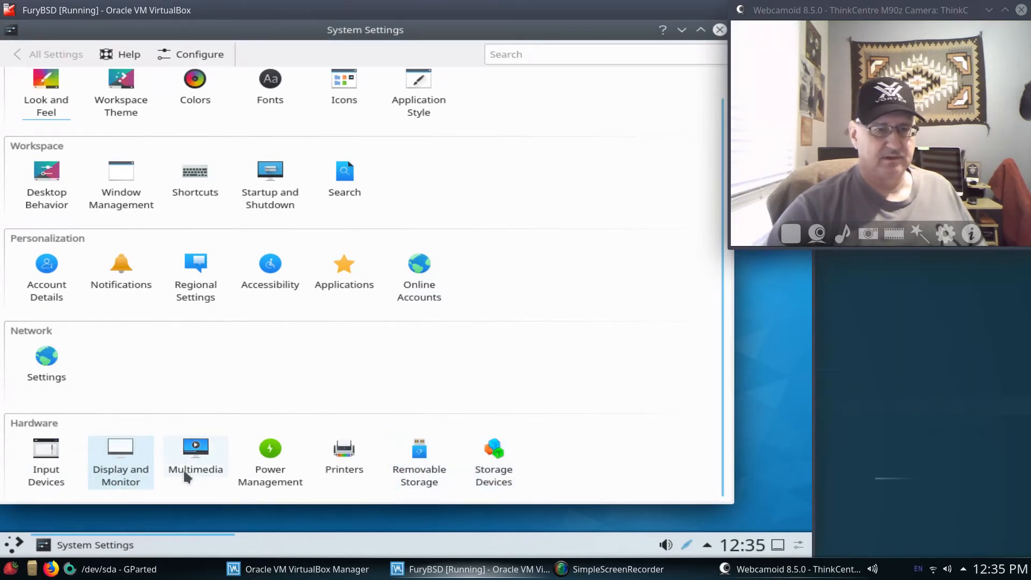
left_click(270, 457)
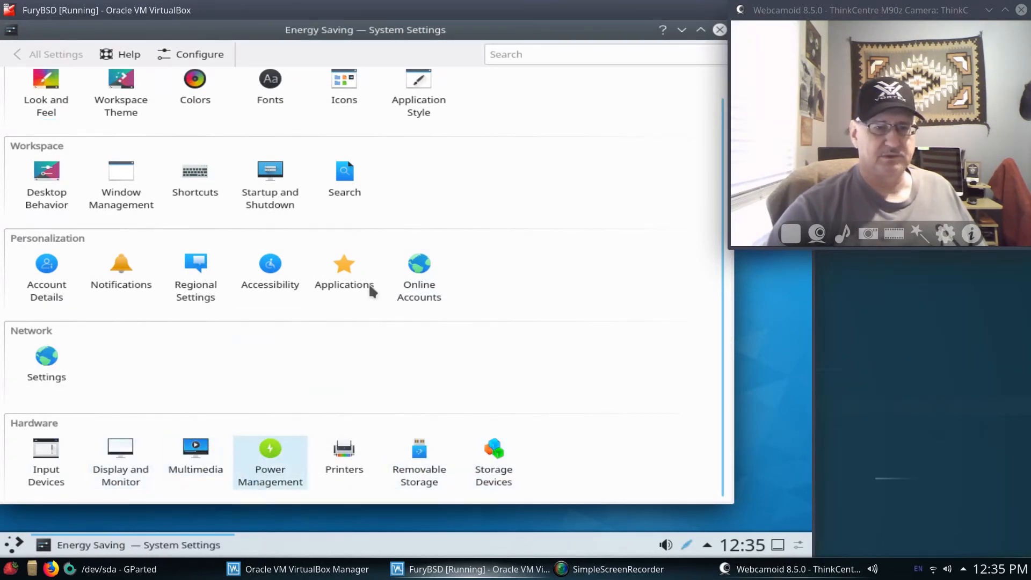
Disable screen energy saving and button event handling, apply, and close System Settings.
left_click(271, 455)
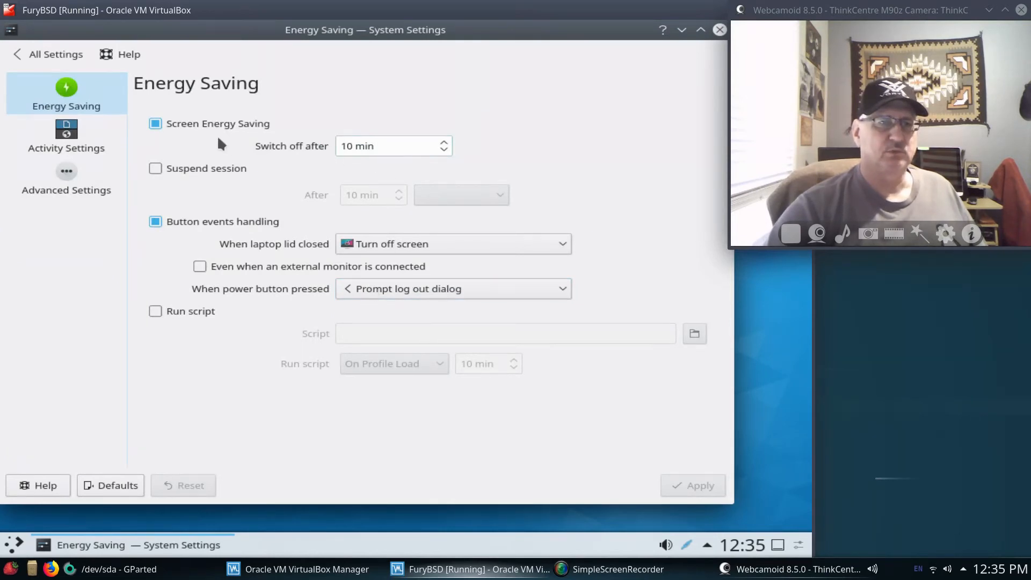
left_click(155, 123)
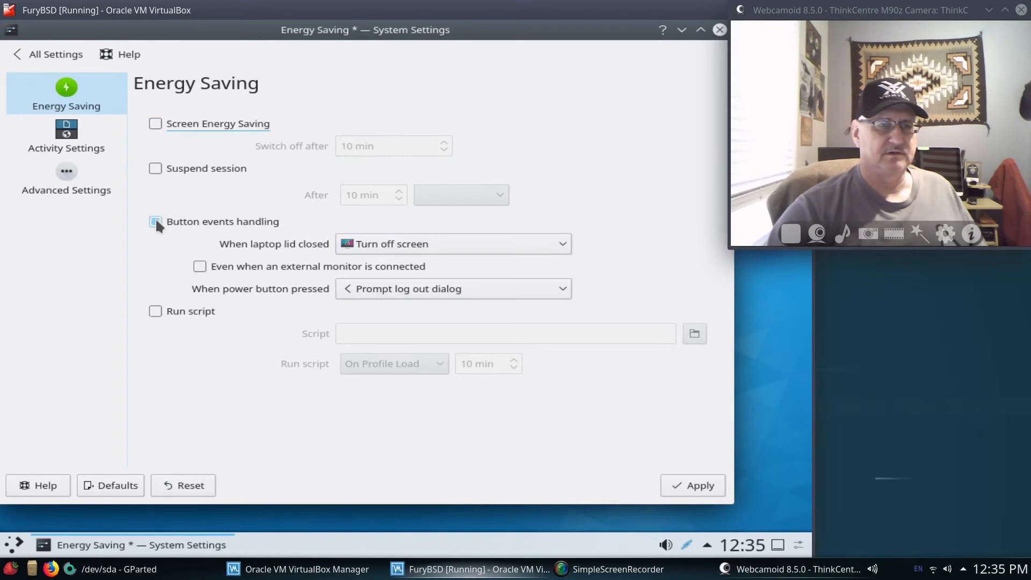
left_click(155, 222)
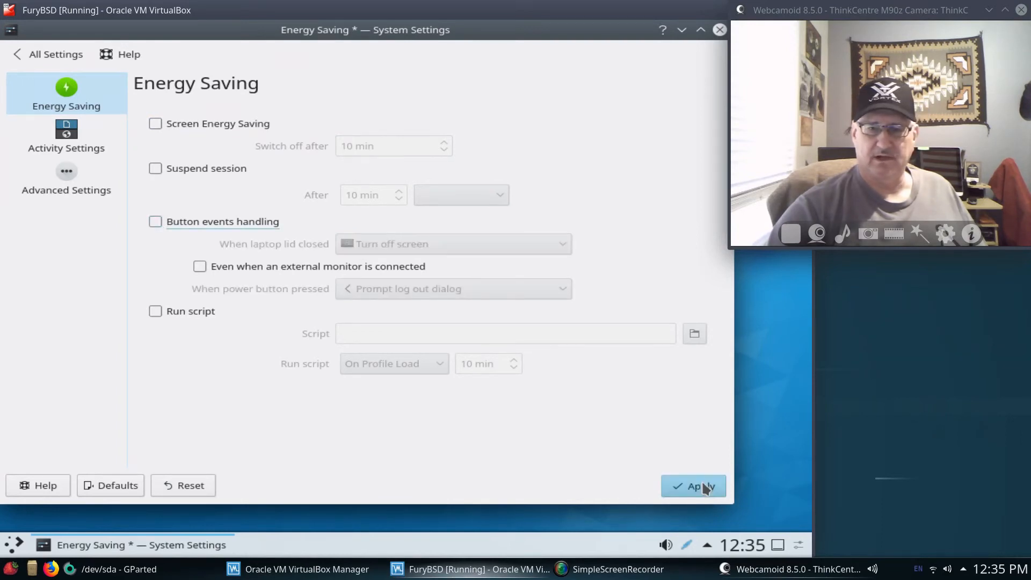
left_click(693, 486)
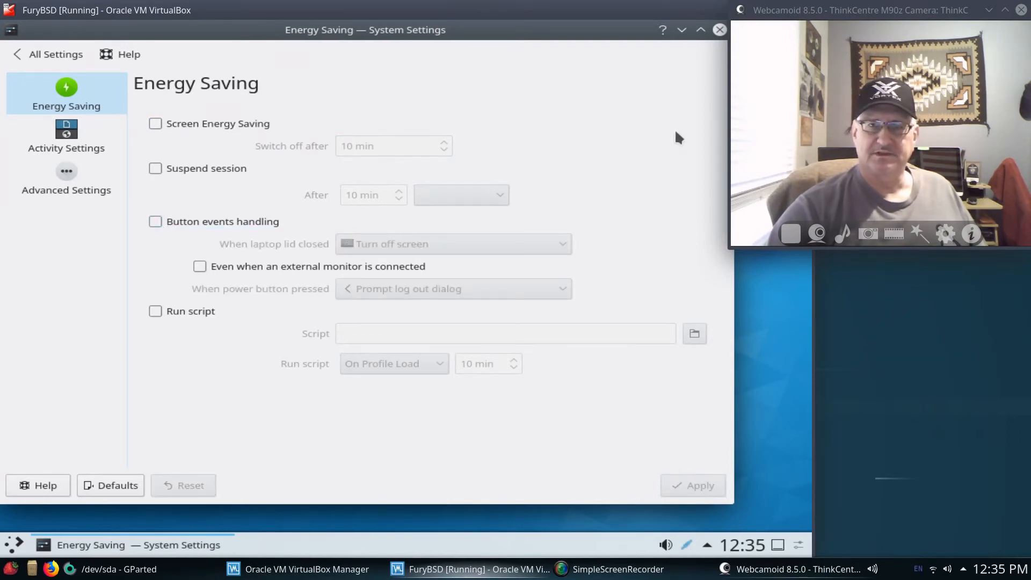
left_click(720, 29)
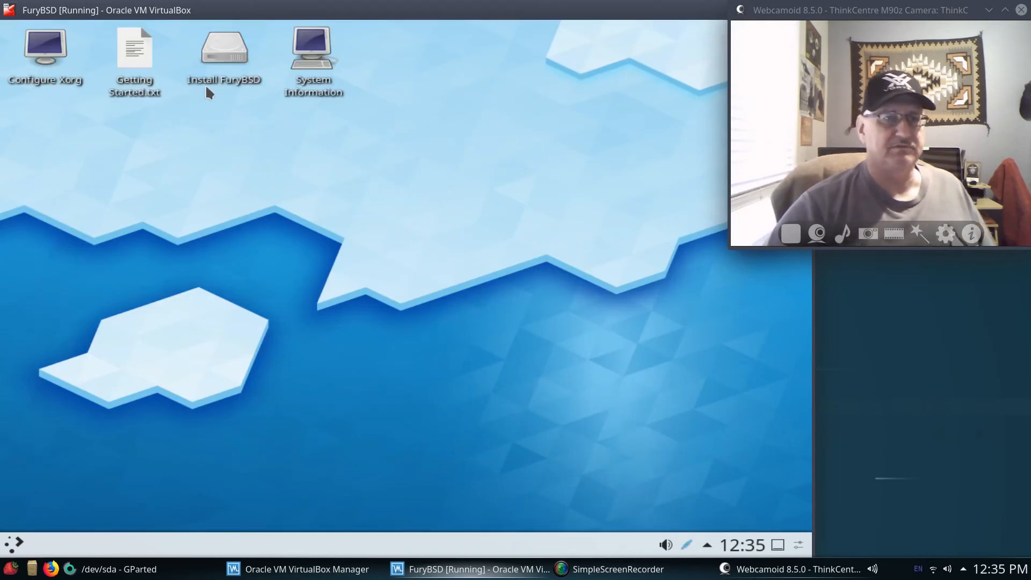
mouse_move(403, 330)
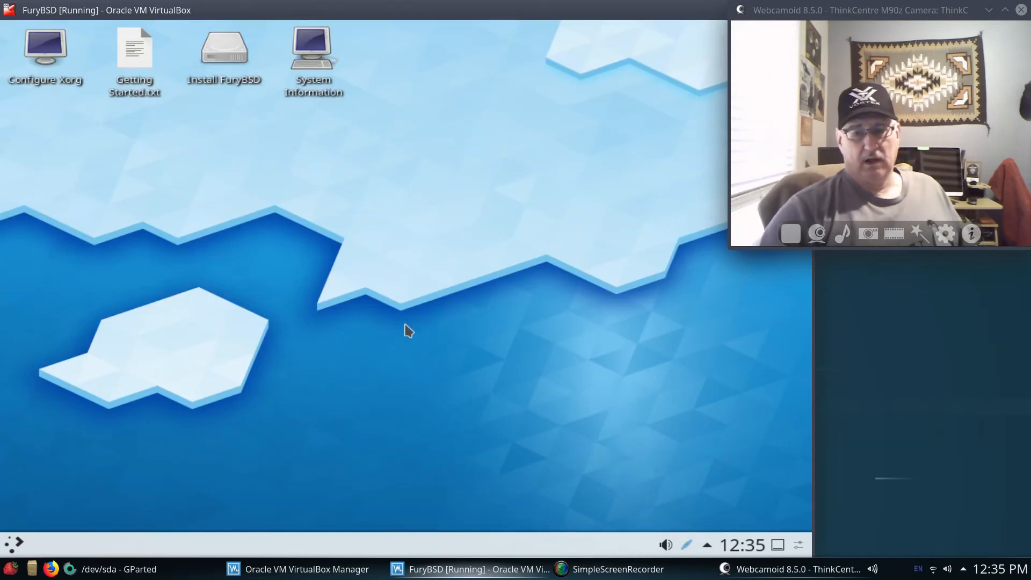
mouse_move(409, 316)
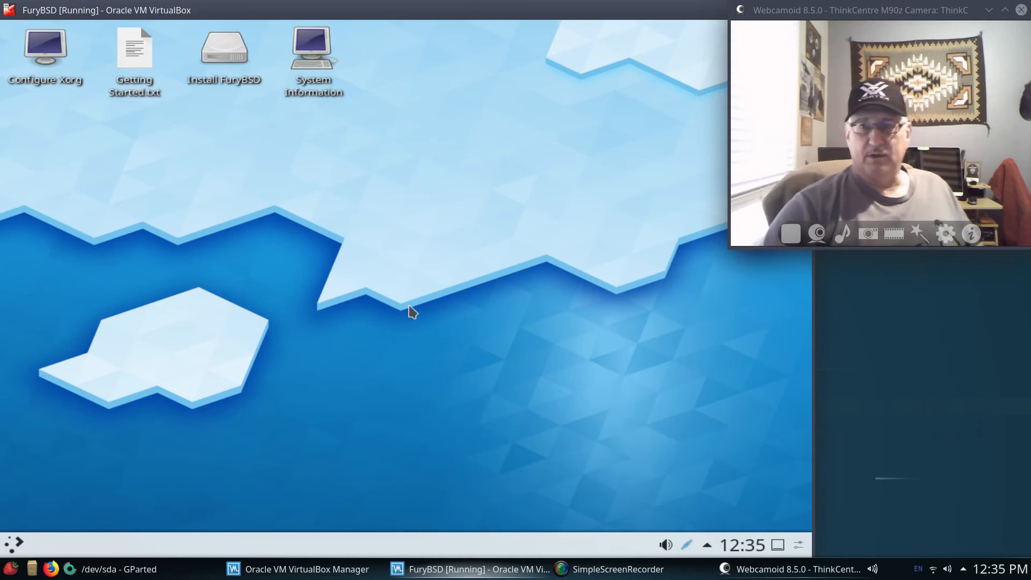
mouse_move(525, 309)
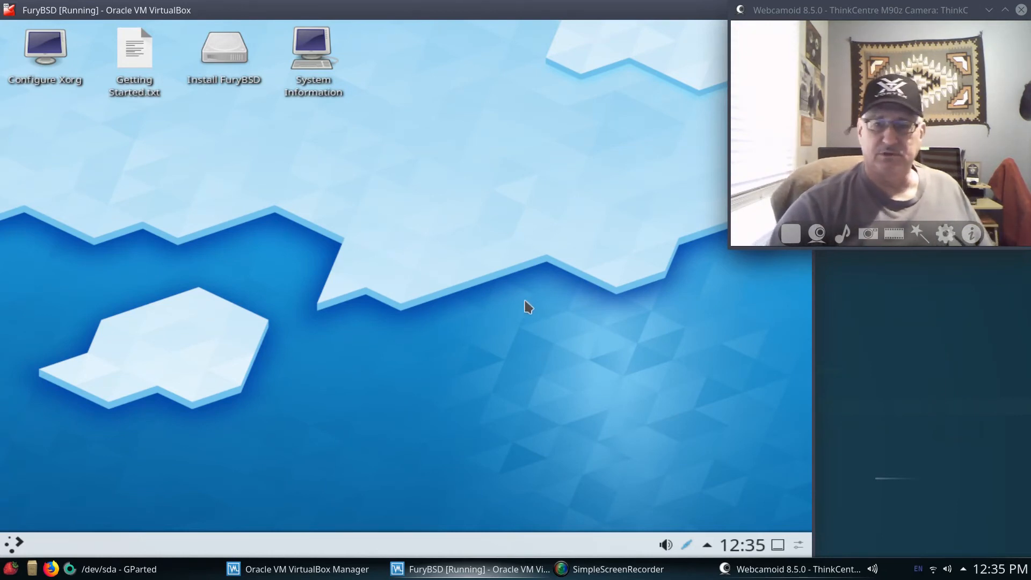
mouse_move(527, 295)
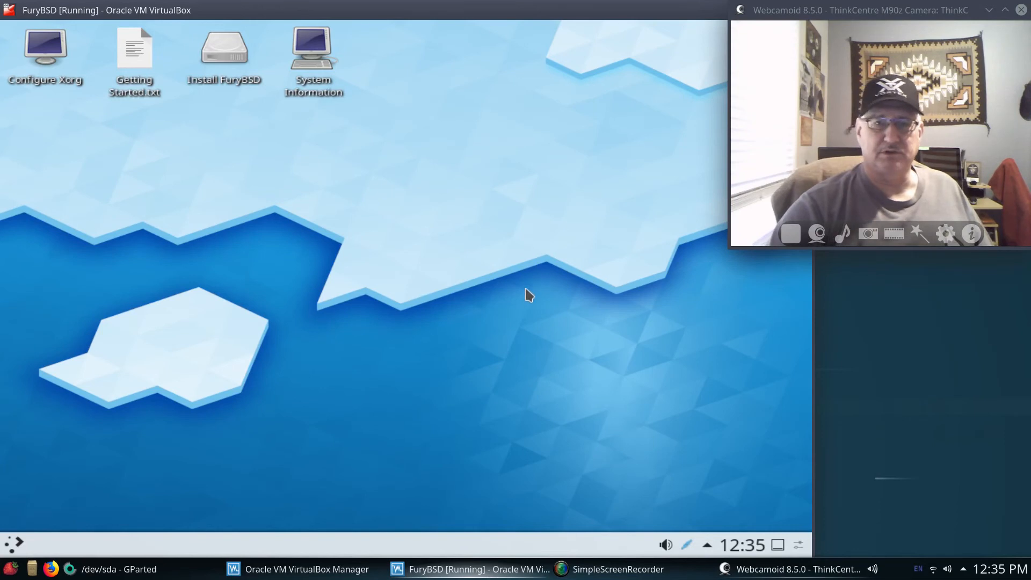
mouse_move(530, 319)
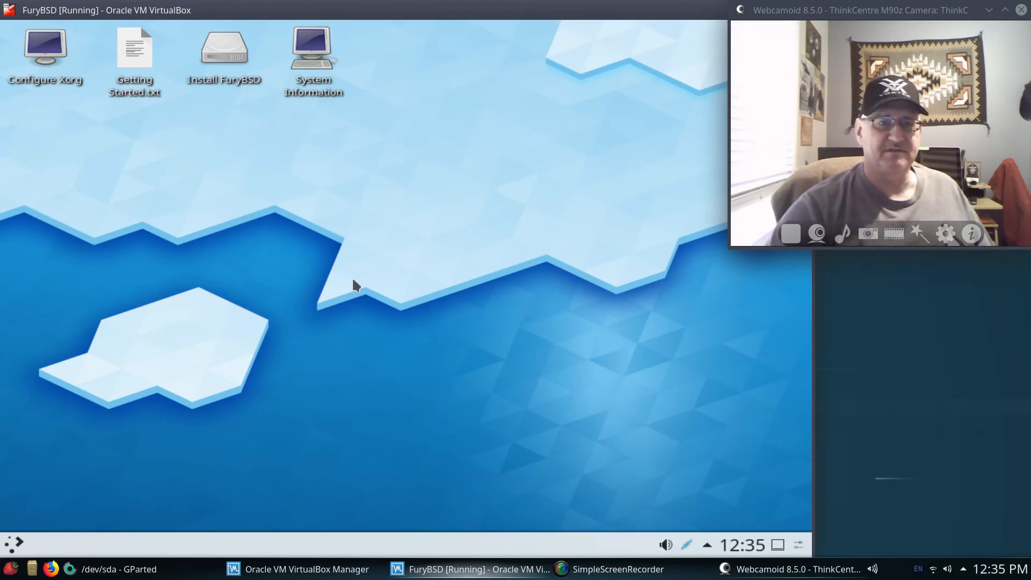
mouse_move(302, 291)
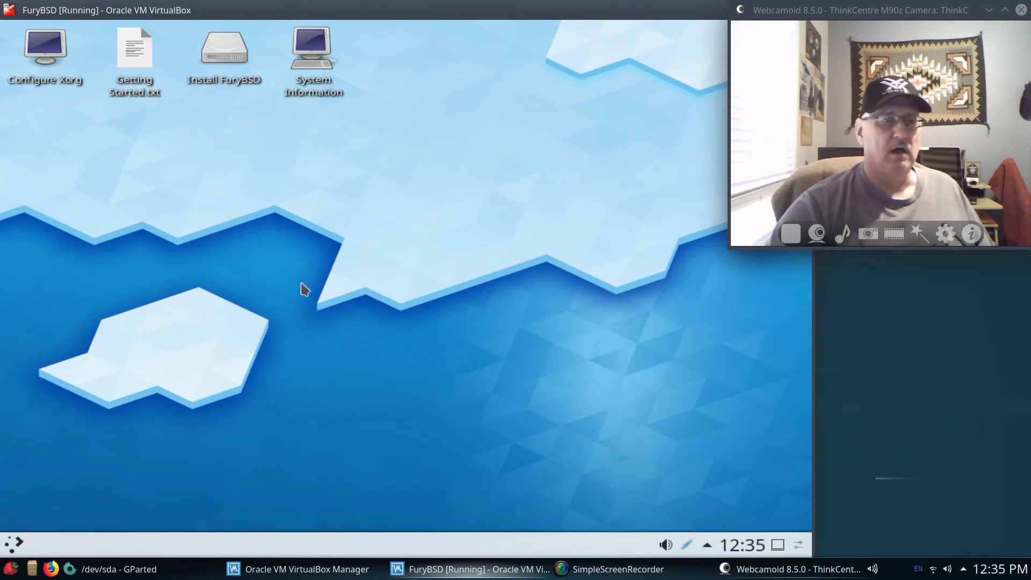
mouse_move(514, 287)
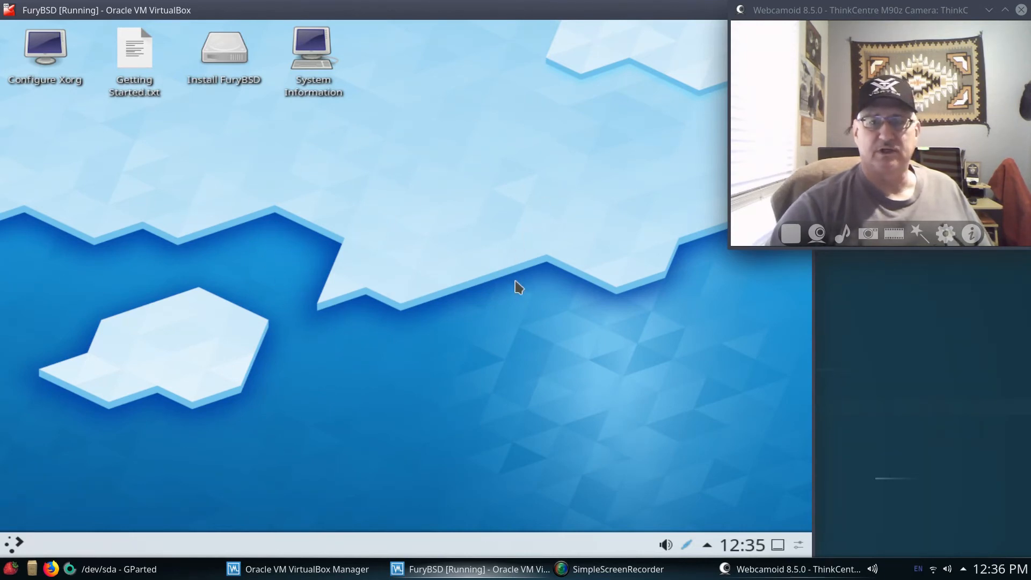
mouse_move(358, 279)
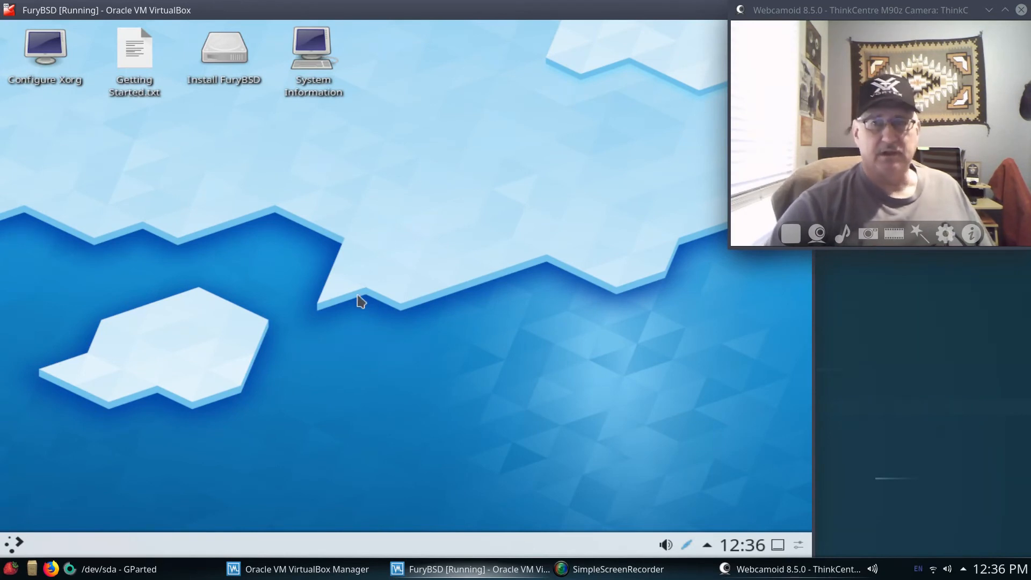
mouse_move(341, 348)
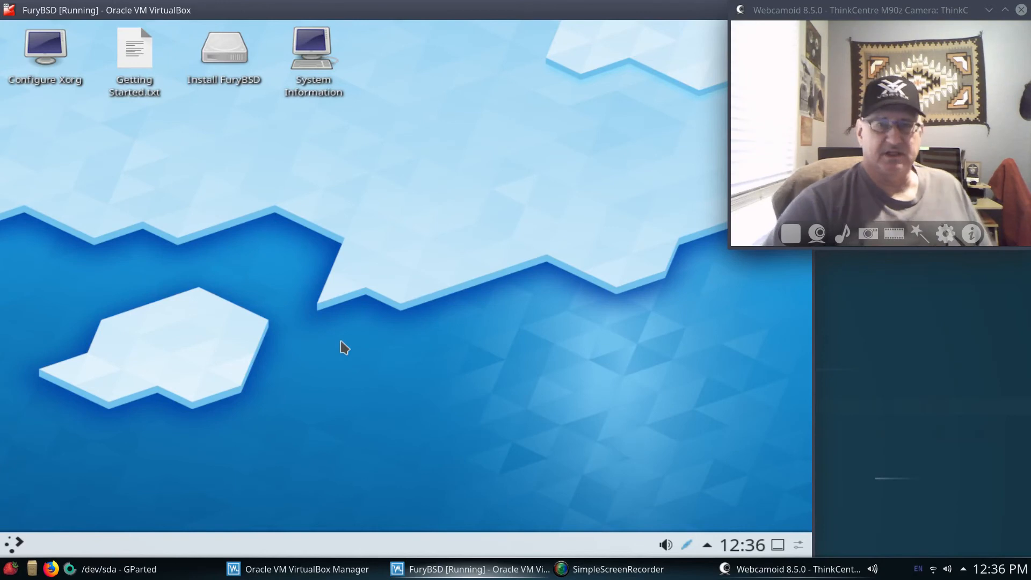
mouse_move(381, 325)
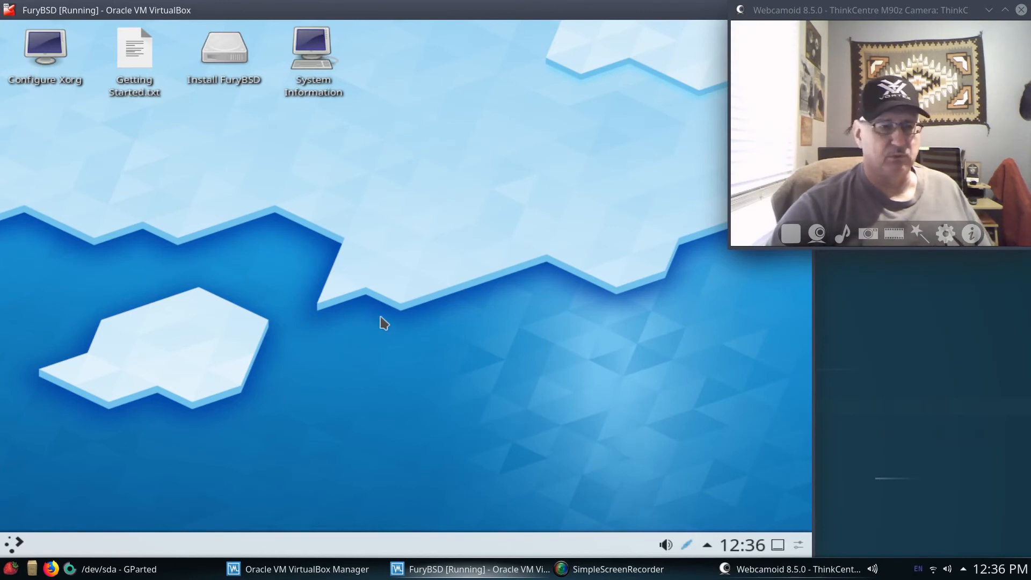
mouse_move(371, 172)
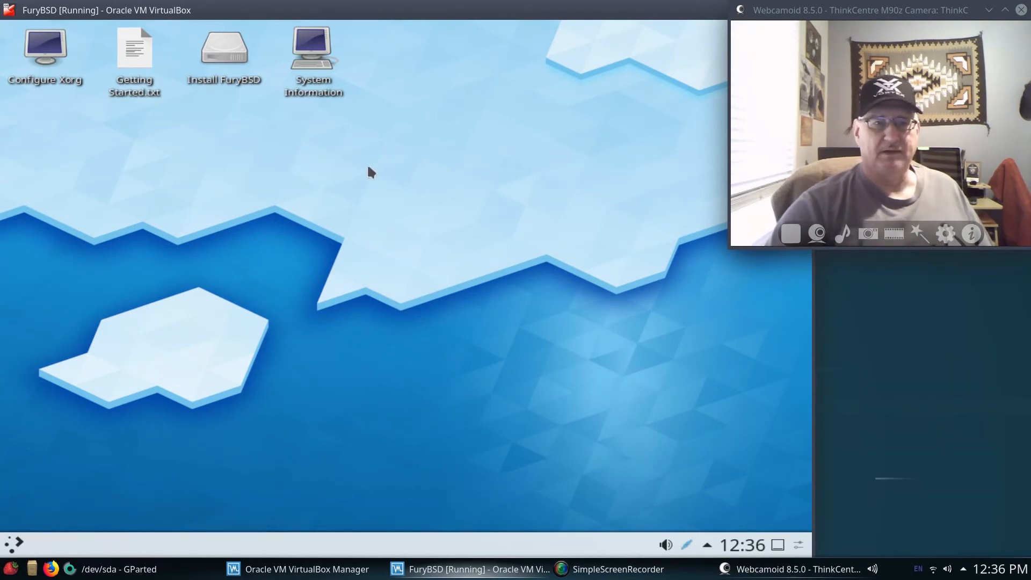
mouse_move(399, 413)
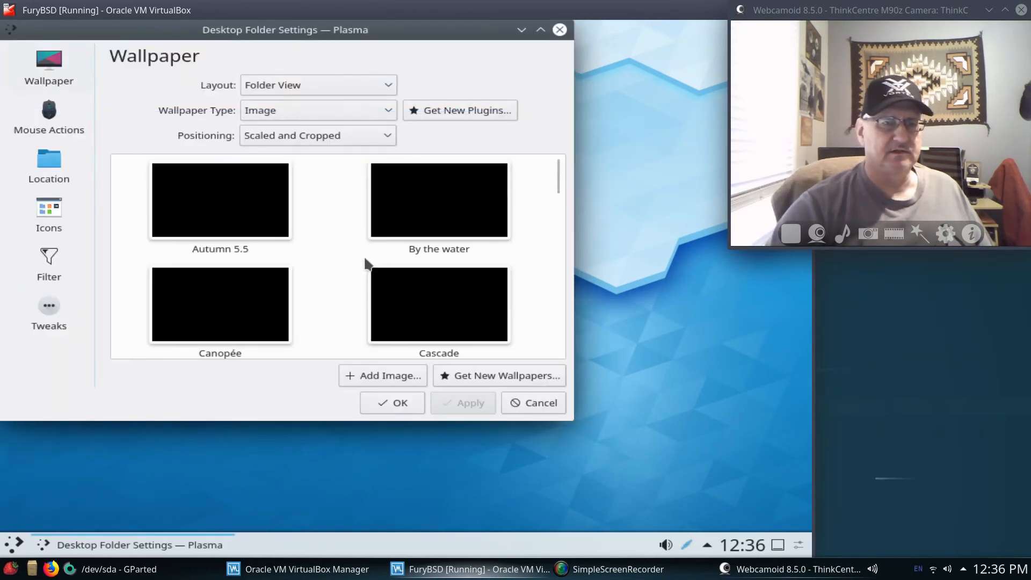
Pick the Evening Glow rowboats-at-sunset wallpaper from the thumbnails and confirm with OK.
left_click(219, 304)
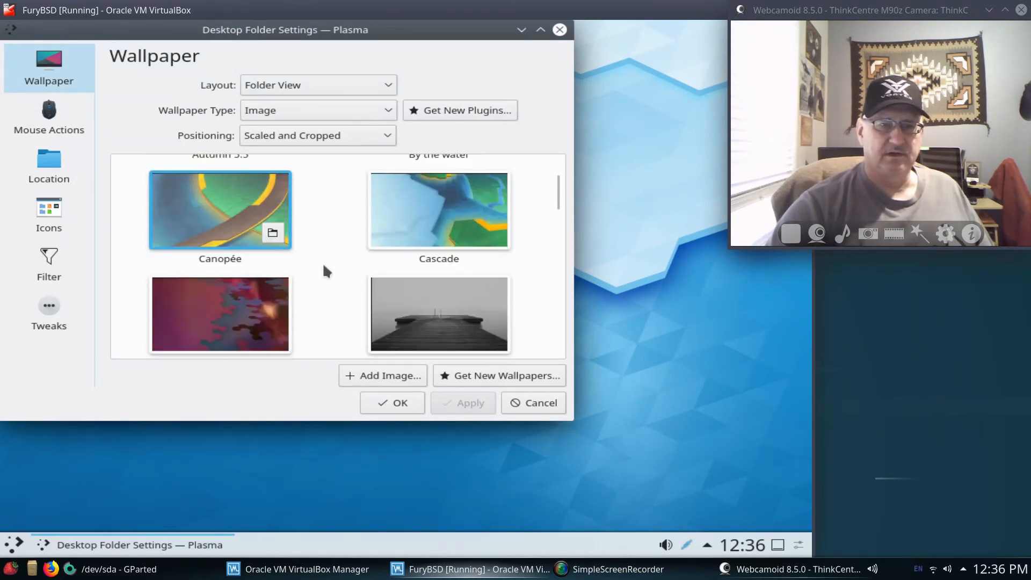
scroll("down", 3)
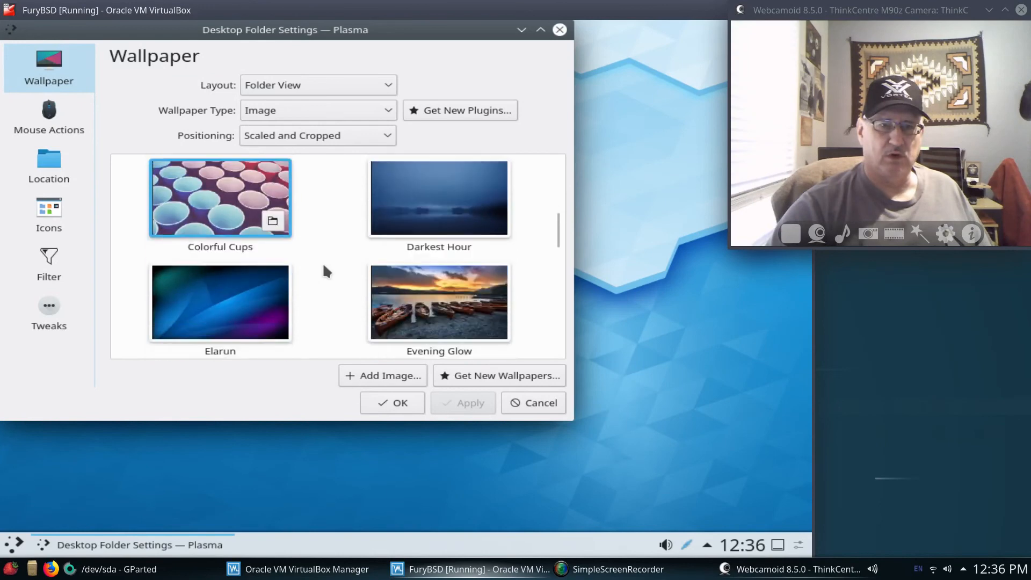
scroll("down", 3)
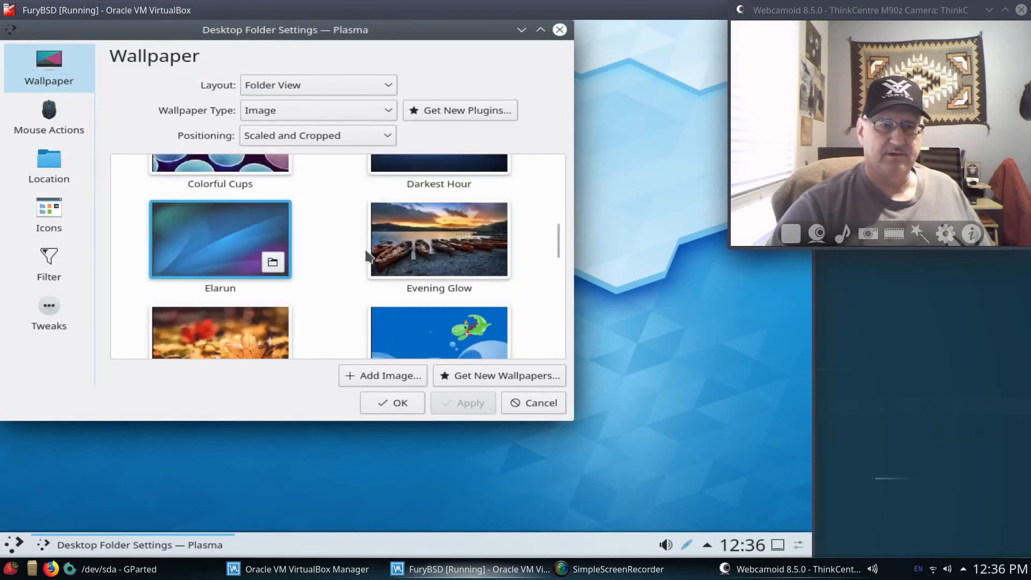
left_click(439, 240)
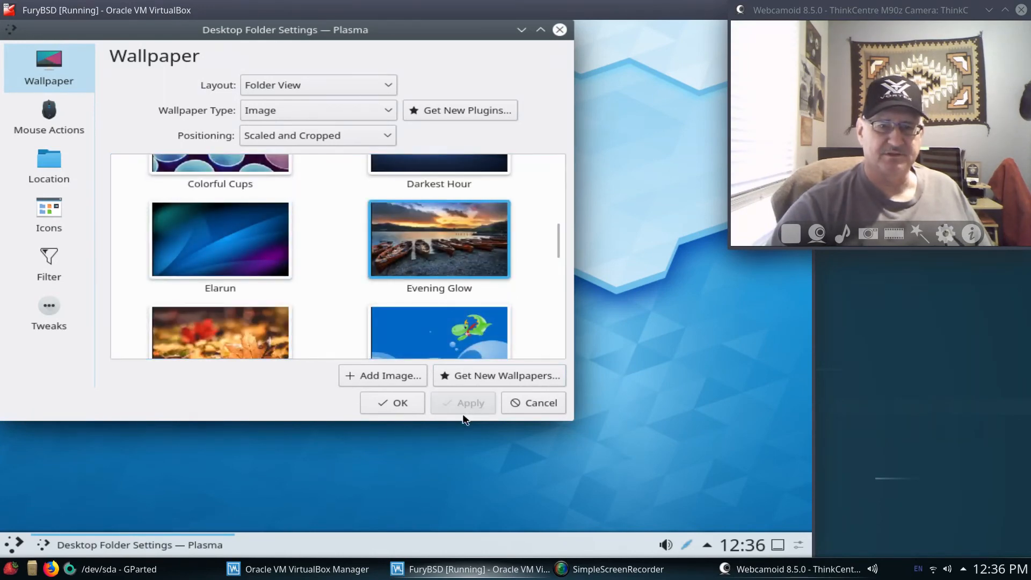
left_click(392, 403)
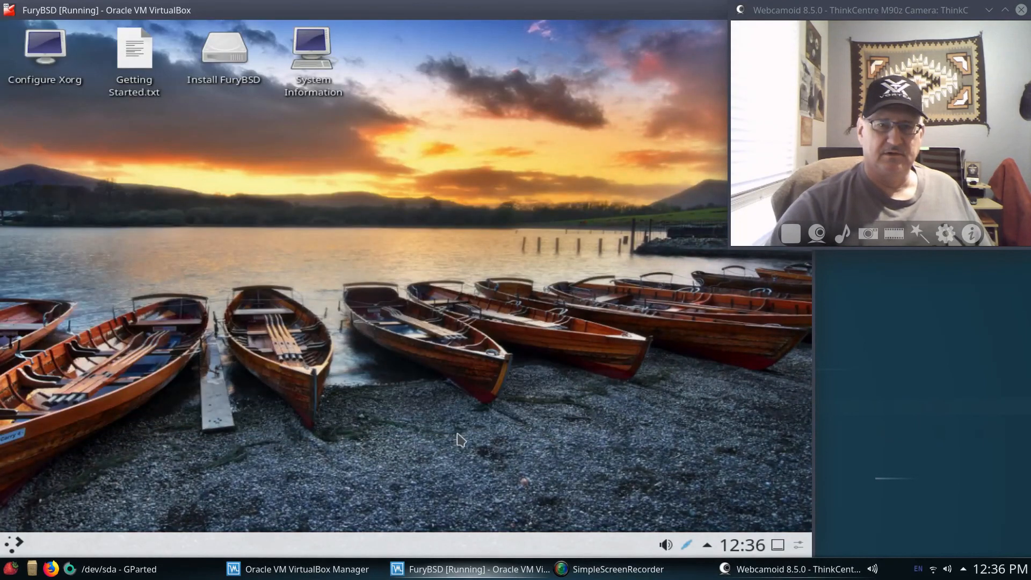
mouse_move(413, 447)
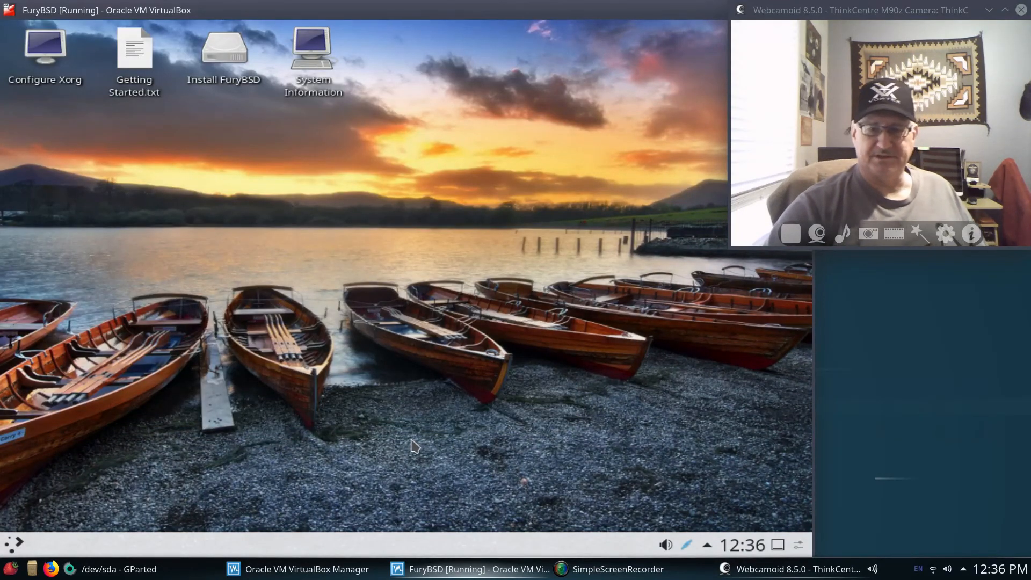
mouse_move(516, 151)
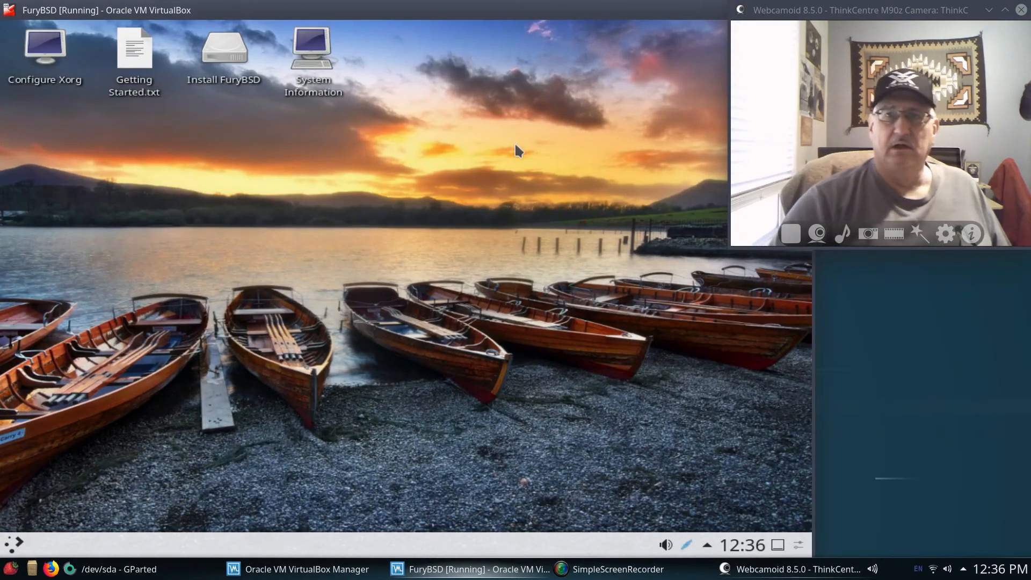
mouse_move(277, 229)
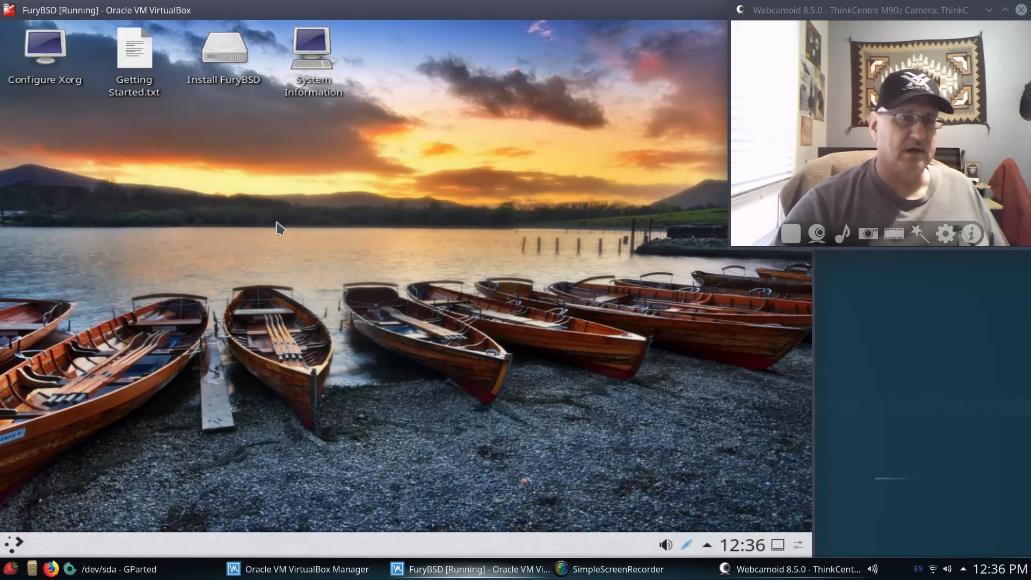
mouse_move(356, 241)
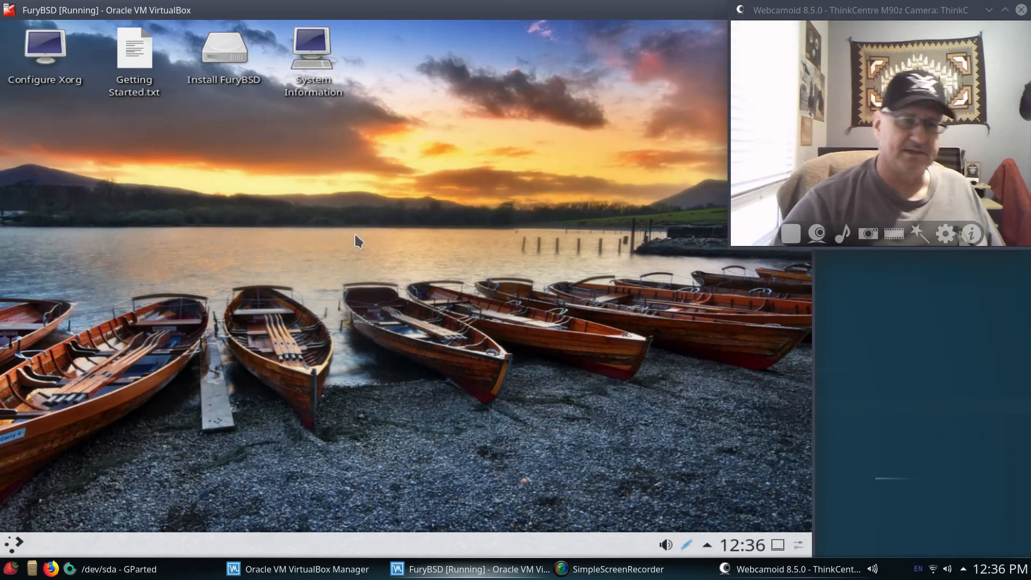
mouse_move(420, 256)
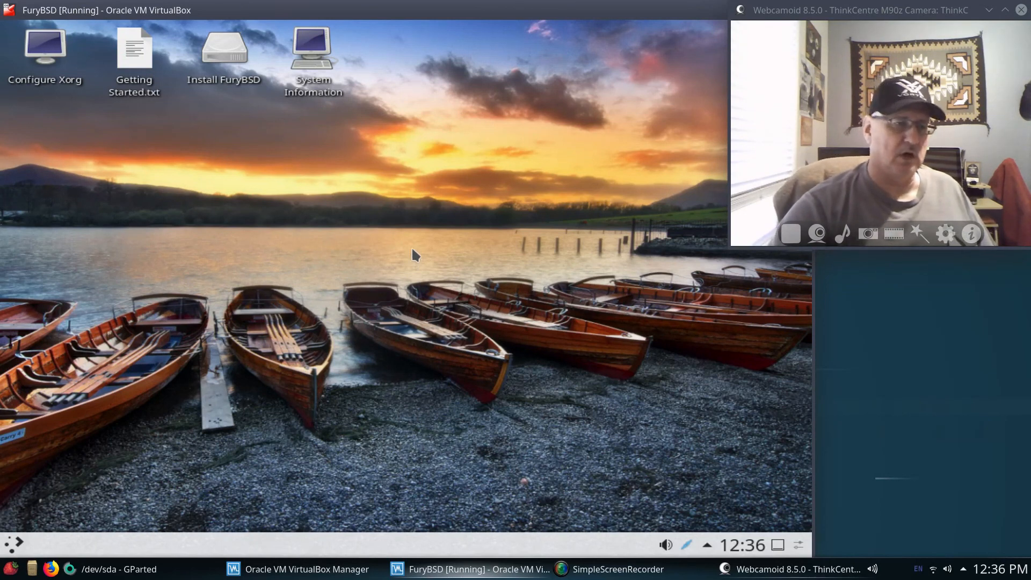
mouse_move(415, 239)
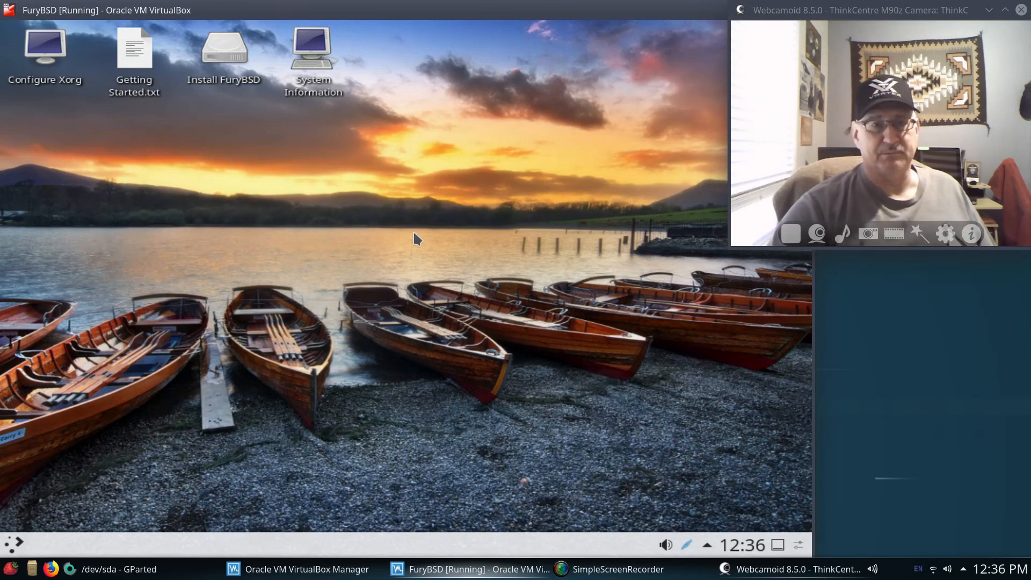
mouse_move(361, 247)
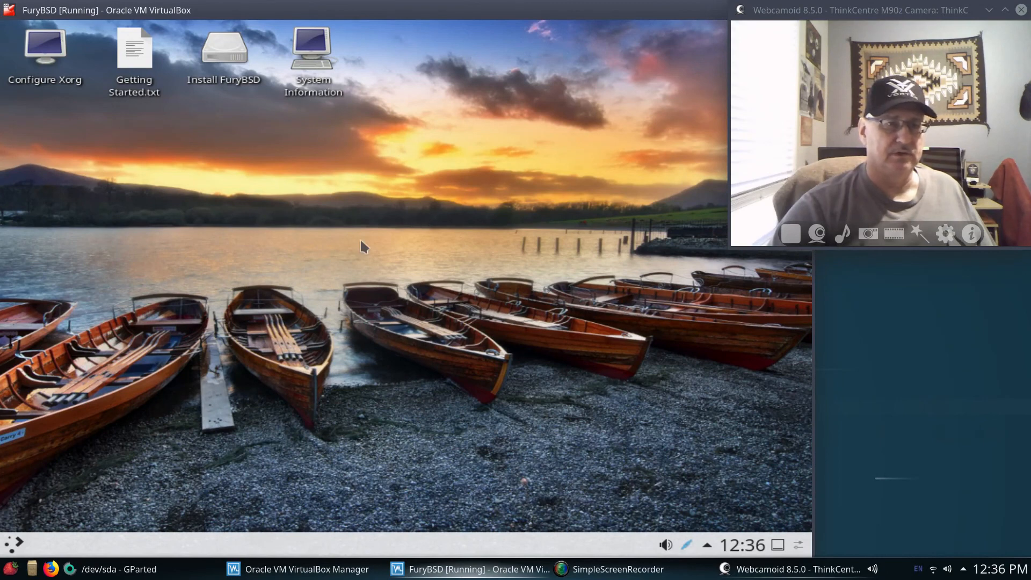
mouse_move(449, 243)
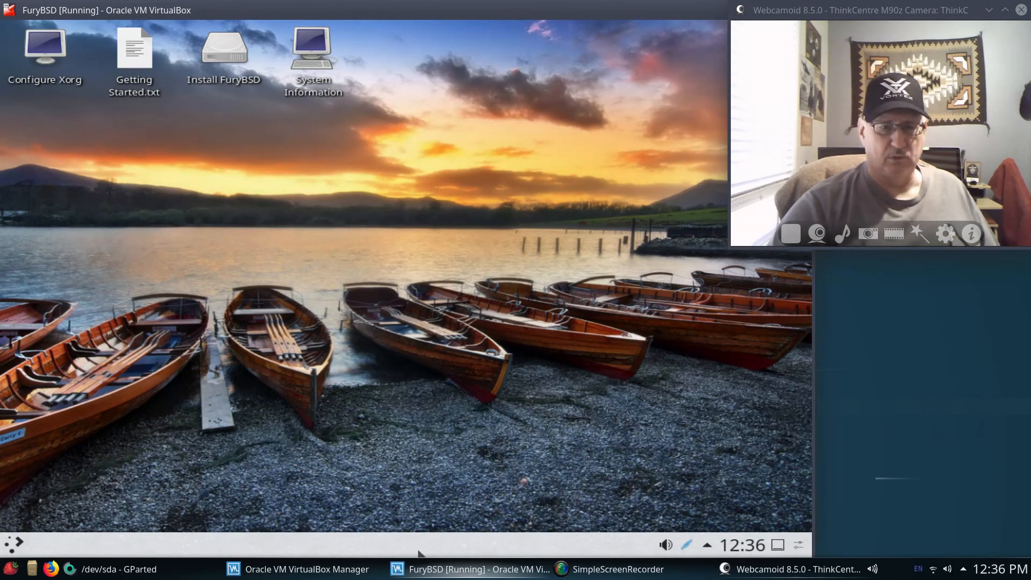
mouse_move(485, 211)
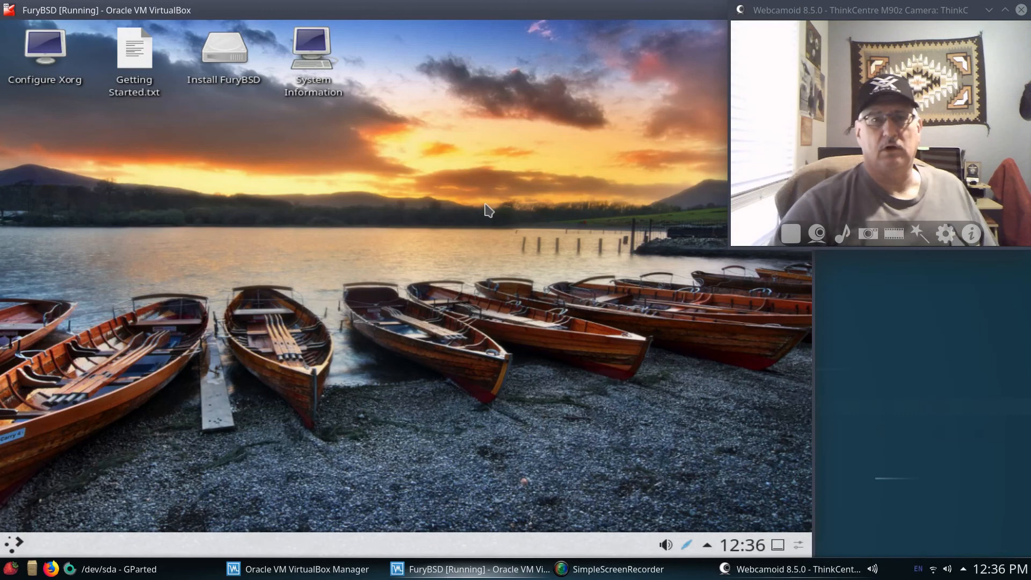